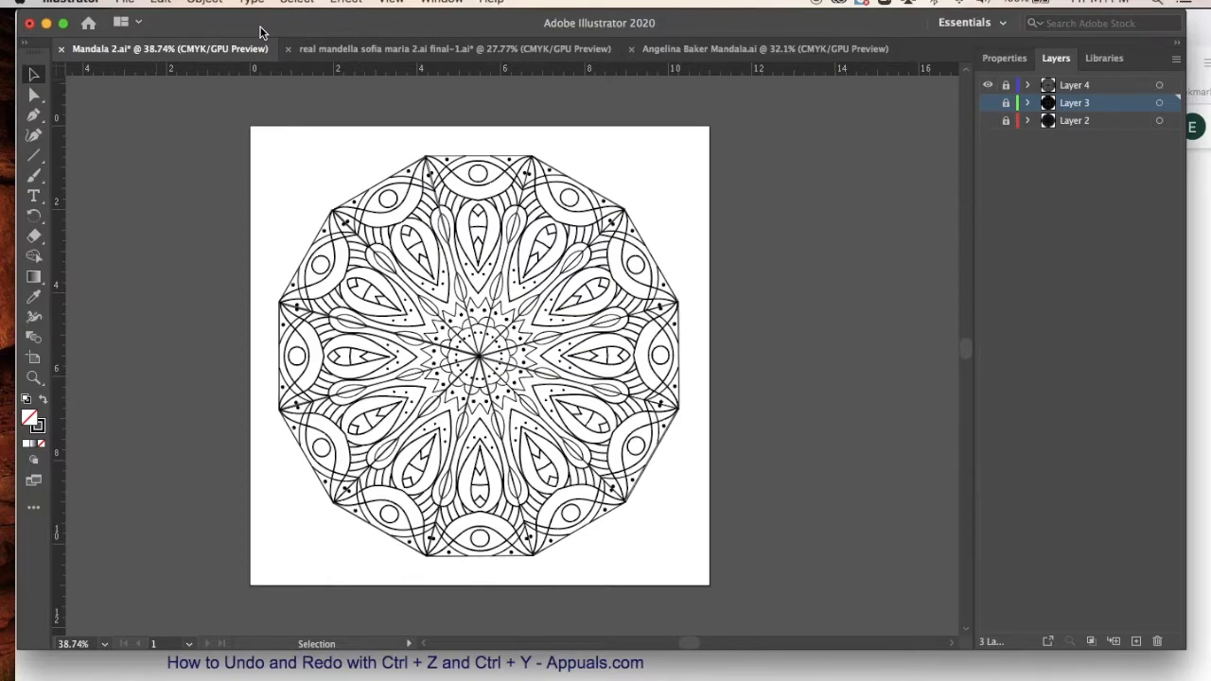
pyautogui.moveTo(458, 117)
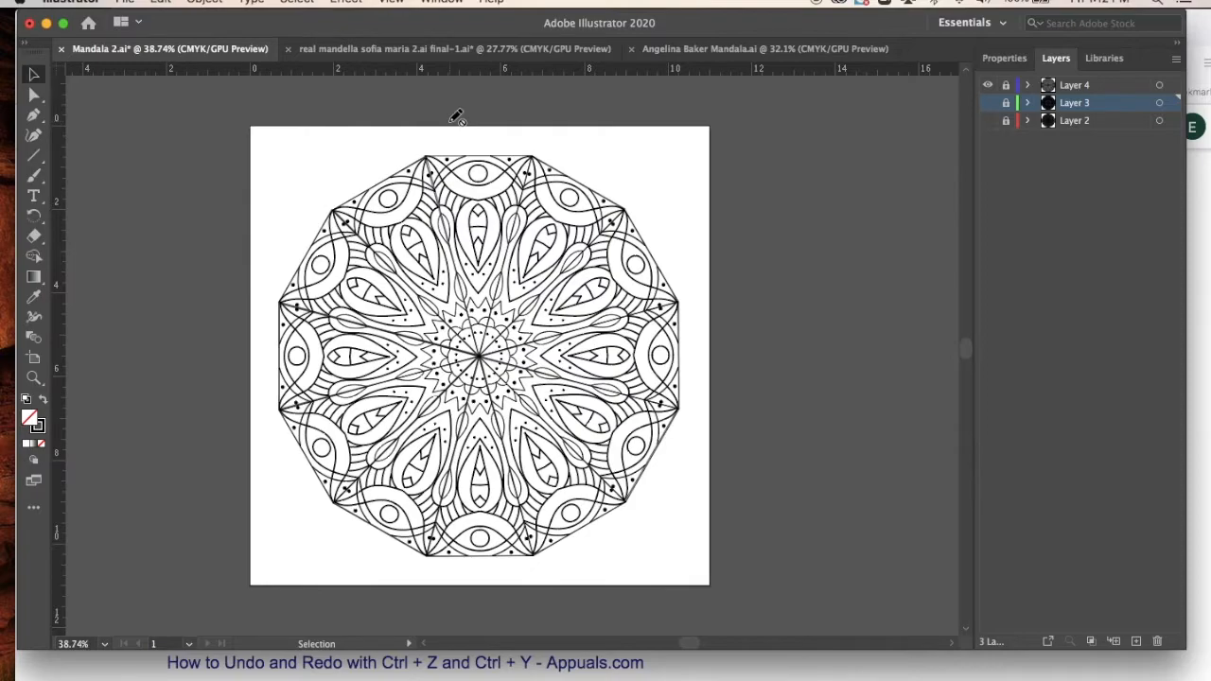
pyautogui.moveTo(776, 105)
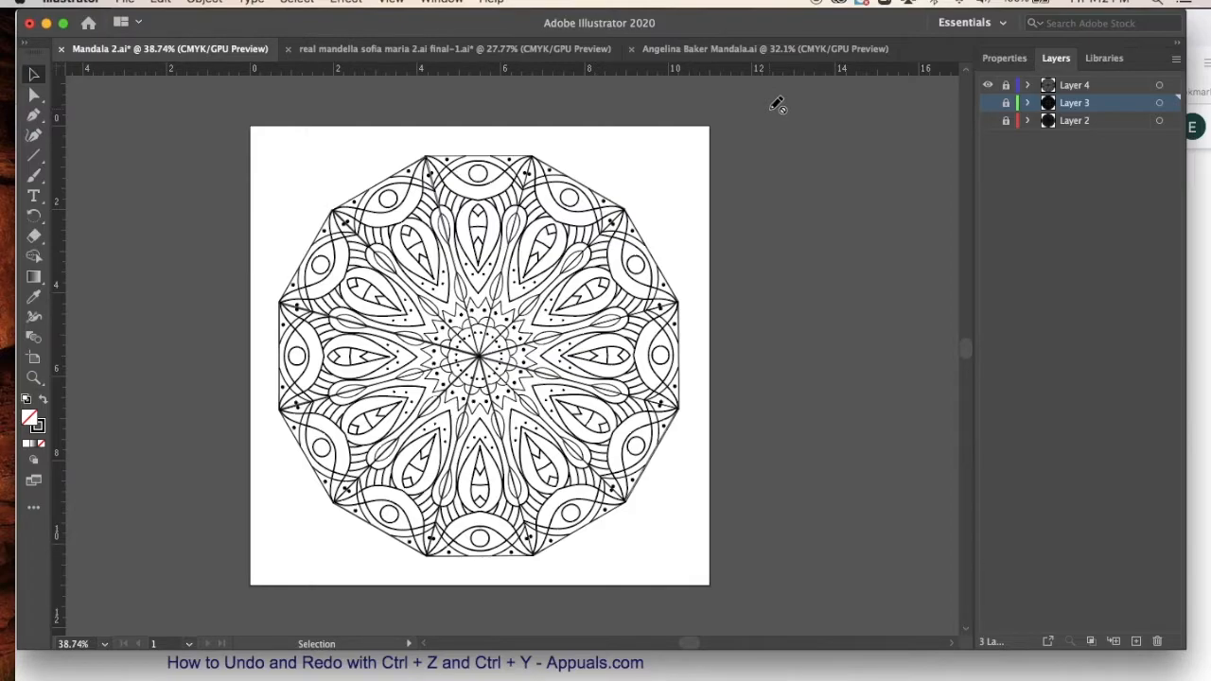
pyautogui.moveTo(816, 90)
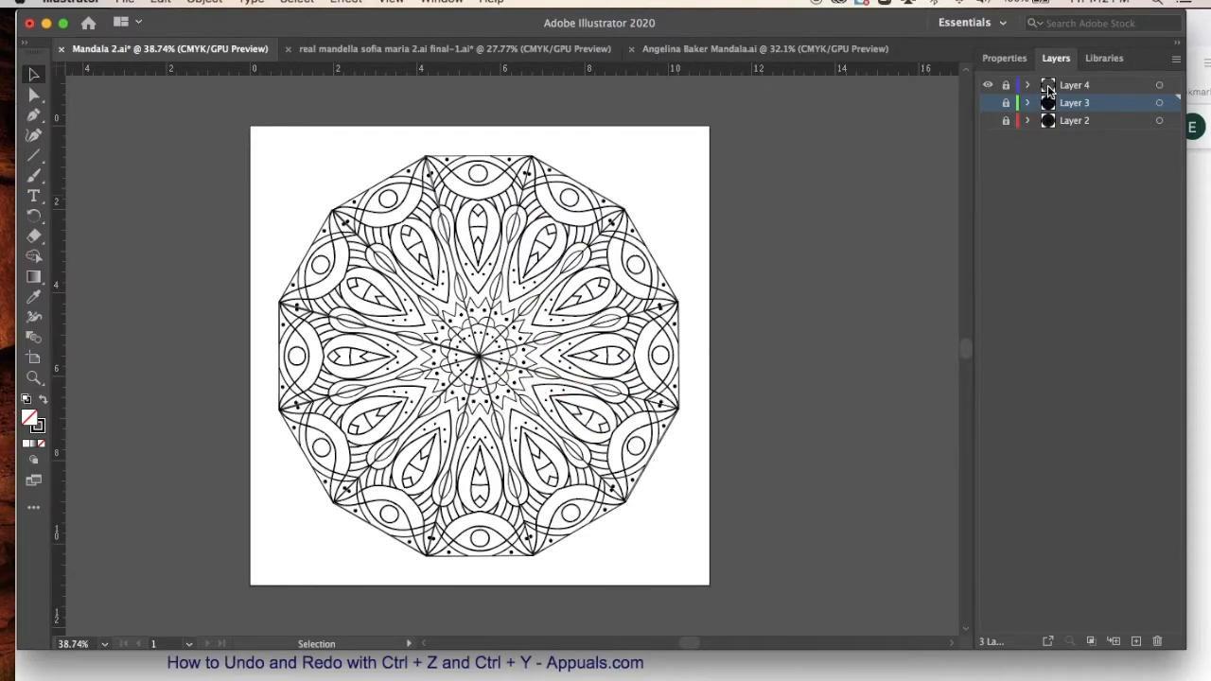
# Preview the Layer 4 and 3 mandalas in turn, leaving only Layer 2 visible
pyautogui.click(987, 85)
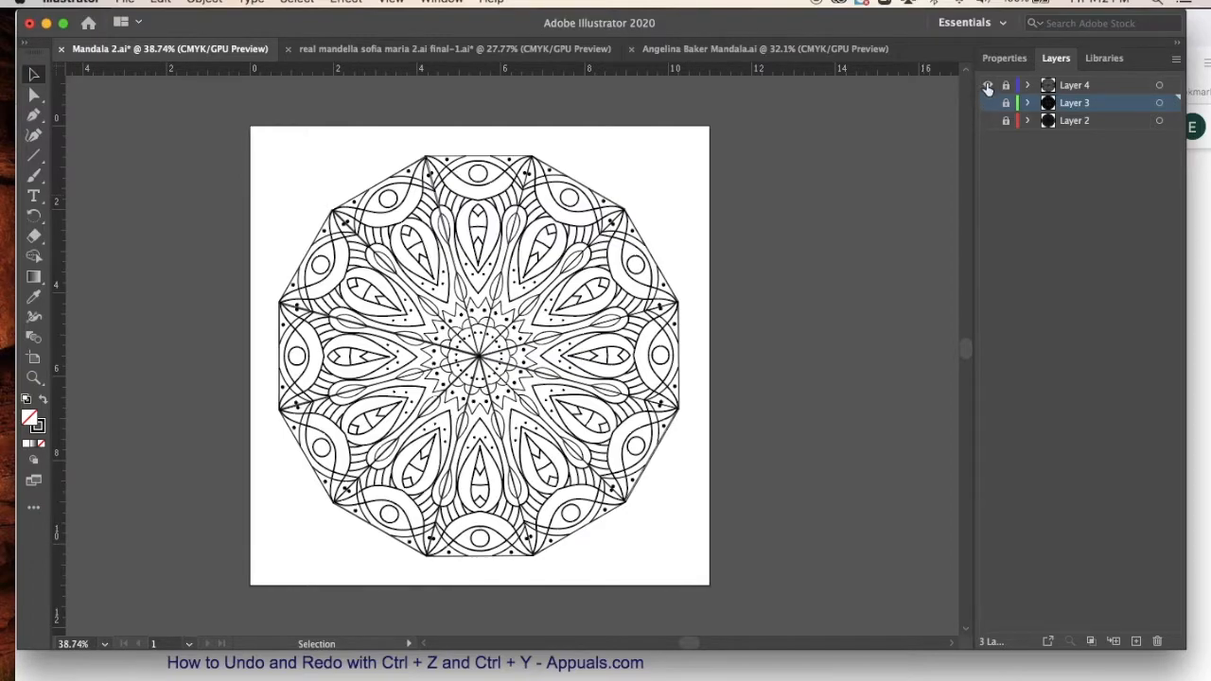
pyautogui.click(988, 102)
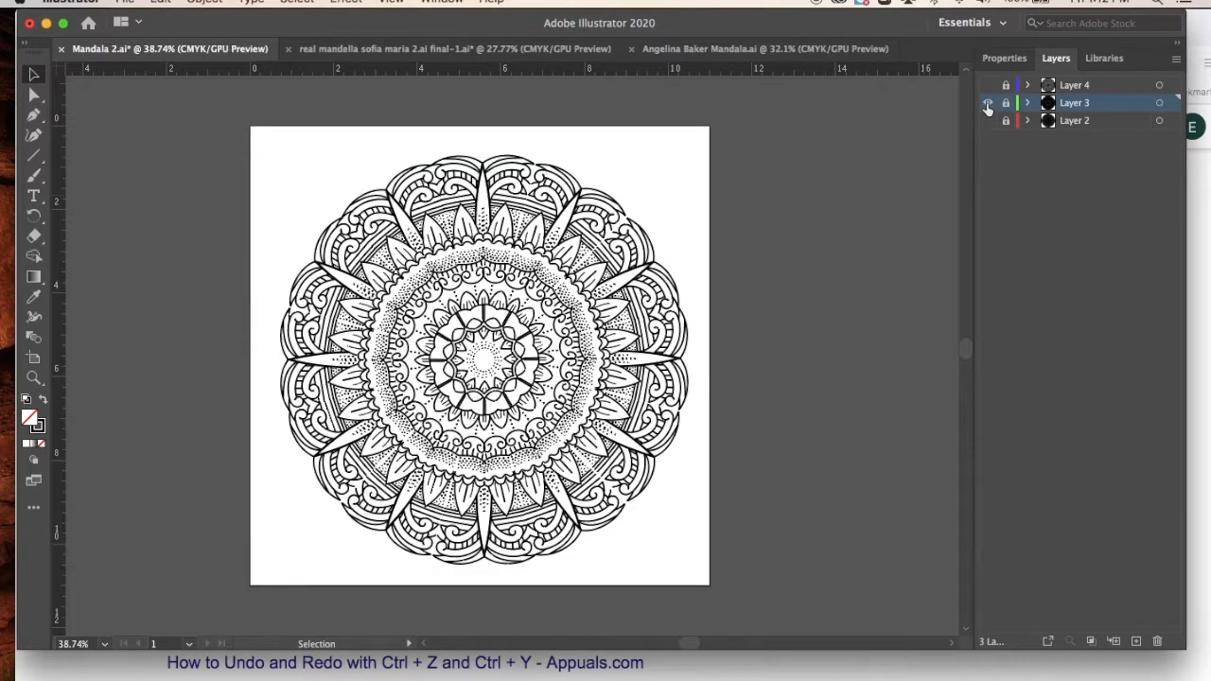
pyautogui.click(987, 102)
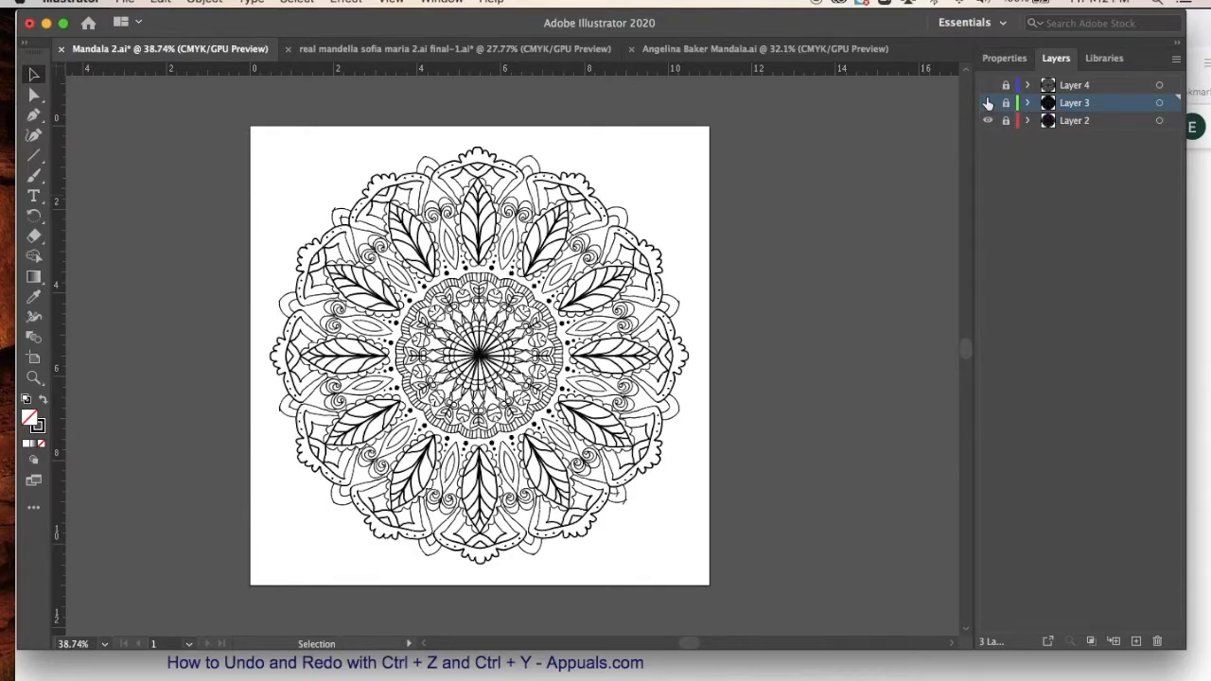
pyautogui.click(987, 103)
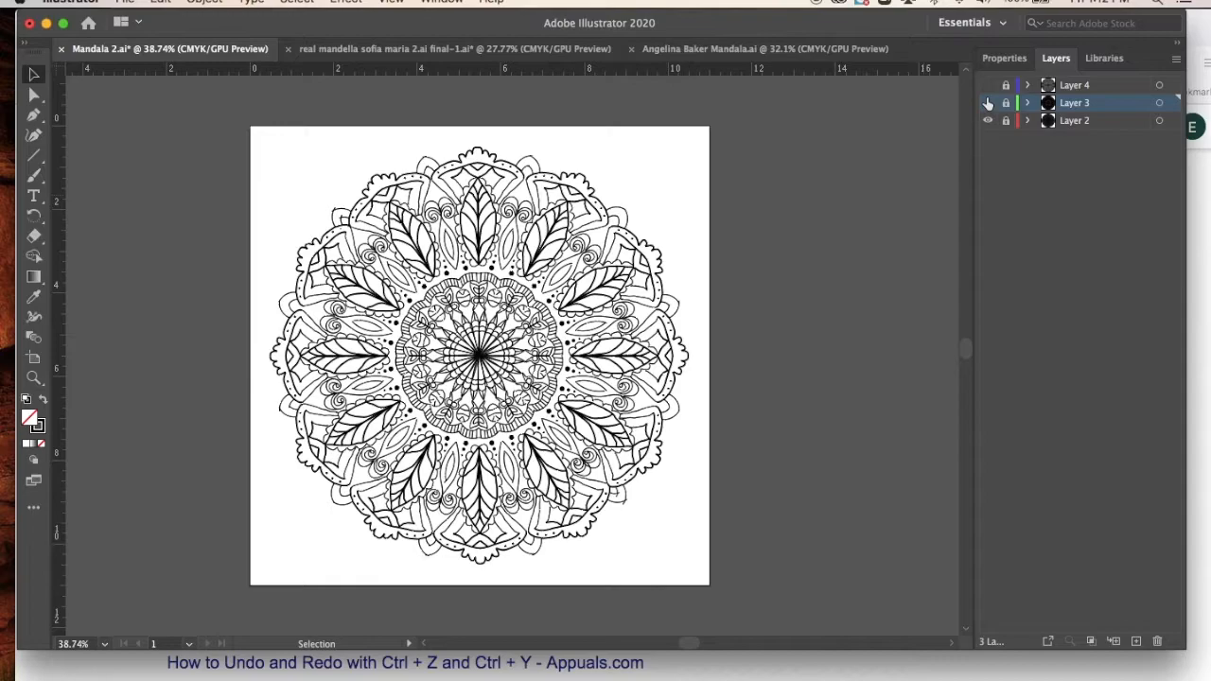
pyautogui.click(987, 102)
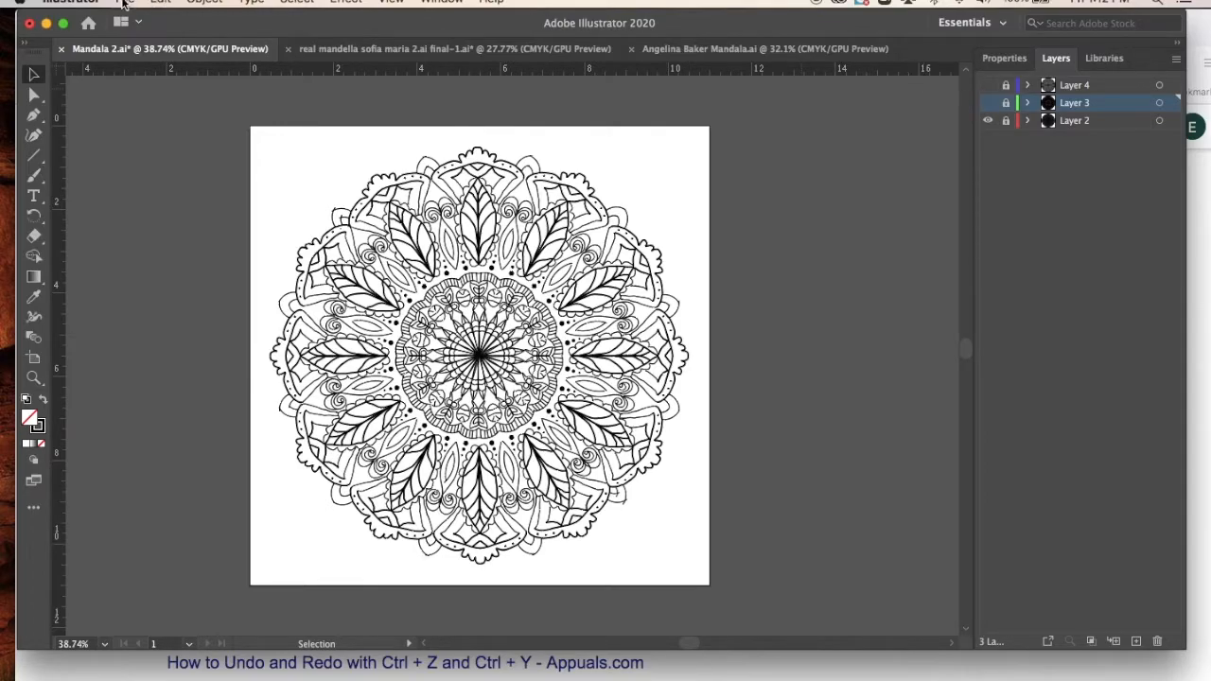
# Create a new 11 × 11 inch document named 'Hamilton Mandala'
pyautogui.click(124, 2)
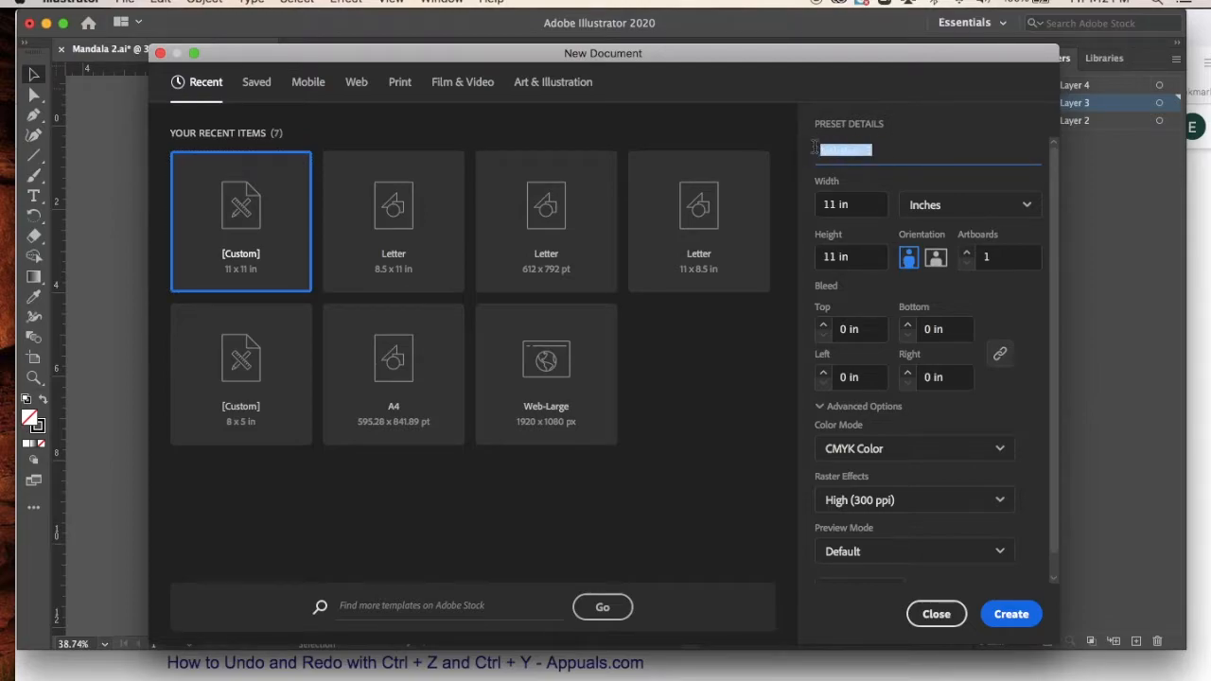
pyautogui.write('Hamilton Mandala')
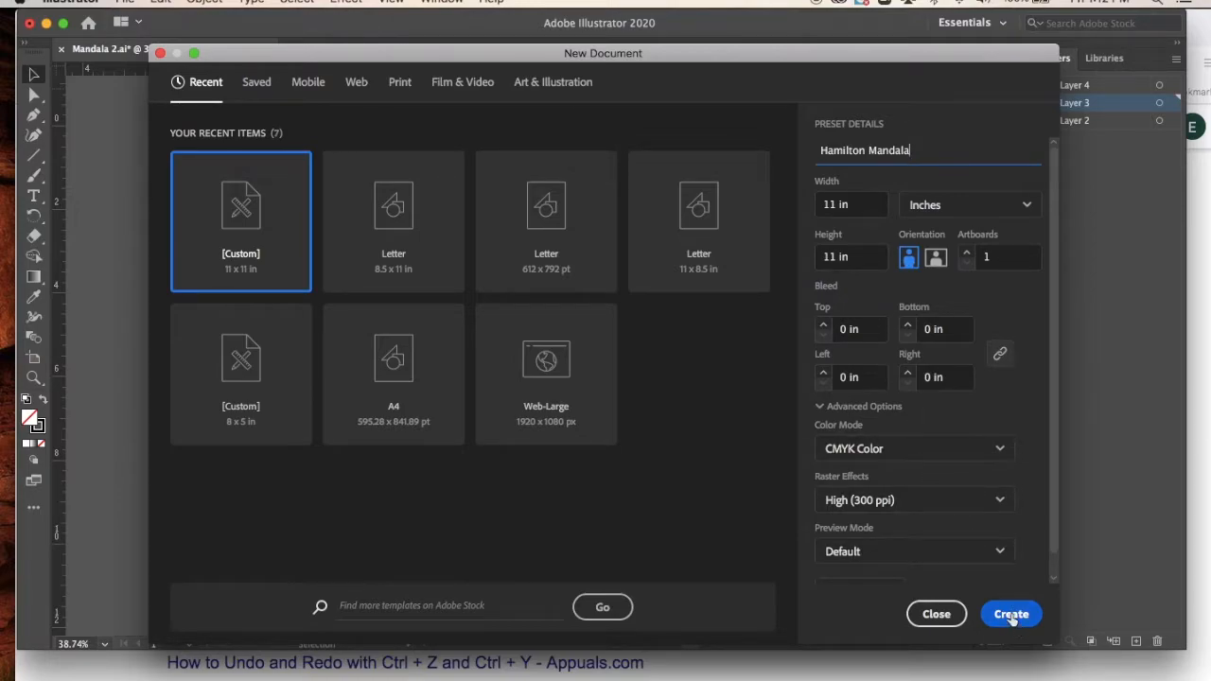
pyautogui.click(1010, 614)
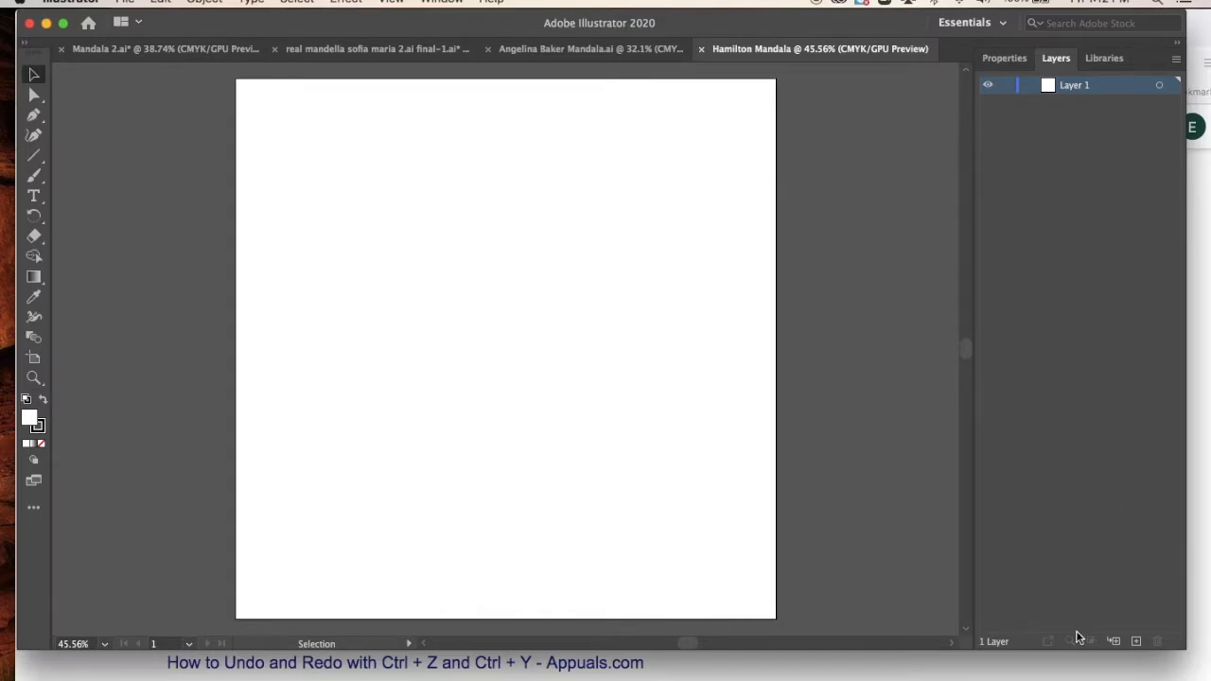
pyautogui.moveTo(224, 137)
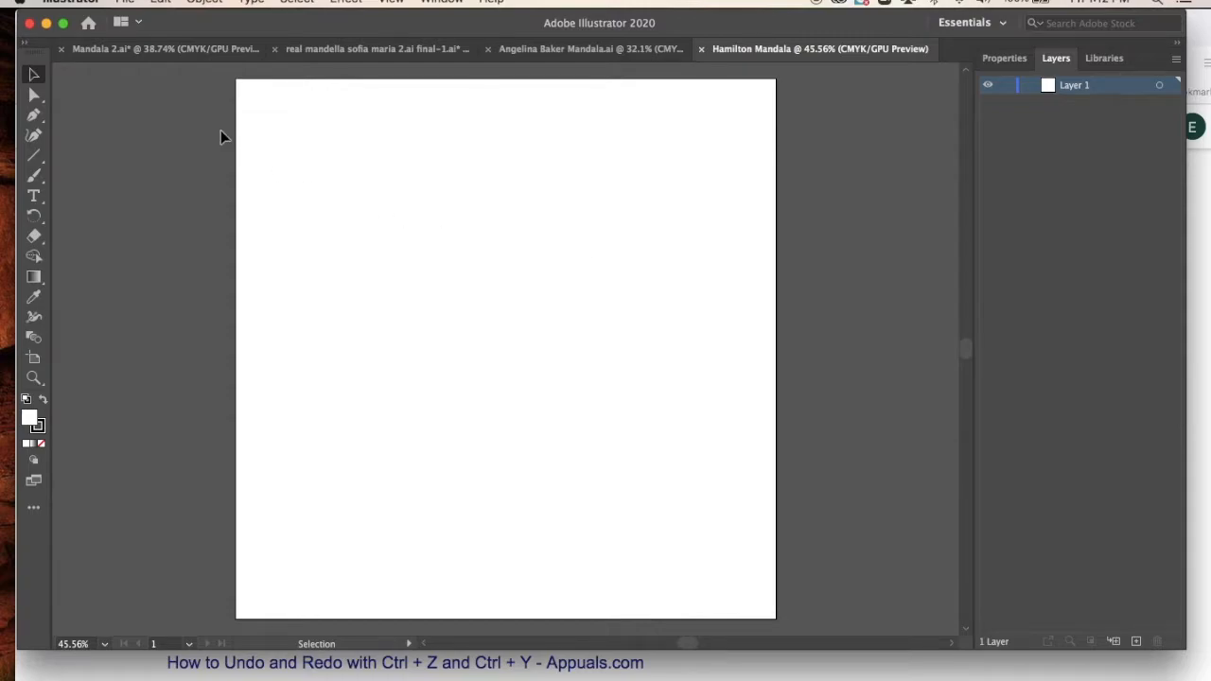
pyautogui.moveTo(319, 189)
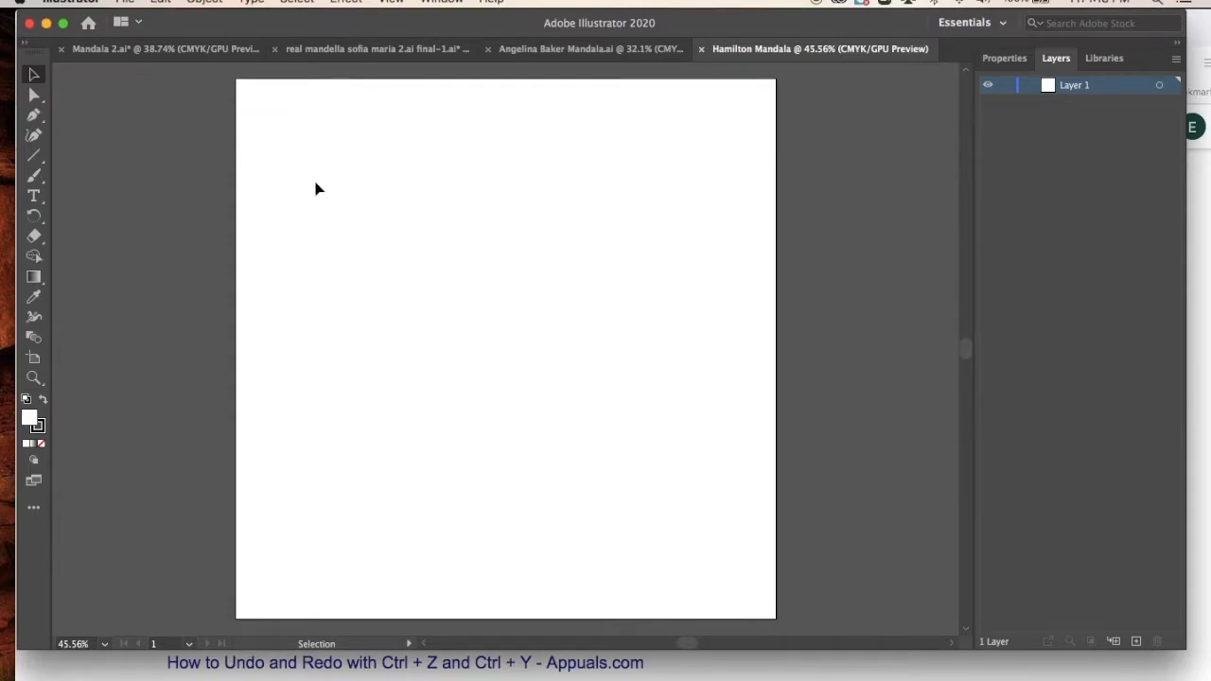
pyautogui.moveTo(39, 153)
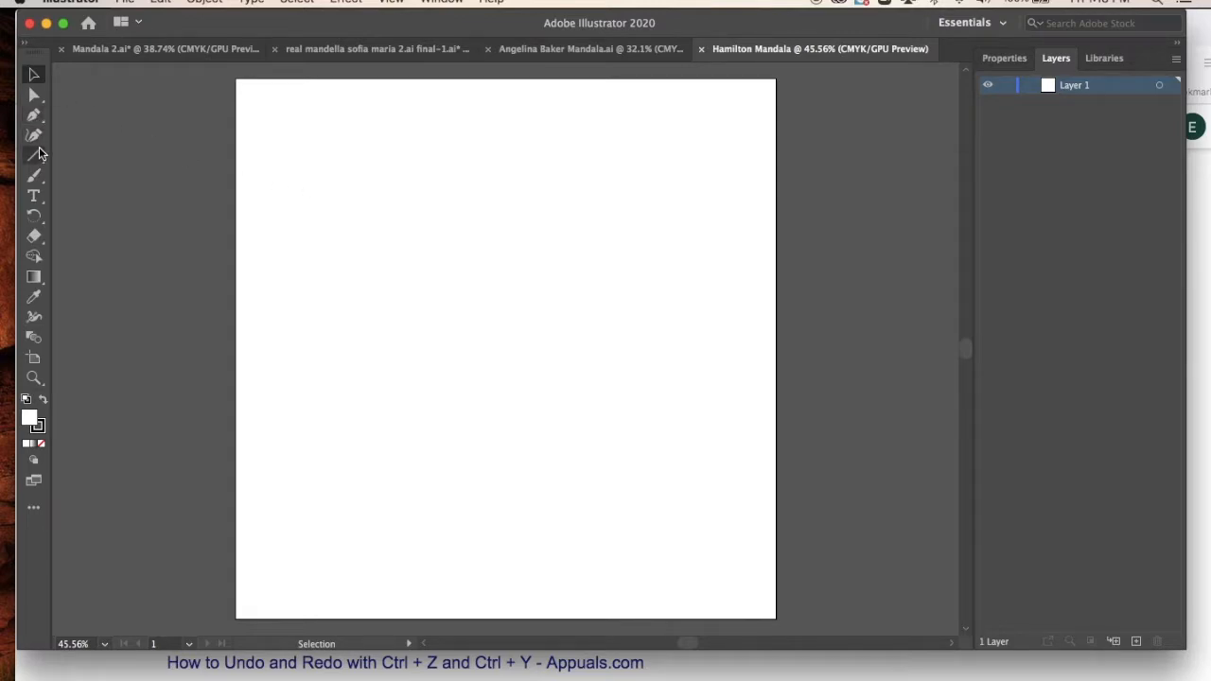
# Open the Line Segment tool's flyout to browse the other shape tools
pyautogui.click(33, 154)
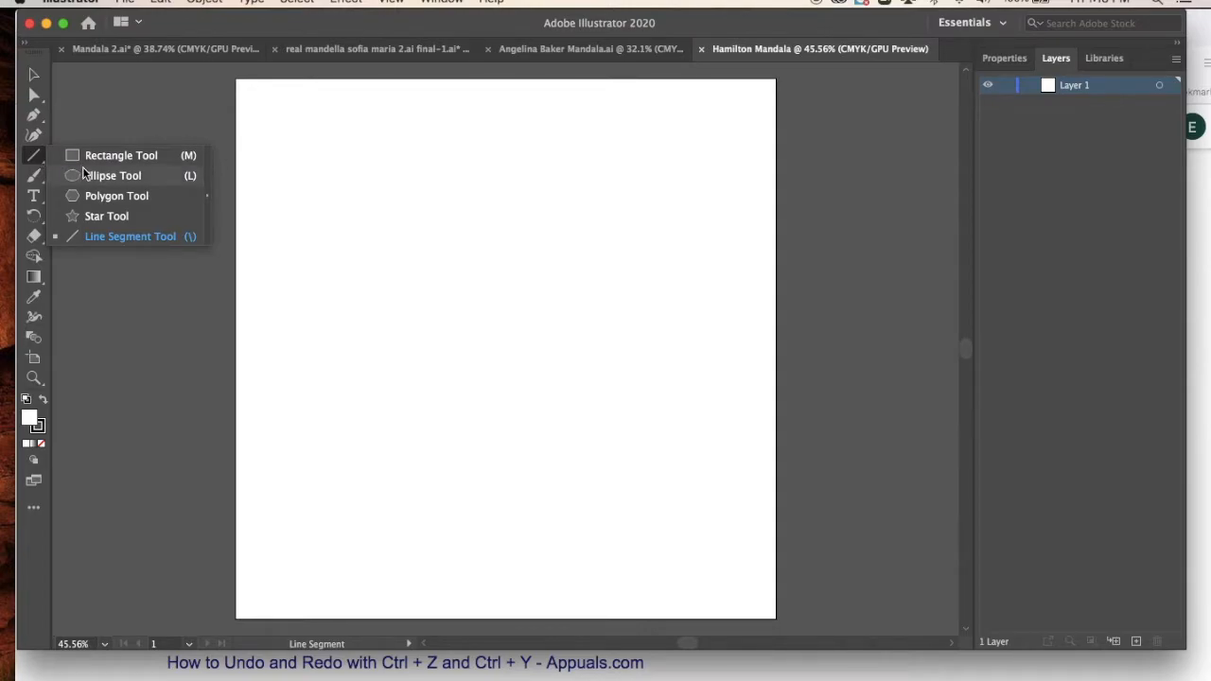
pyautogui.moveTo(114, 140)
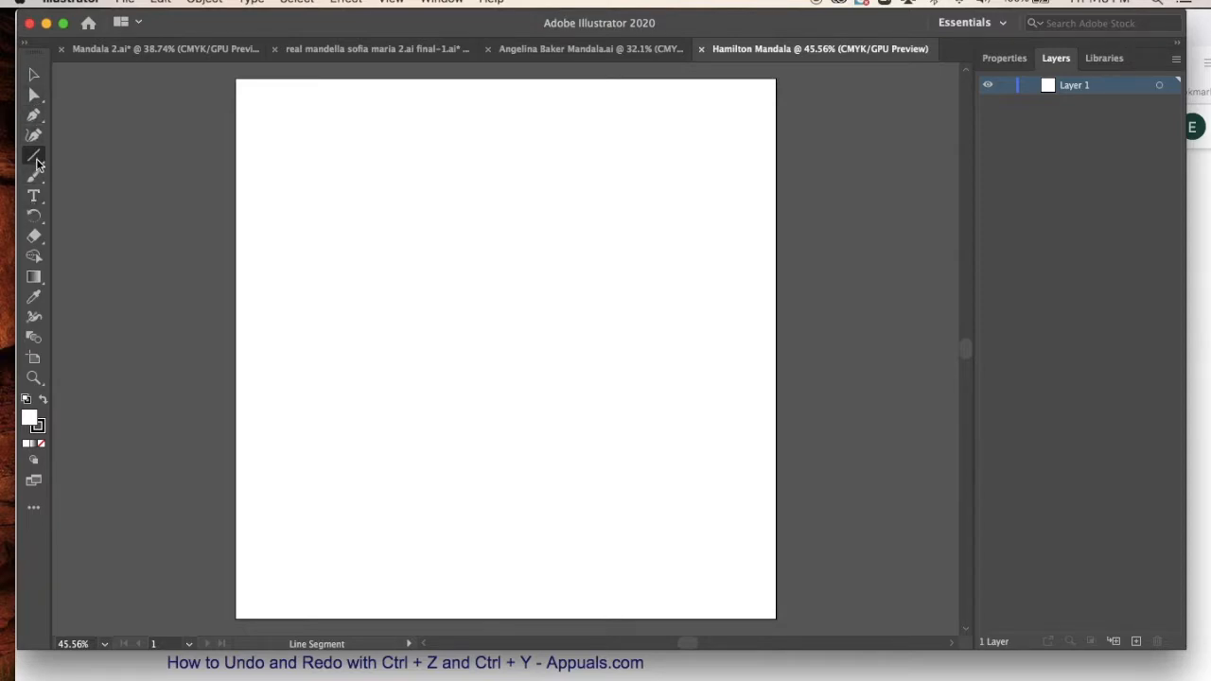
pyautogui.click(33, 155)
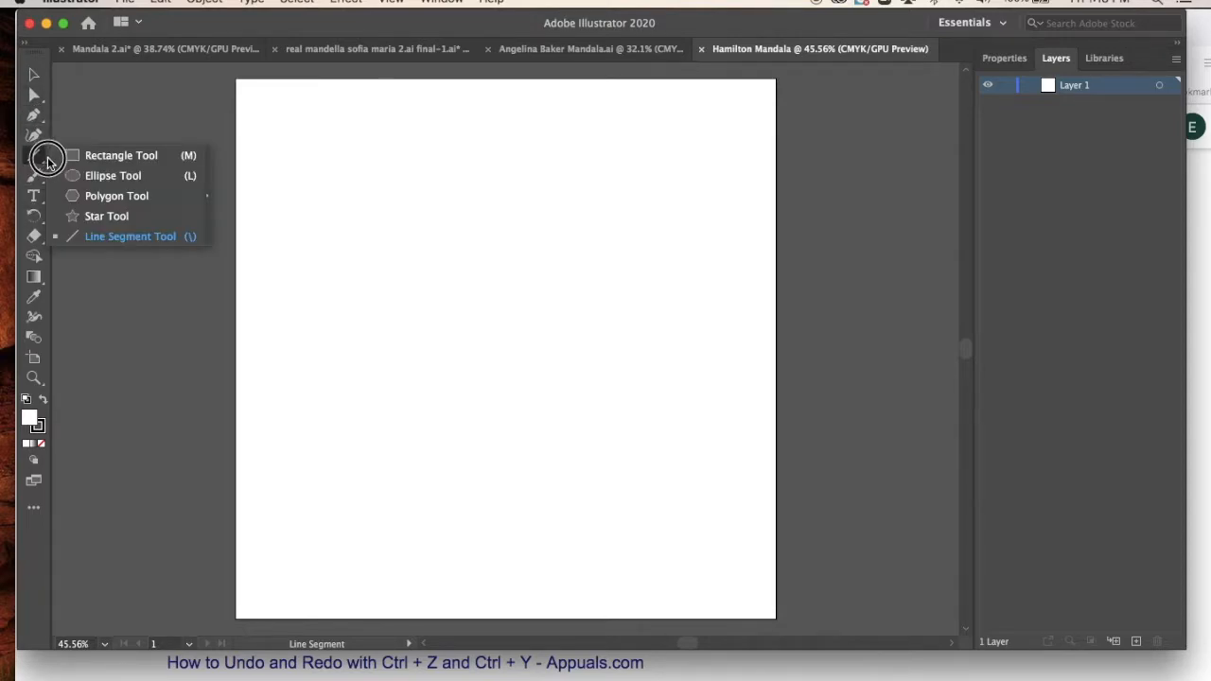
pyautogui.moveTo(102, 230)
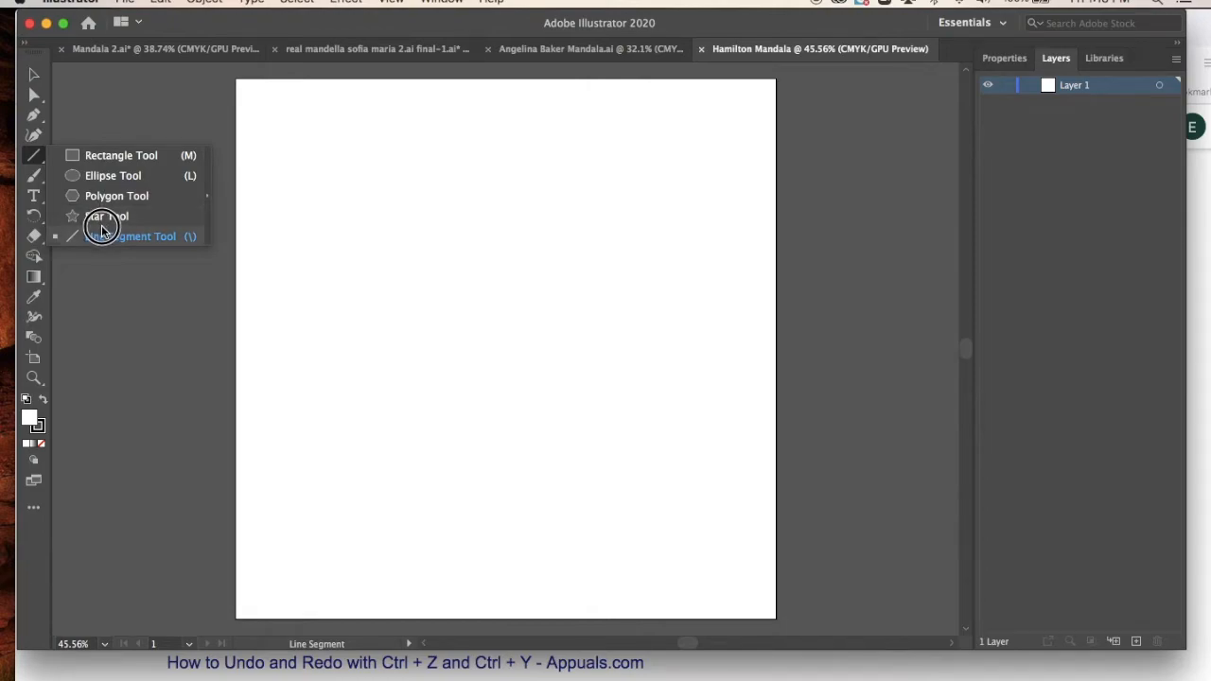
pyautogui.click(140, 235)
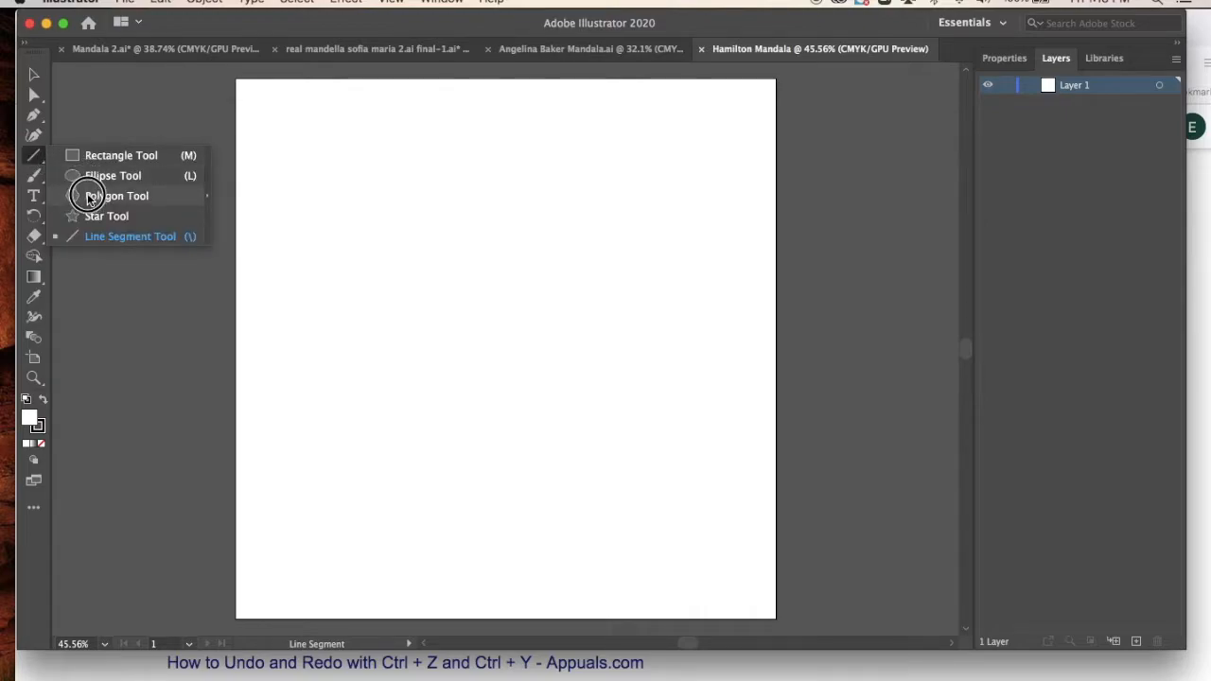
# Draw a 12-sided polygon with the Polygon tool and enlarge it across the page
pyautogui.click(117, 196)
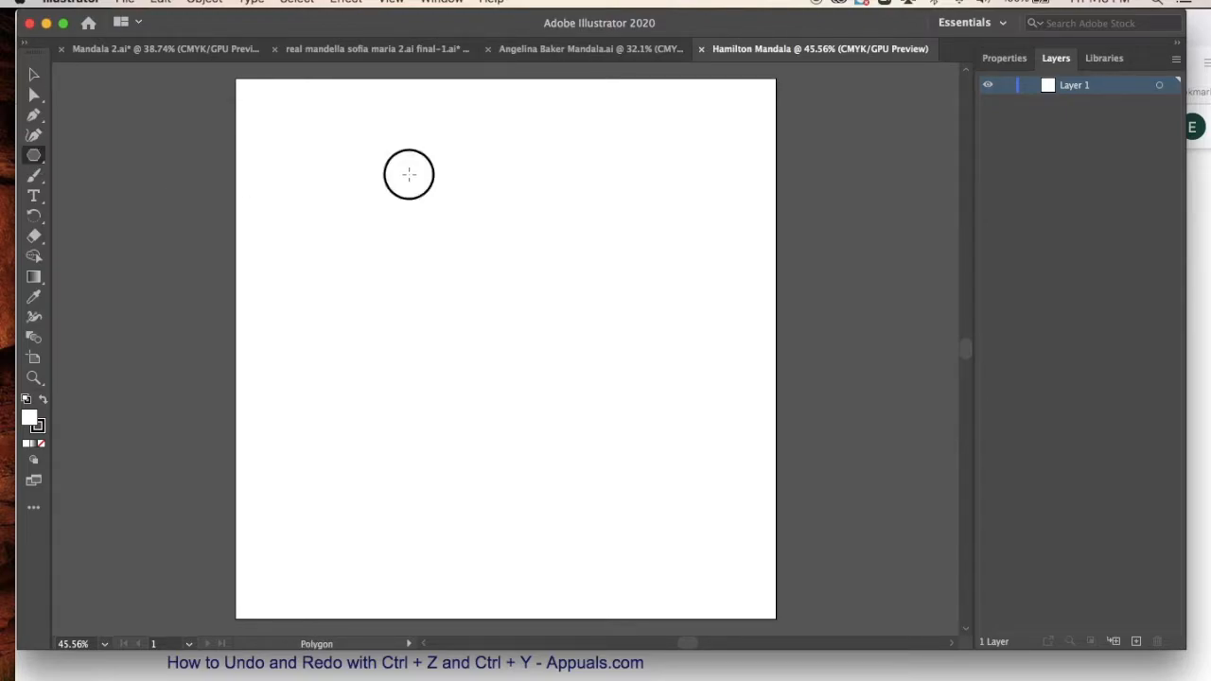
pyautogui.moveTo(409, 174); pyautogui.dragTo(446, 237)
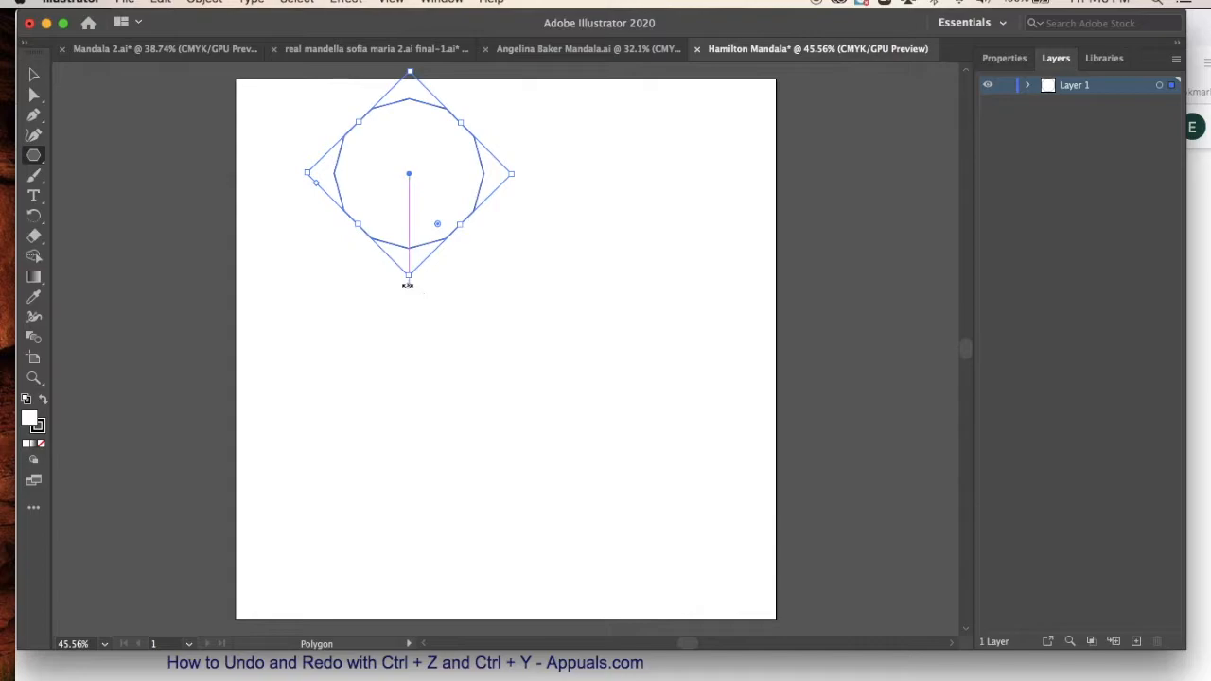
pyautogui.moveTo(408, 280); pyautogui.dragTo(438, 286)
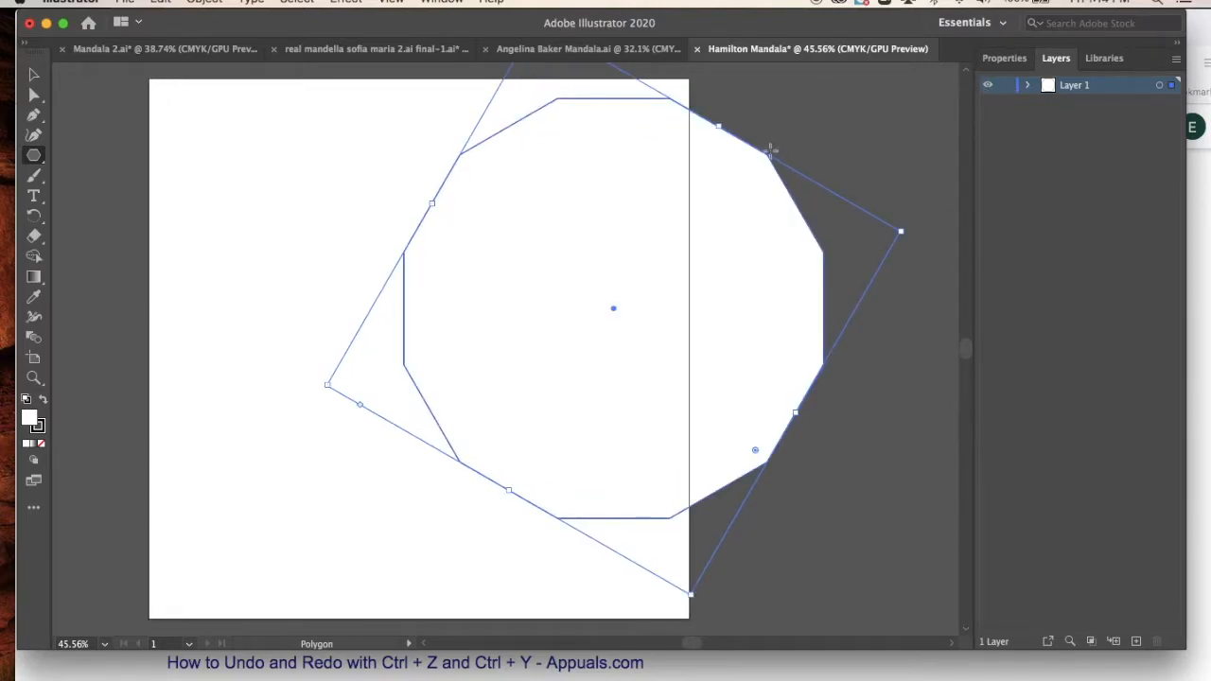
pyautogui.moveTo(649, 310)
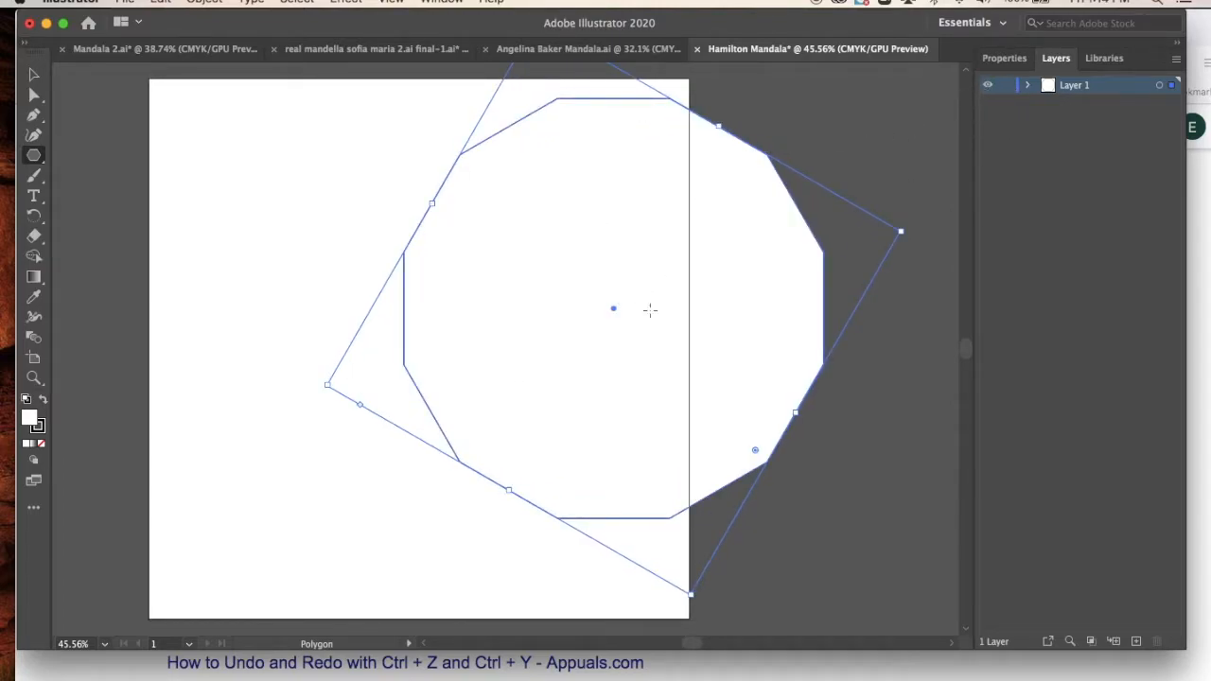
pyautogui.moveTo(232, 140)
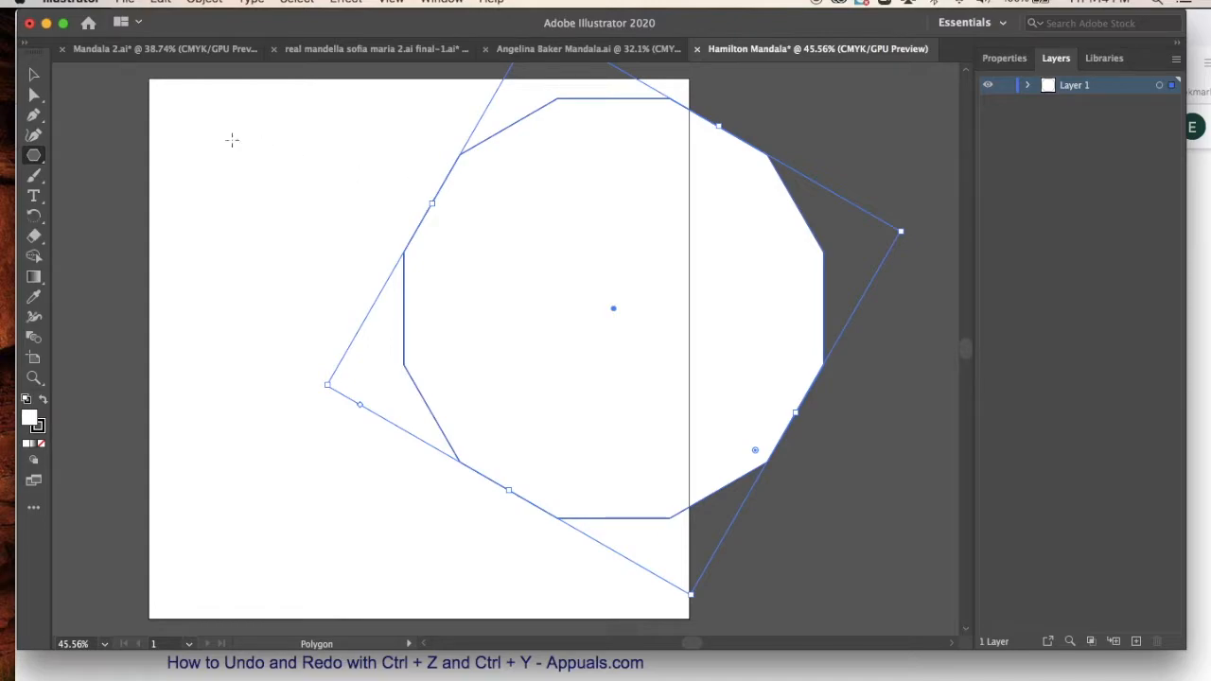
pyautogui.moveTo(366, 144)
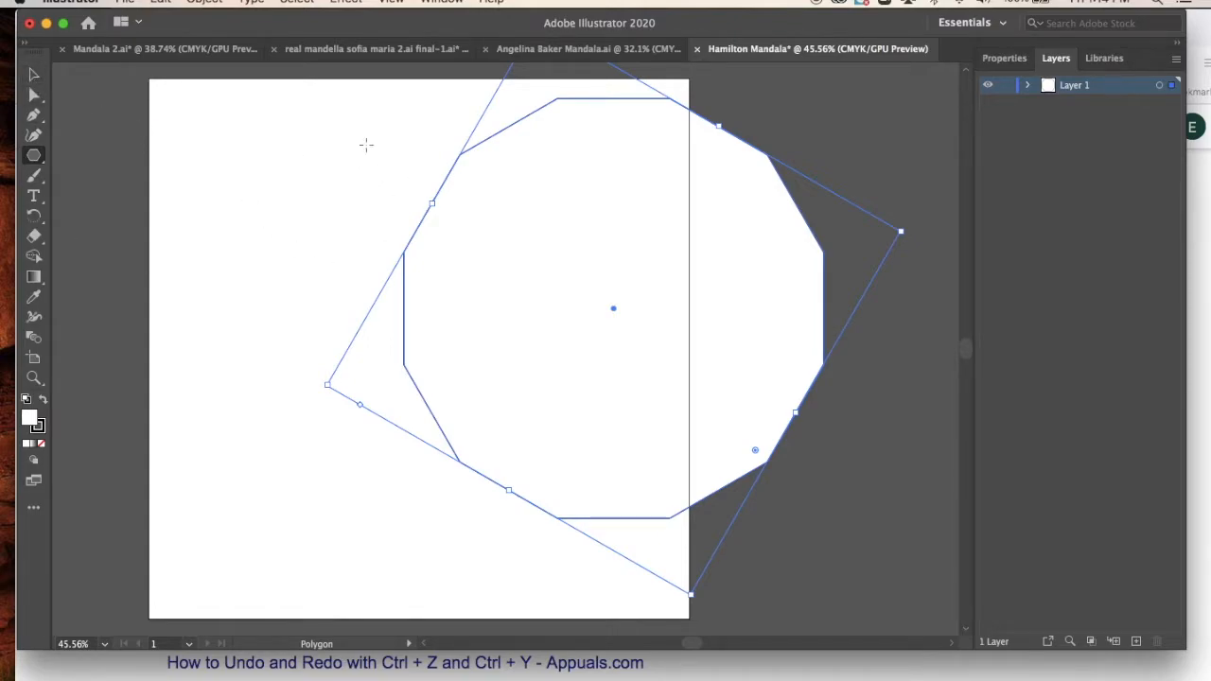
pyautogui.moveTo(330, 157)
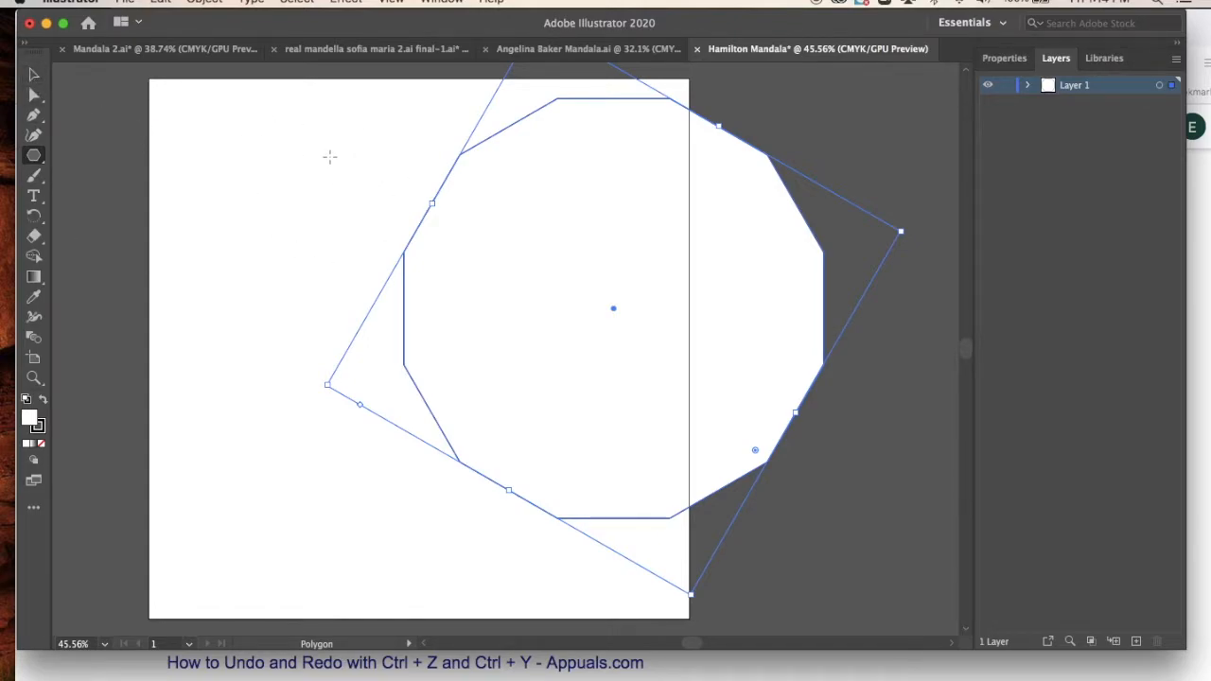
pyautogui.moveTo(353, 206)
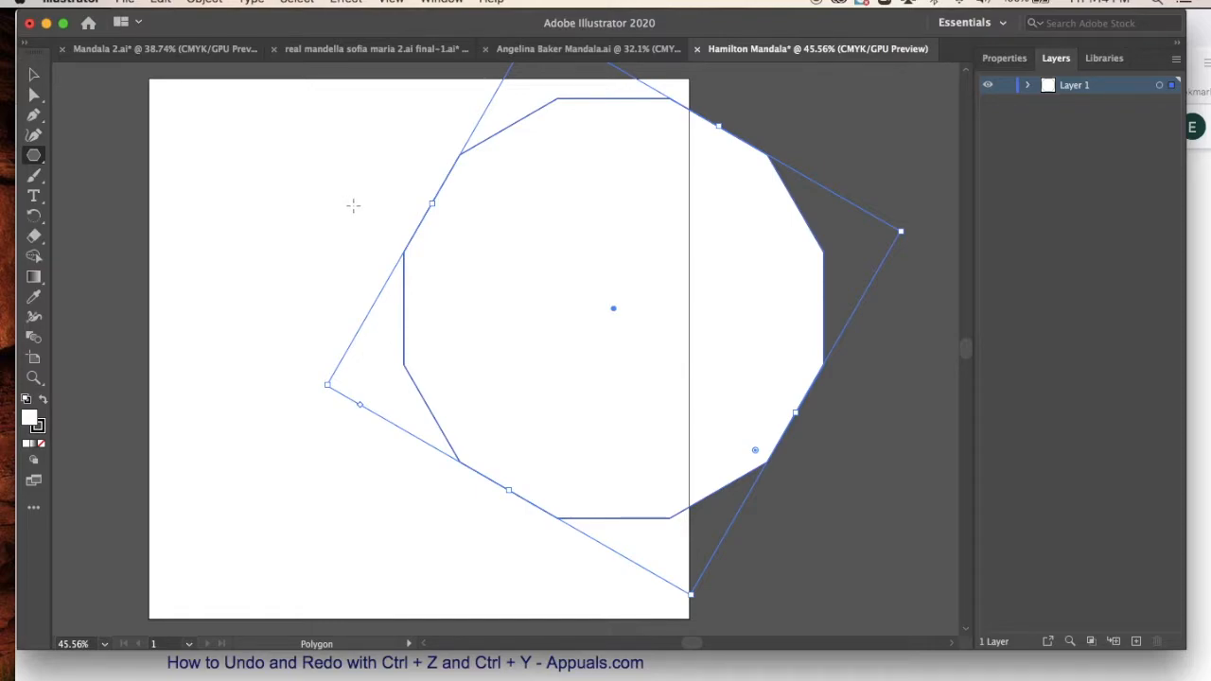
pyautogui.moveTo(613, 316)
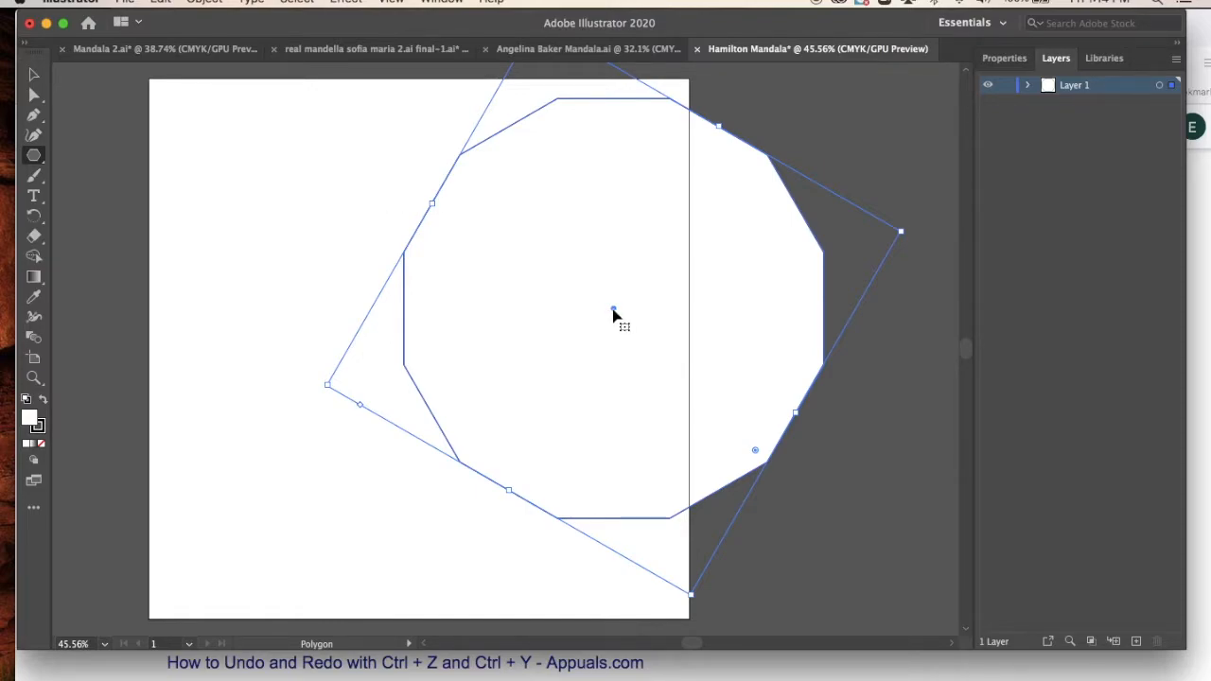
# Move the polygon to the artboard centre, confirm 12 sides, and rotate it flat on top
pyautogui.moveTo(614, 315); pyautogui.dragTo(418, 333)
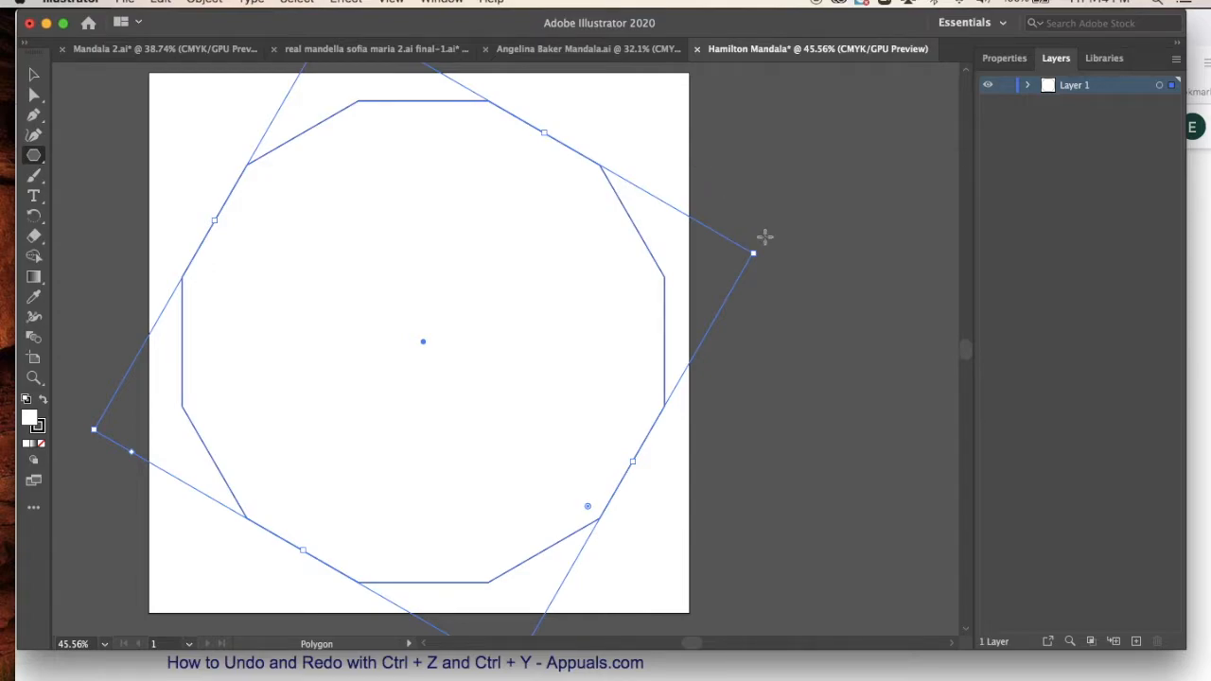
pyautogui.click(423, 341)
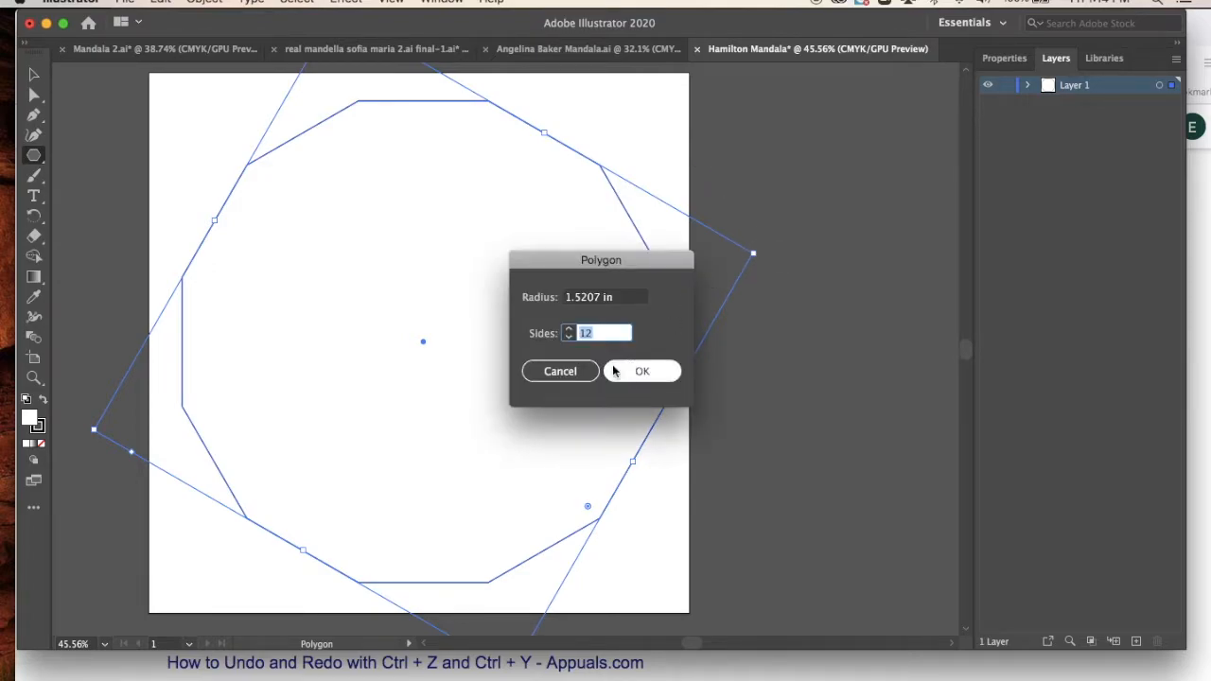
pyautogui.click(641, 370)
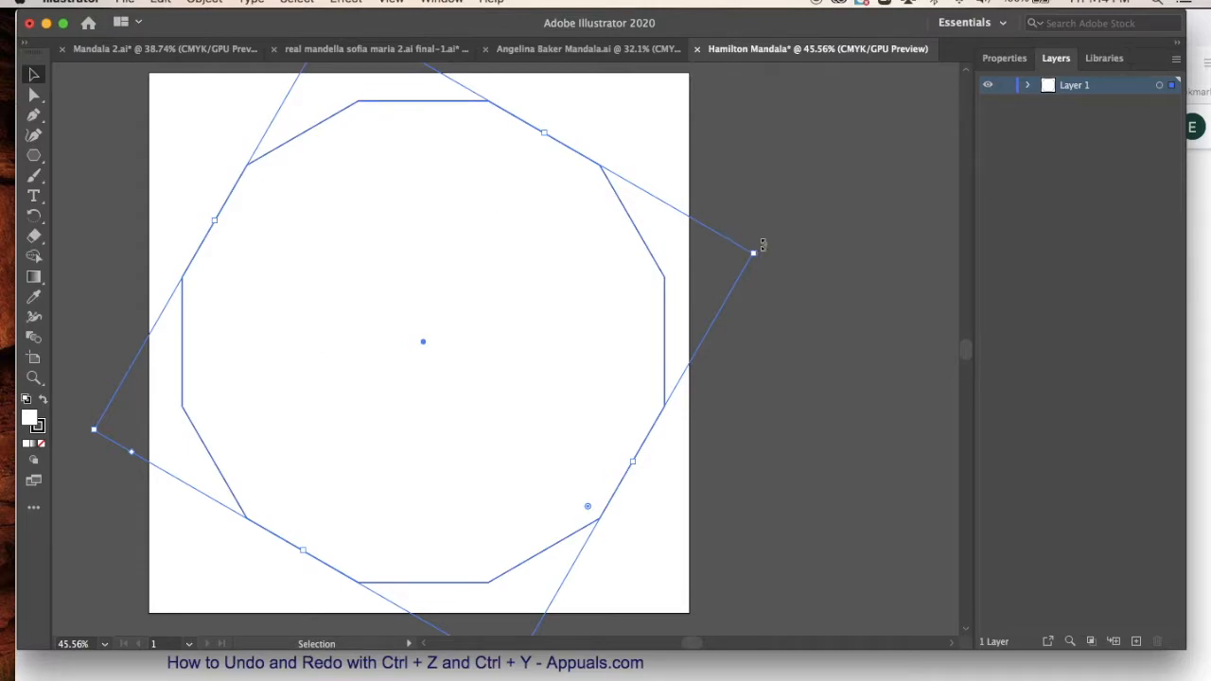
pyautogui.moveTo(752, 251); pyautogui.dragTo(761, 282)
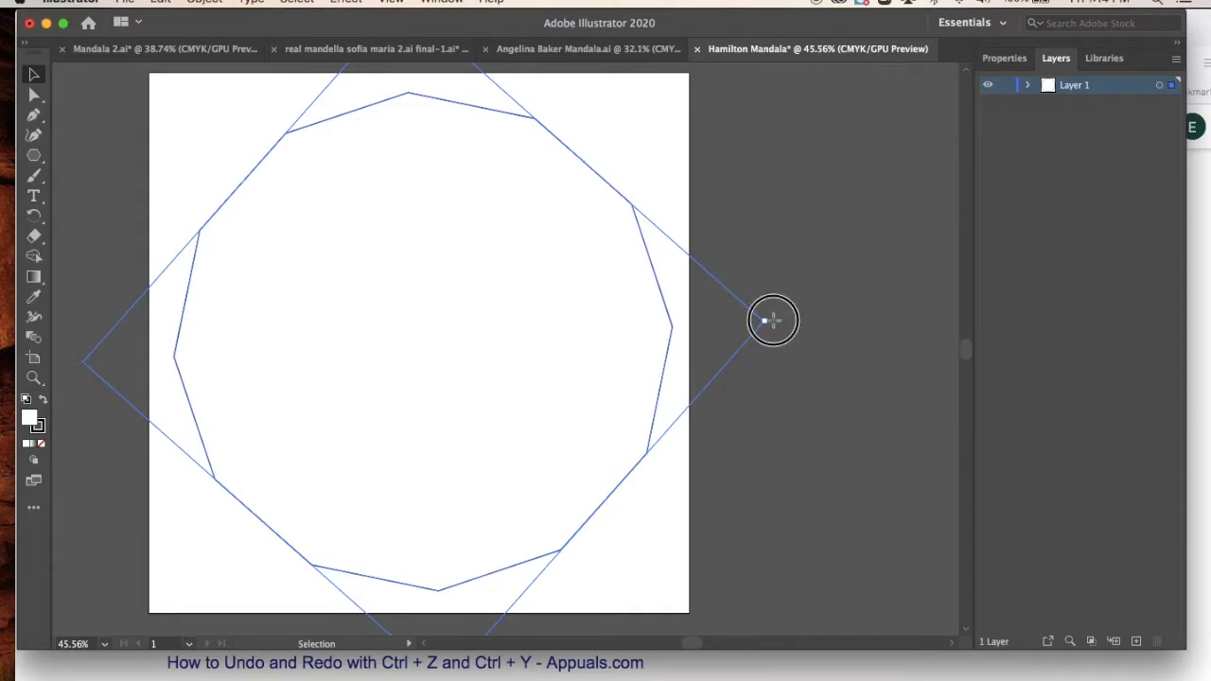
pyautogui.moveTo(774, 320); pyautogui.dragTo(768, 292)
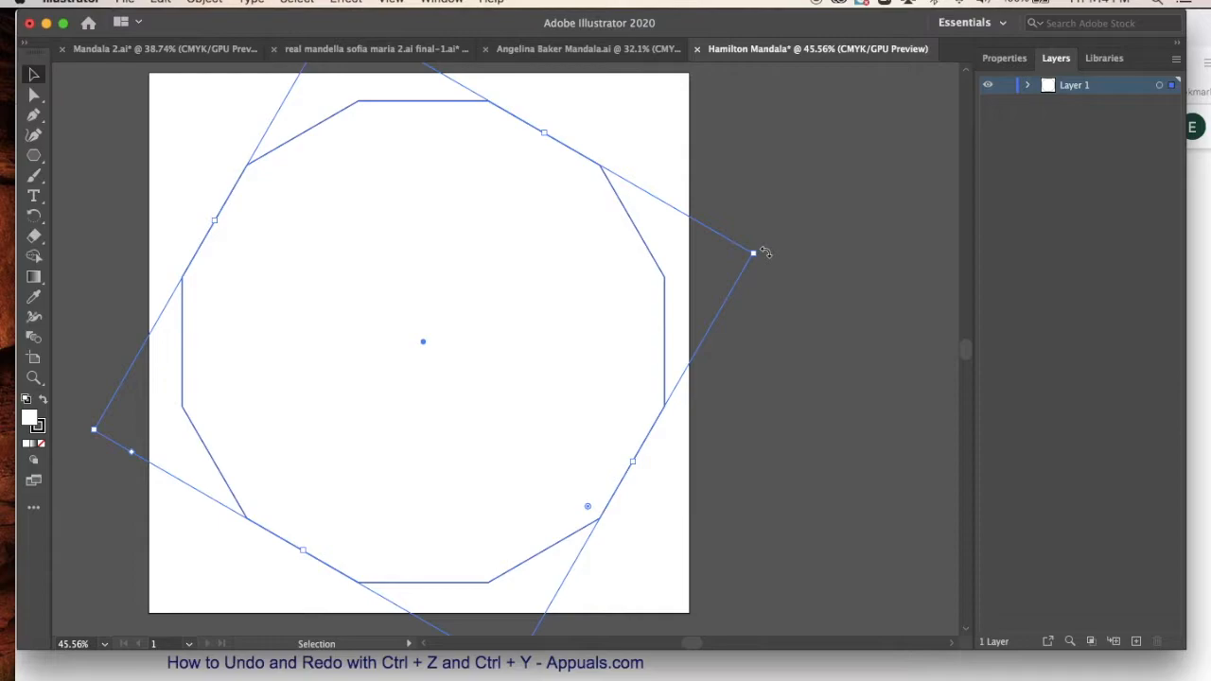
pyautogui.moveTo(459, 116)
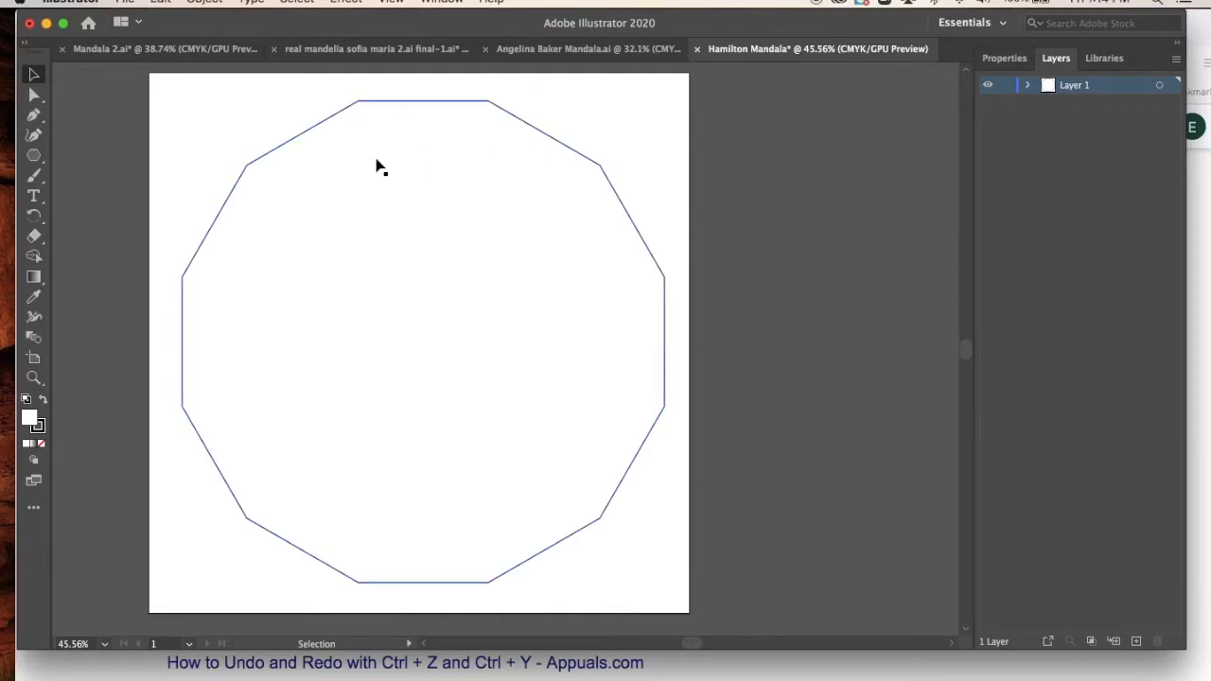
pyautogui.moveTo(424, 250)
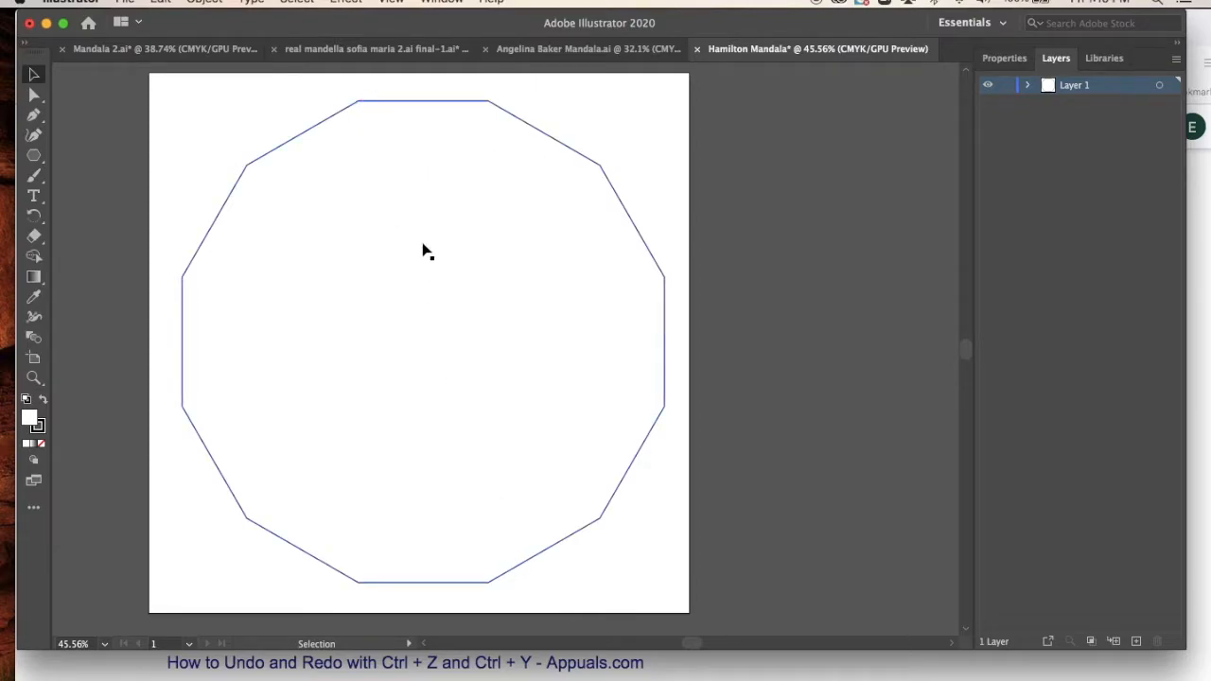
# Draw three corner-to-corner lines through the polygon centre with the Line Segment tool
pyautogui.click(33, 154)
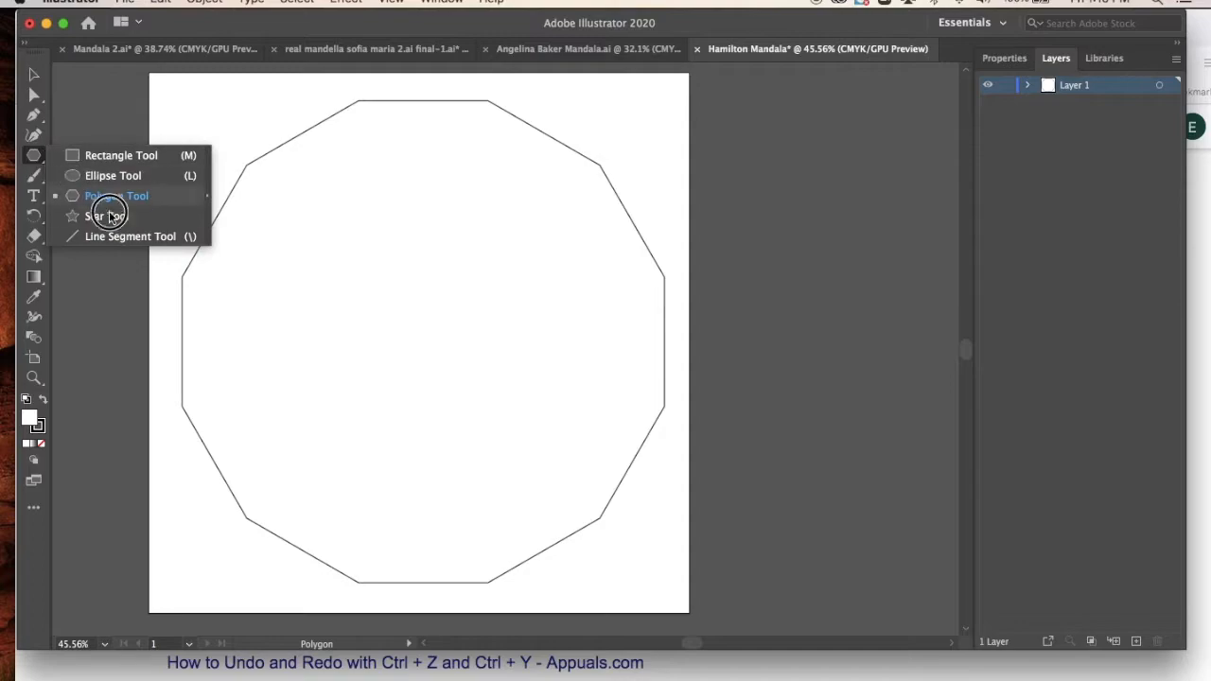
pyautogui.click(130, 236)
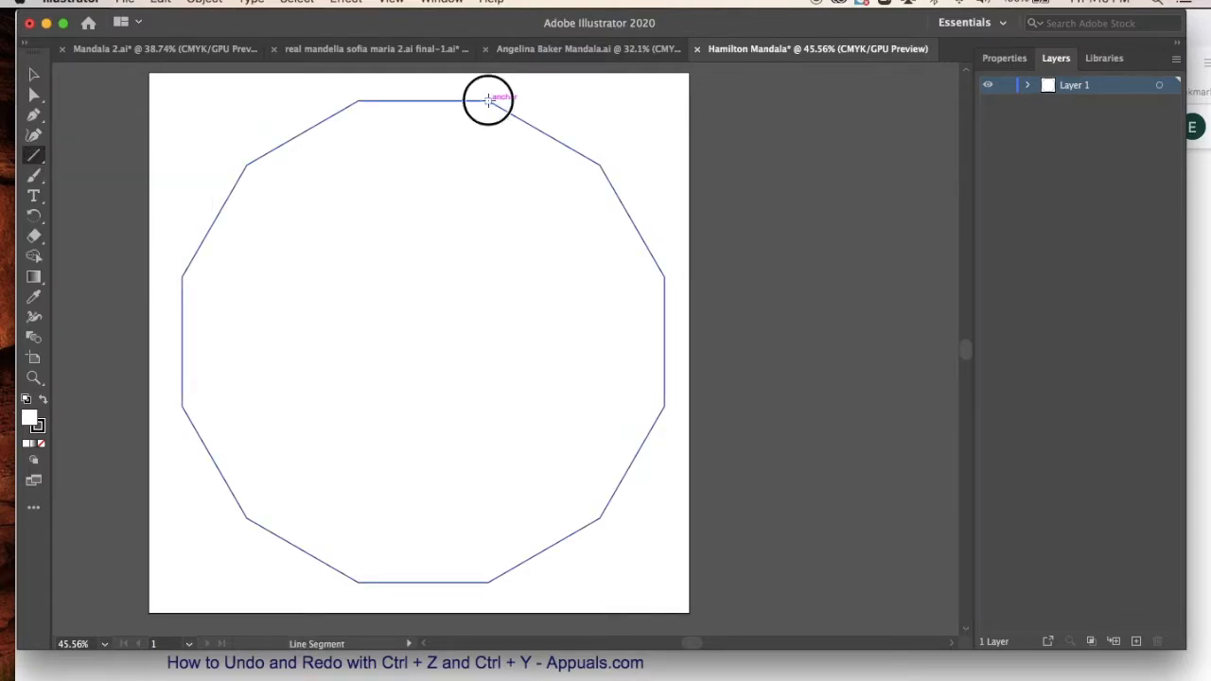
pyautogui.moveTo(489, 100); pyautogui.dragTo(364, 516)
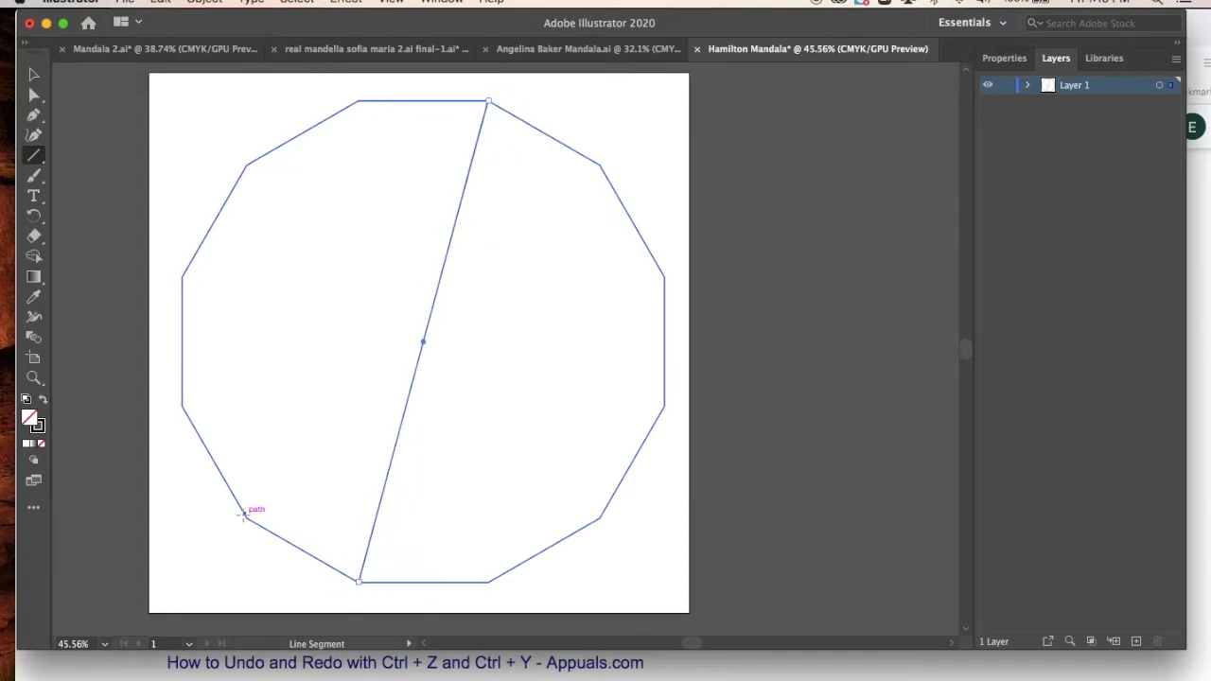
pyautogui.moveTo(244, 514); pyautogui.dragTo(629, 143)
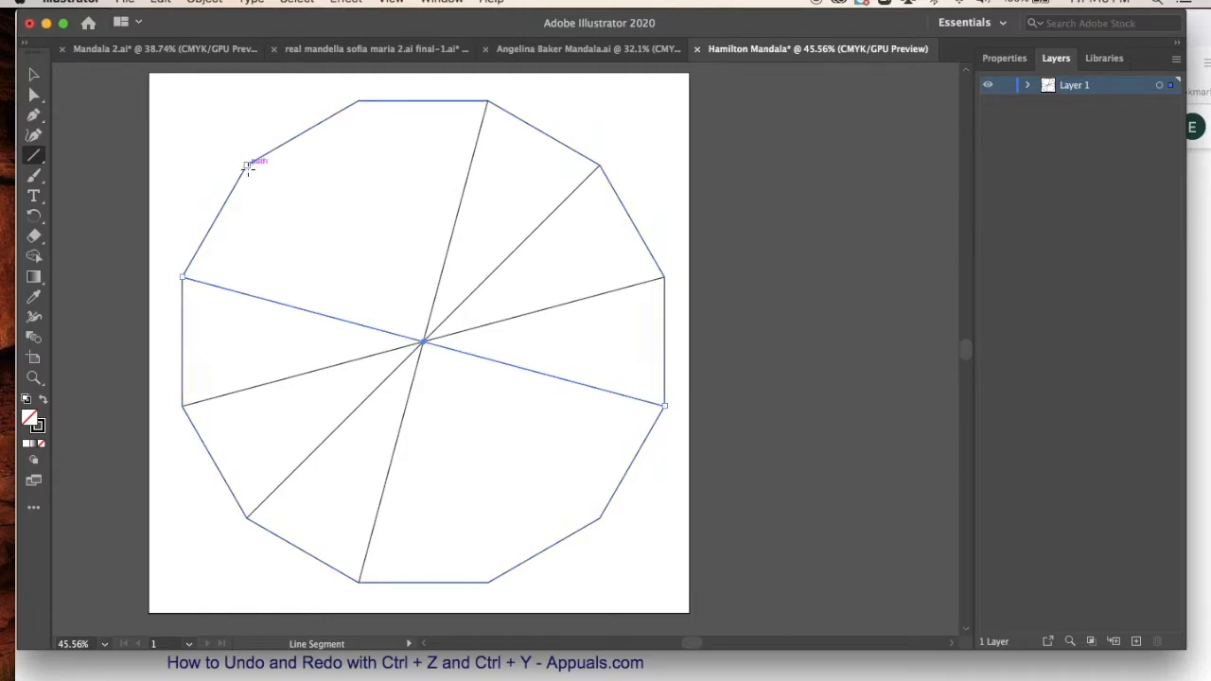
pyautogui.moveTo(248, 163); pyautogui.dragTo(608, 517)
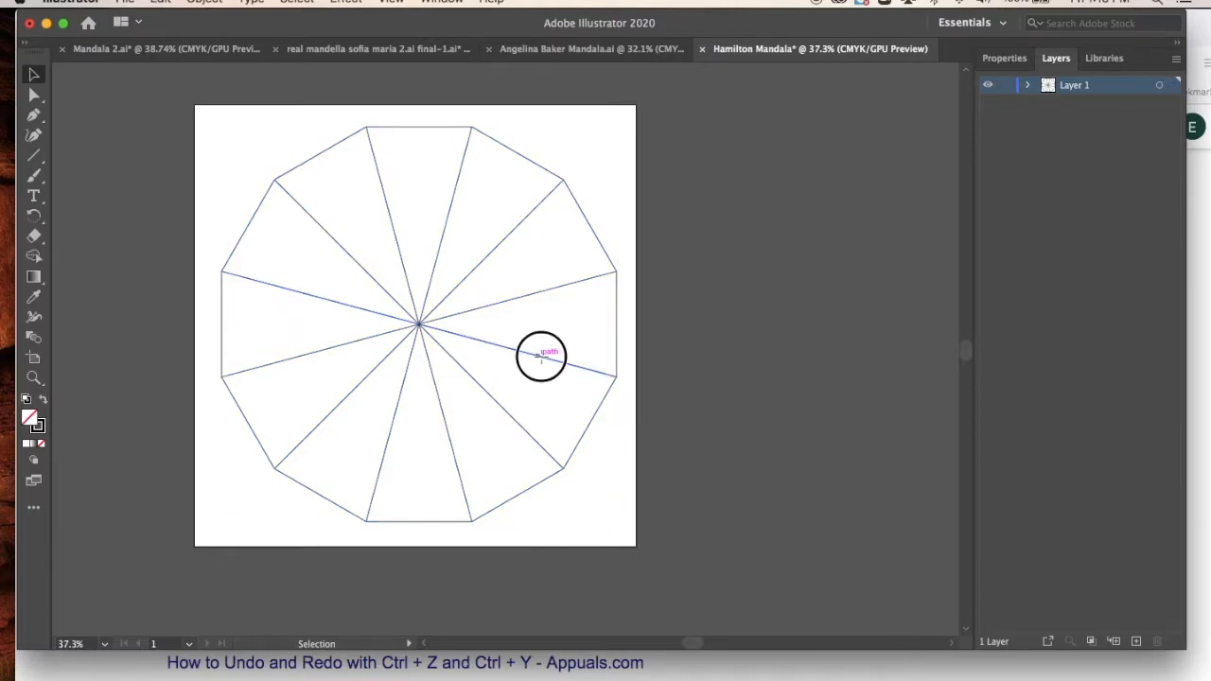
pyautogui.moveTo(541, 357); pyautogui.dragTo(575, 367)
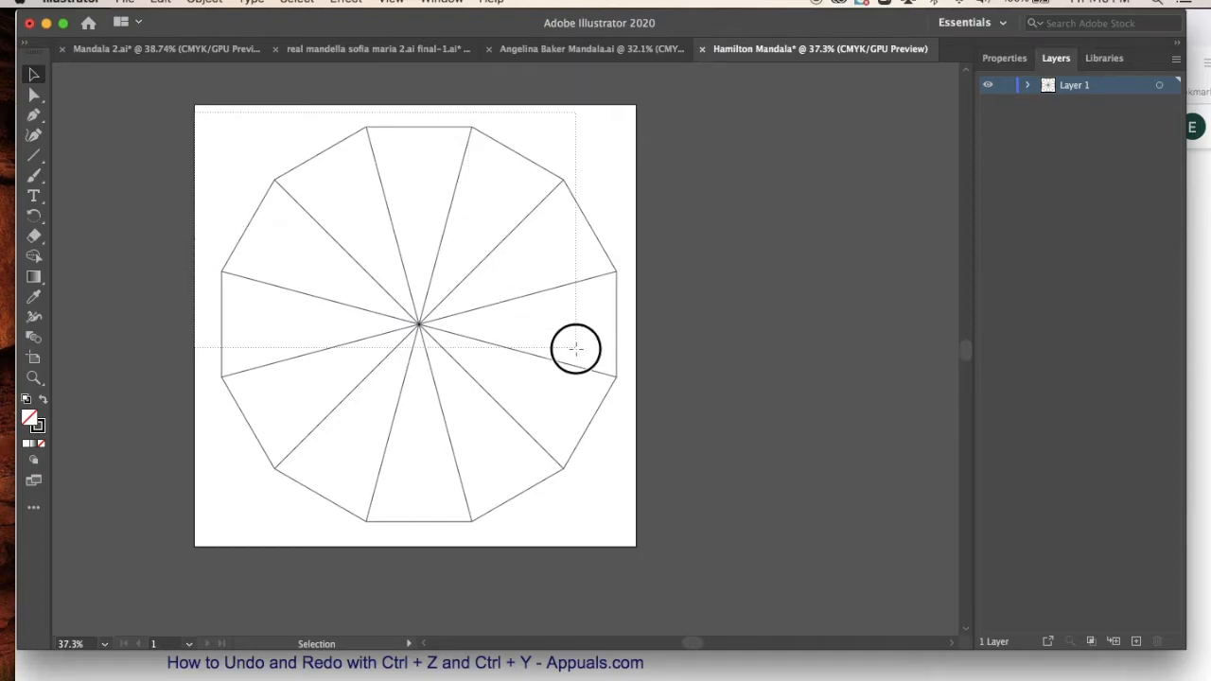
pyautogui.click(369, 268)
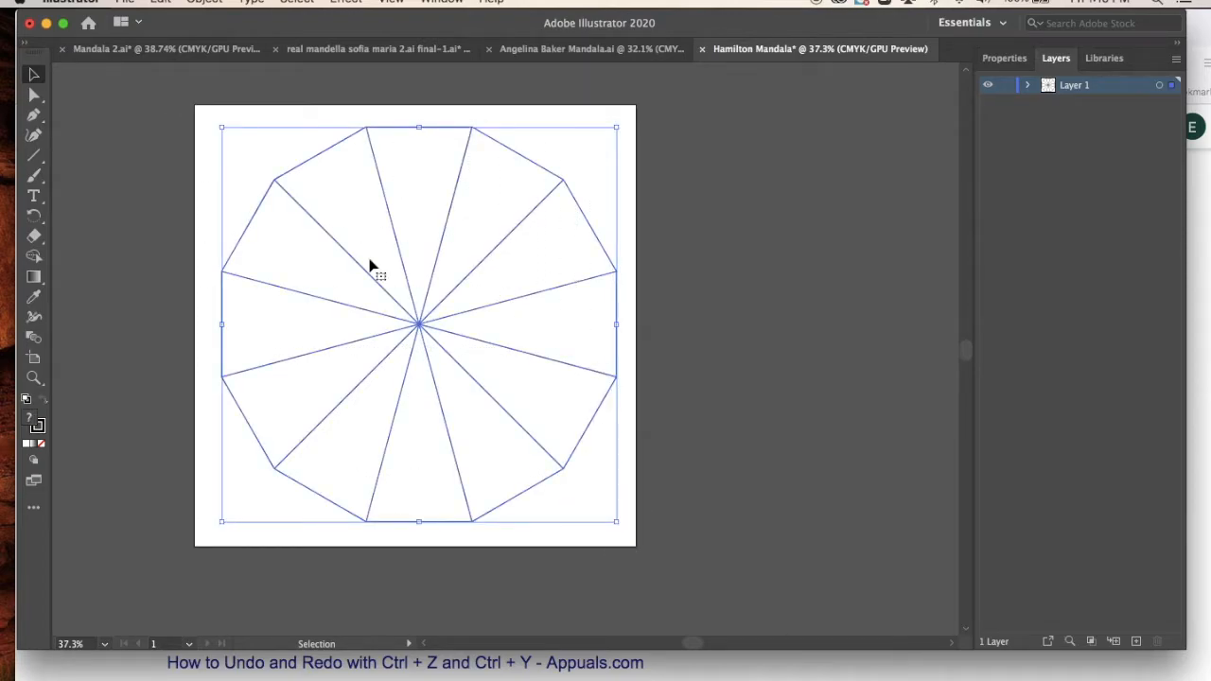
pyautogui.click(204, 2)
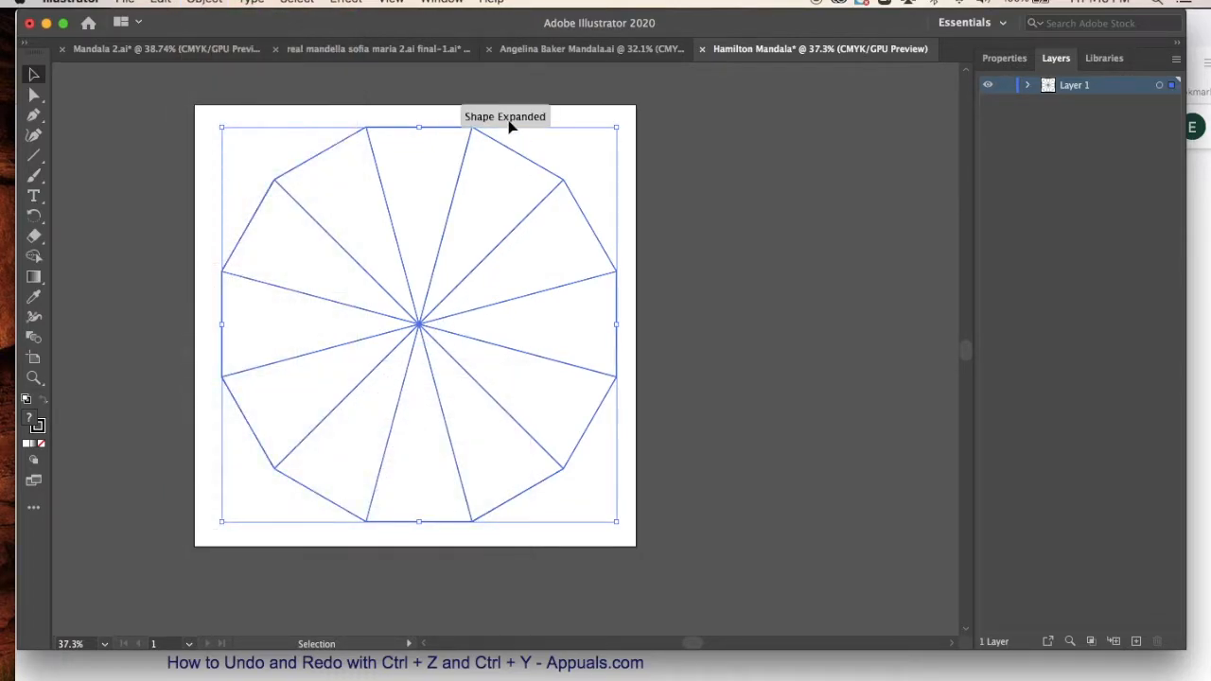
pyautogui.moveTo(454, 185)
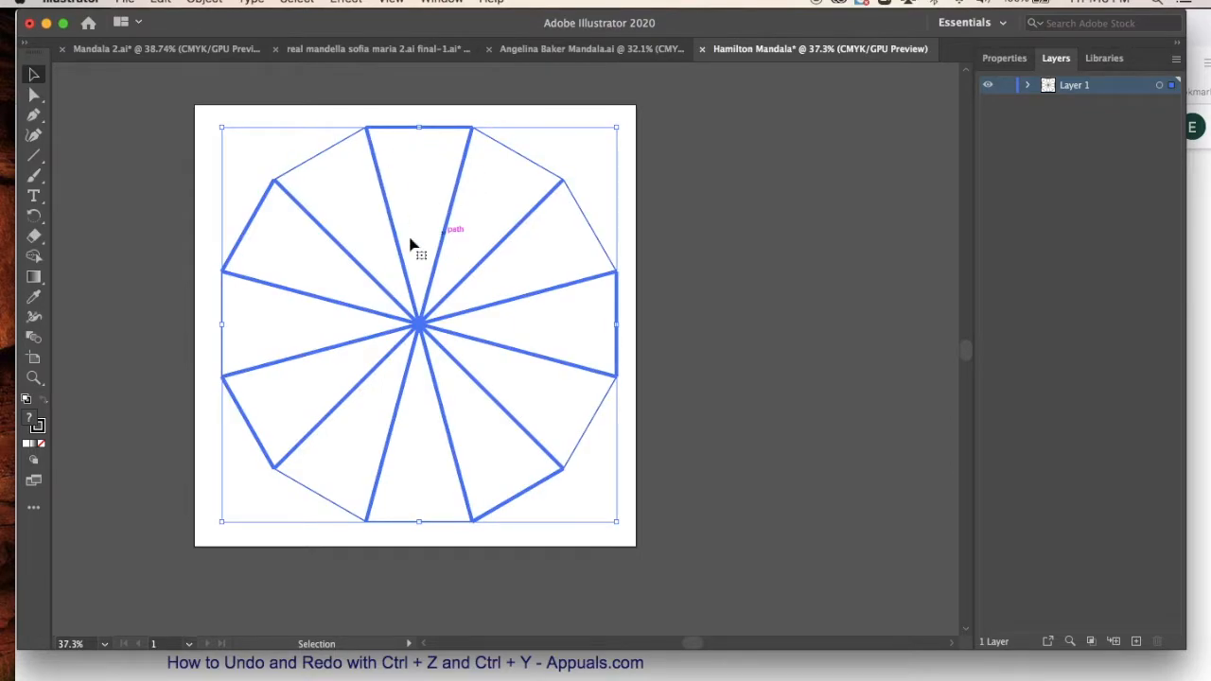
pyautogui.click(397, 107)
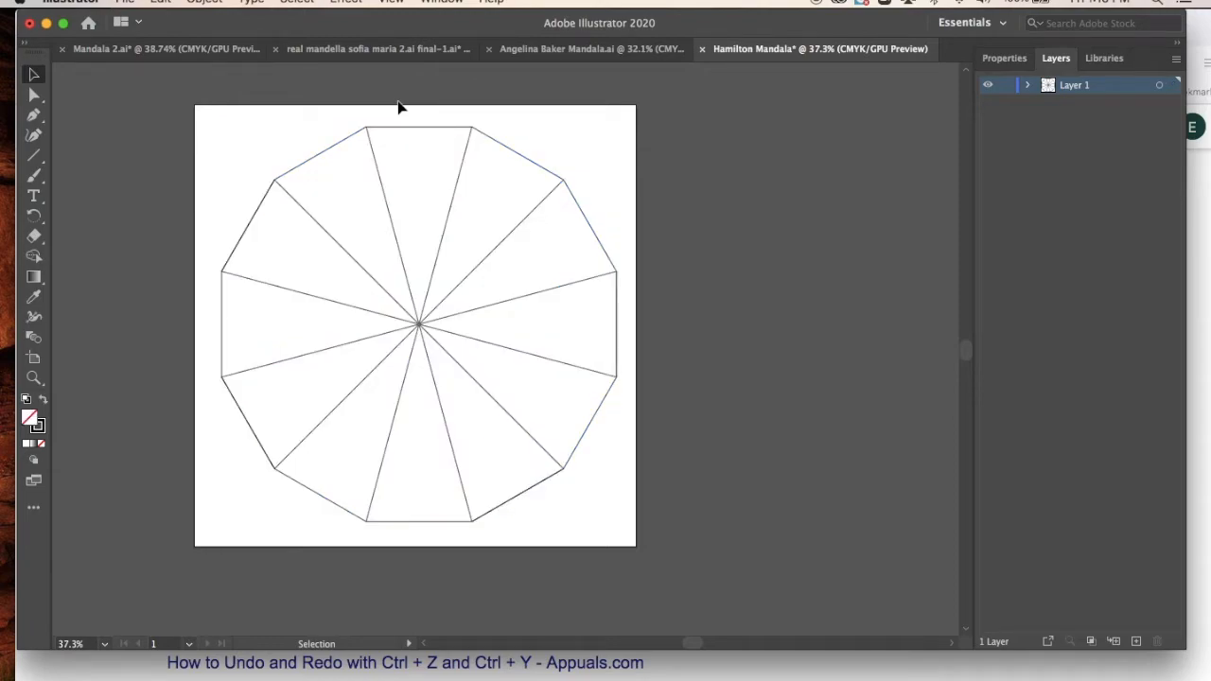
pyautogui.moveTo(227, 121)
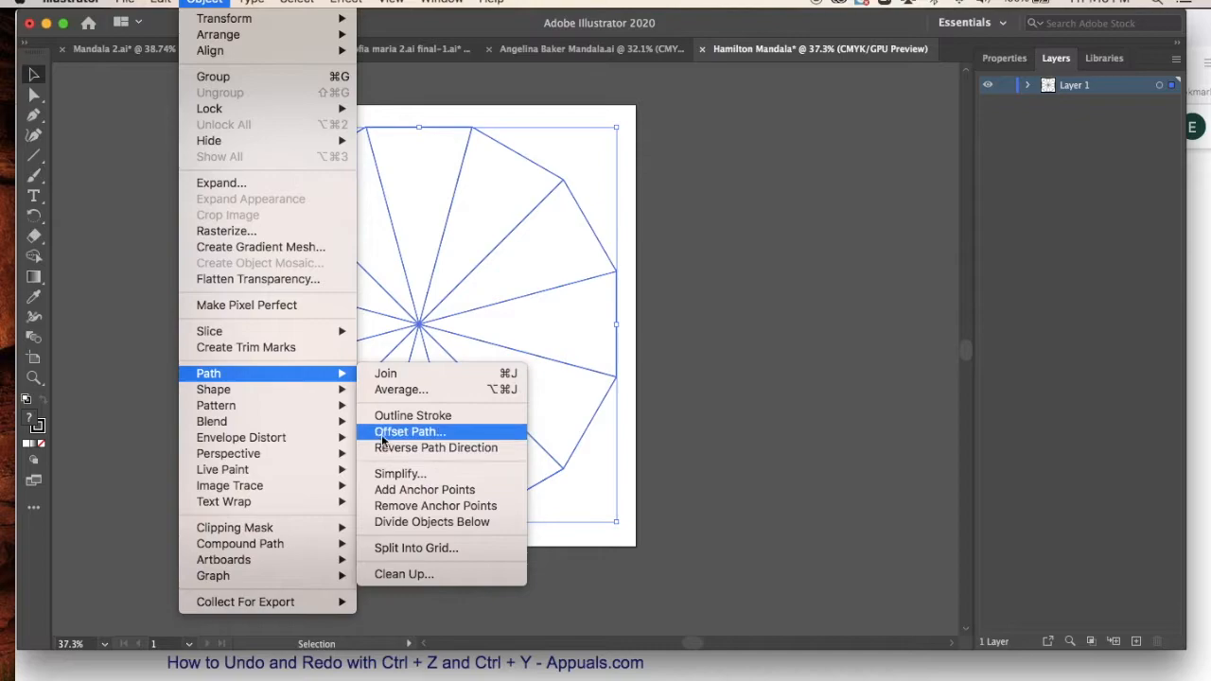
# Try Offset Path, dismiss the multiple-objects warning, then apply Divide Objects Below
pyautogui.click(409, 431)
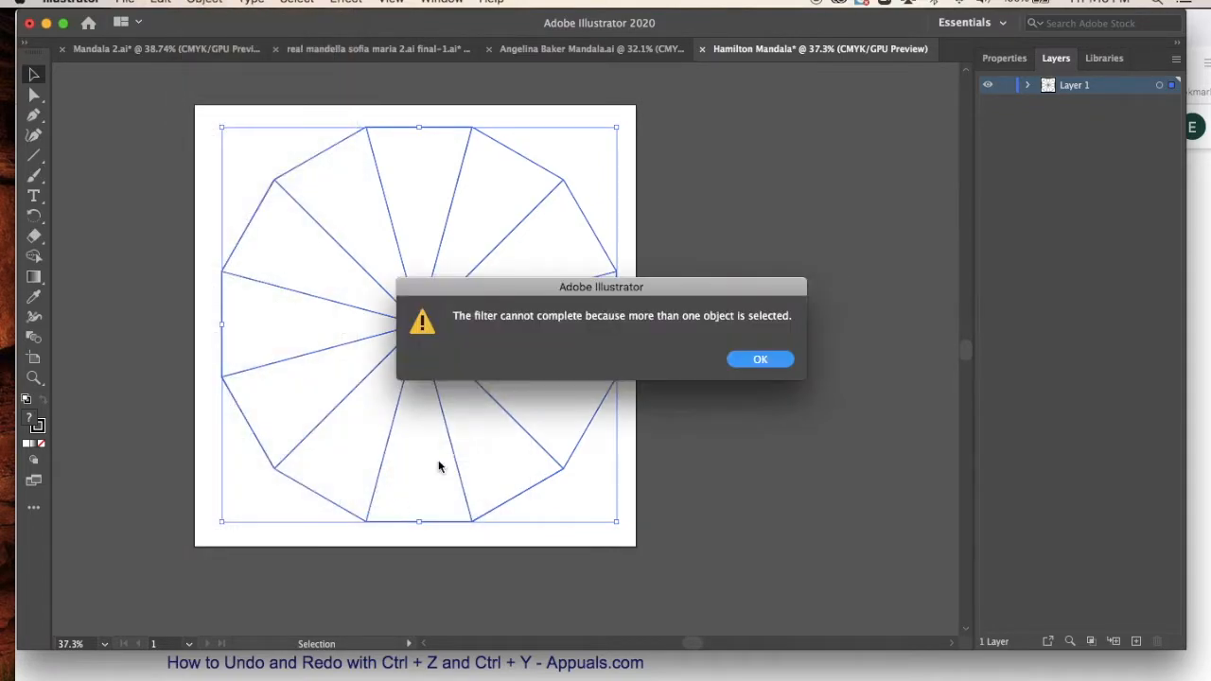
pyautogui.click(759, 359)
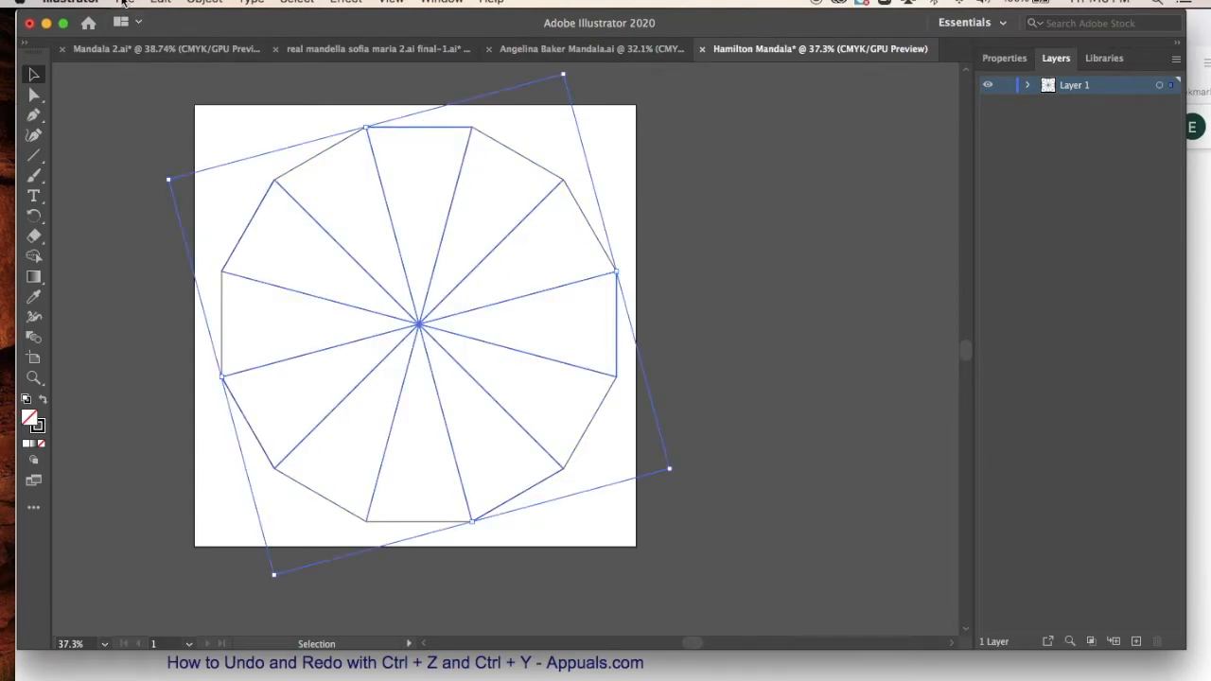
pyautogui.click(204, 2)
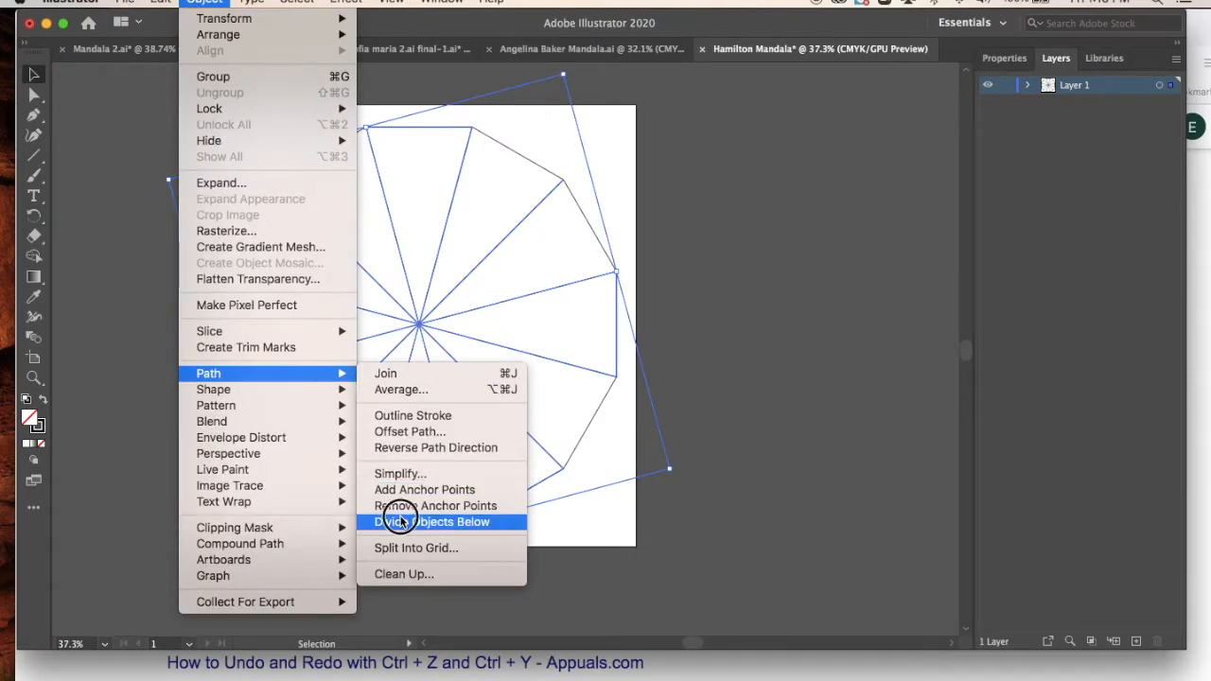
pyautogui.click(431, 521)
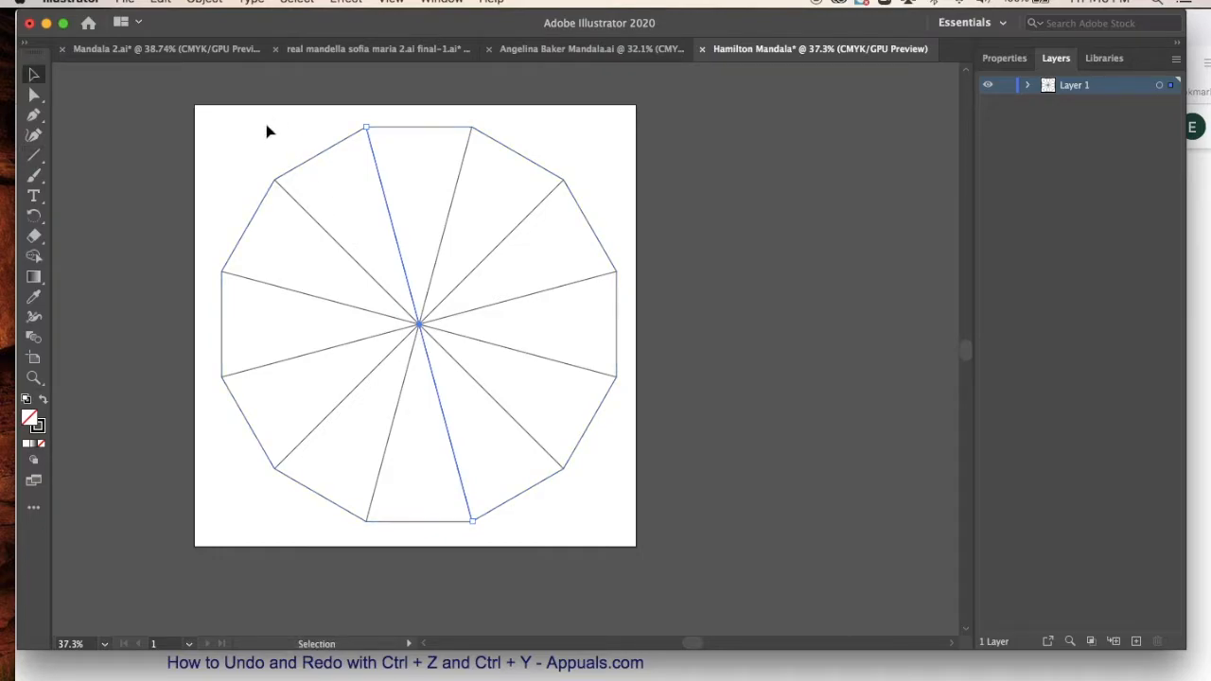
# Marquee-select the whole sliced polygon drawing and join its paths
pyautogui.click(212, 122)
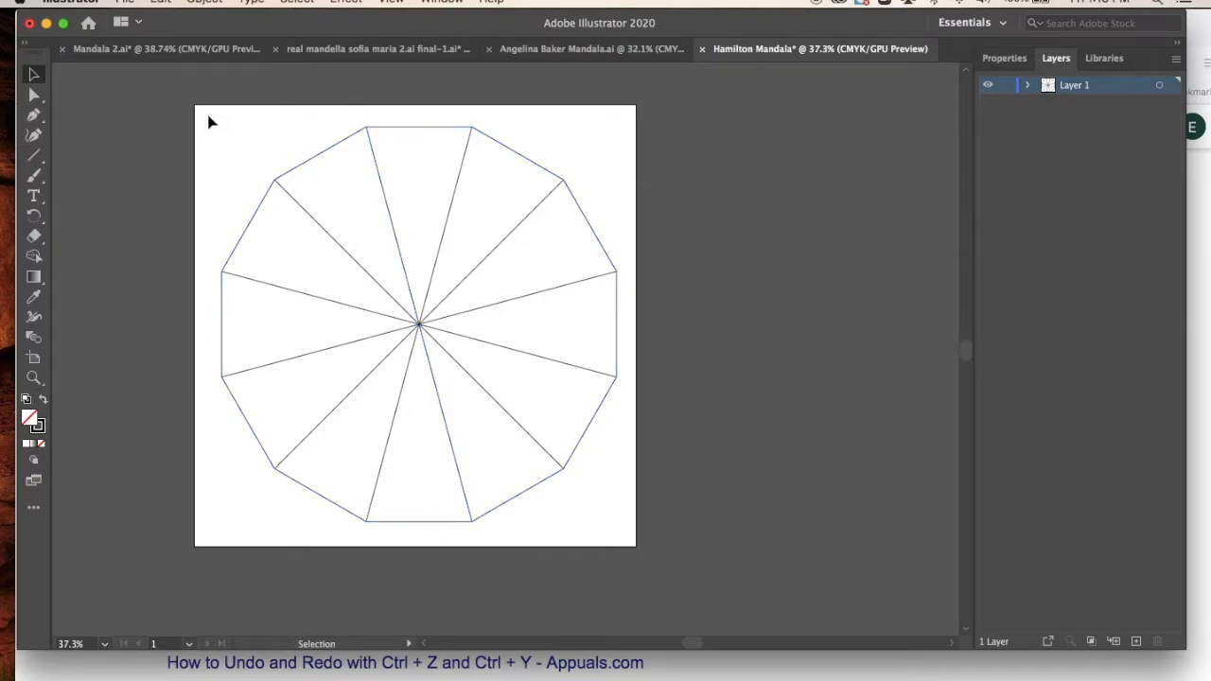
pyautogui.moveTo(208, 112); pyautogui.dragTo(622, 460)
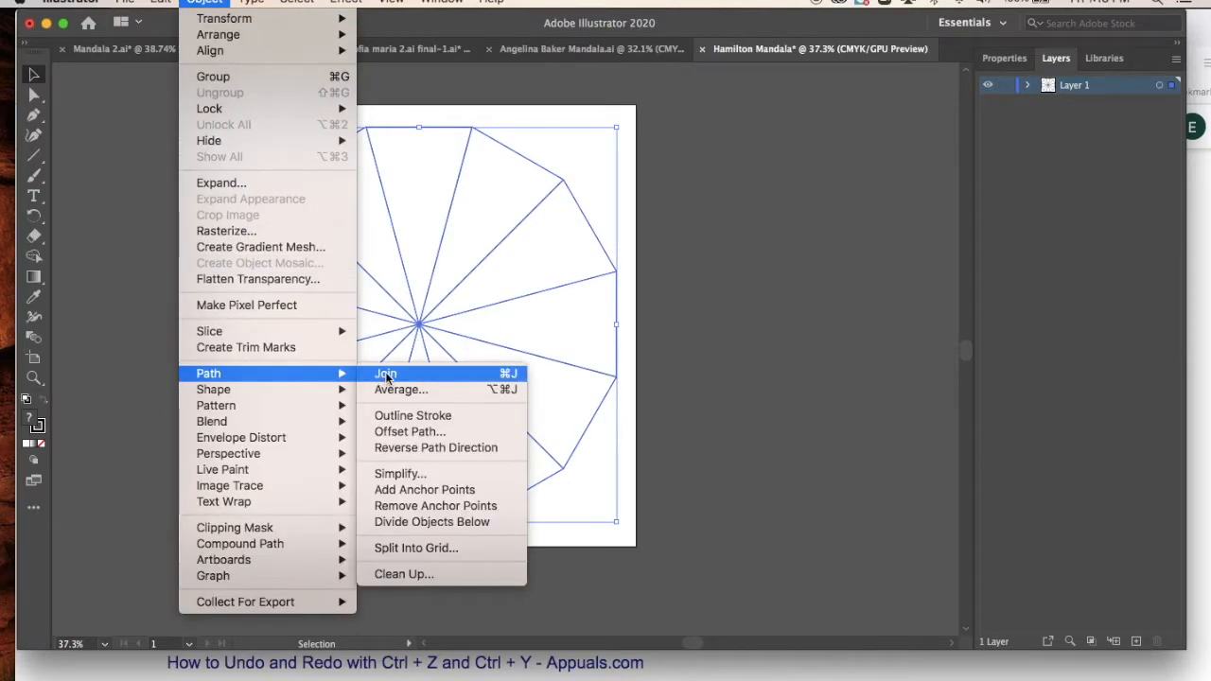
pyautogui.click(386, 372)
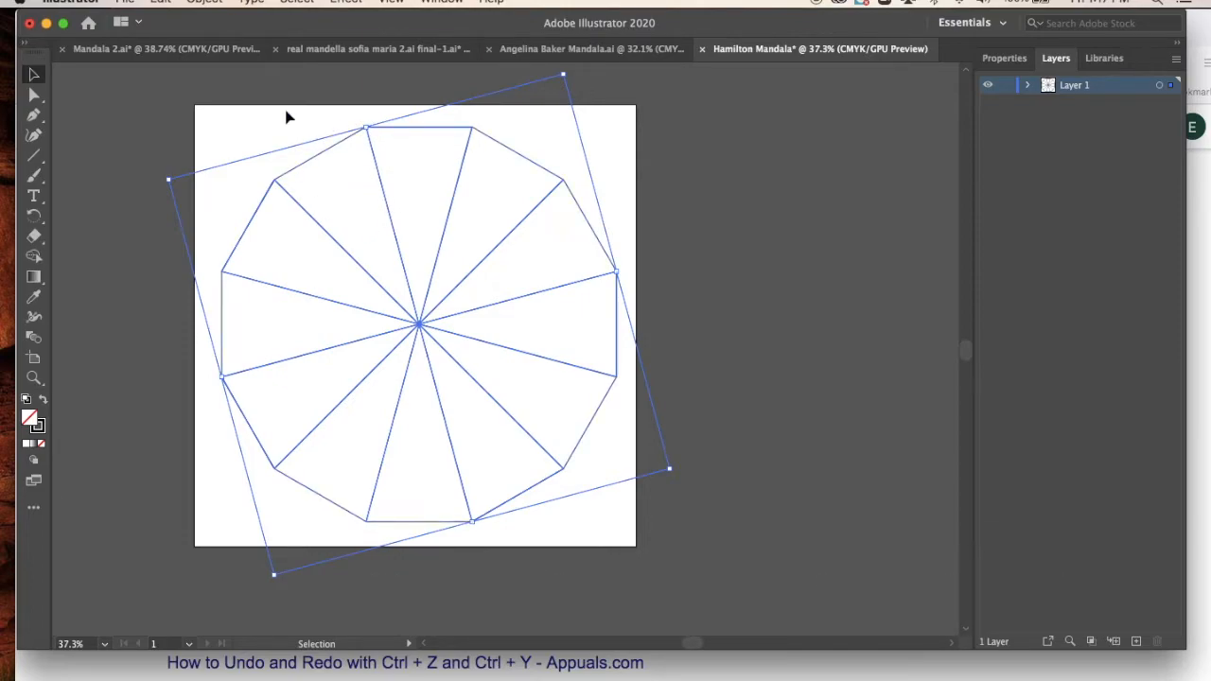
pyautogui.click(204, 2)
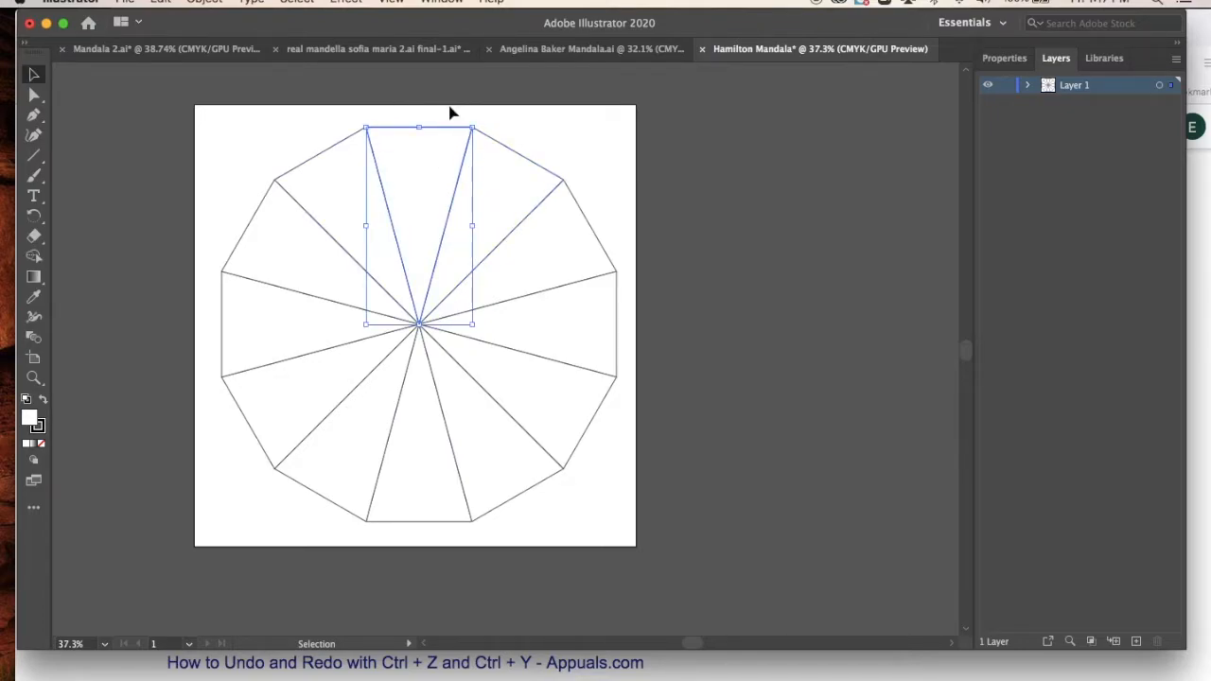
pyautogui.moveTo(441, 180)
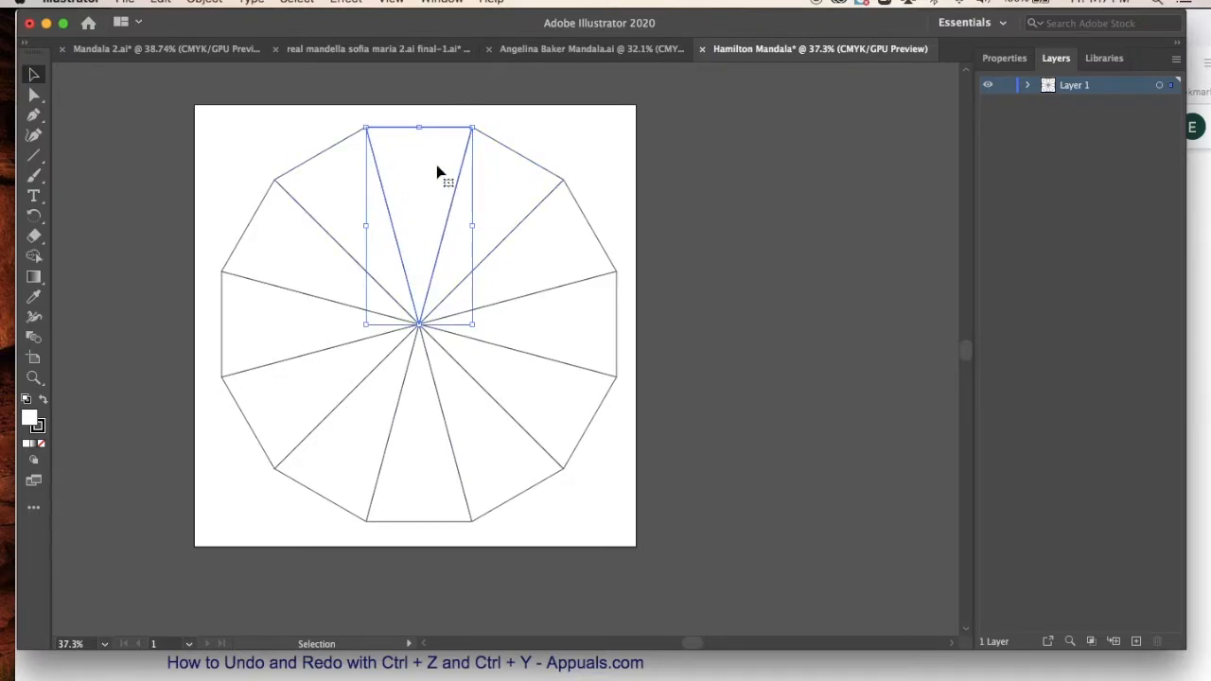
pyautogui.moveTo(422, 260)
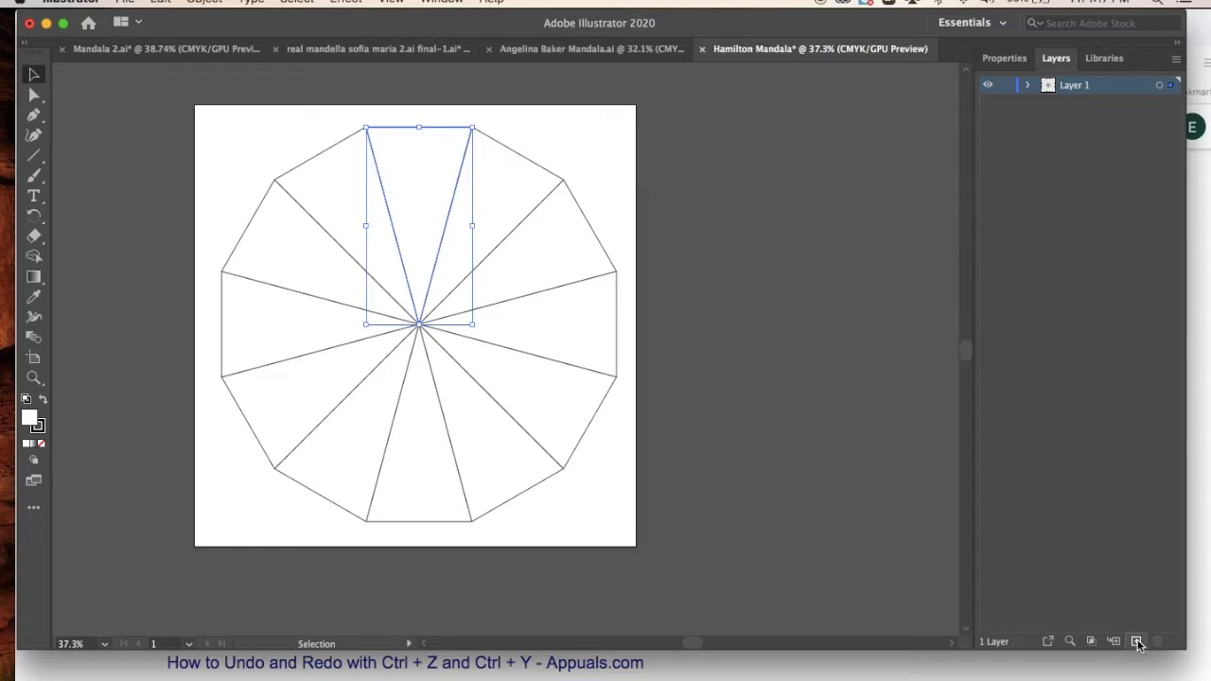
# Add a new layer for the slice, lock and hide Layer 1, and centre the slice
pyautogui.click(1136, 642)
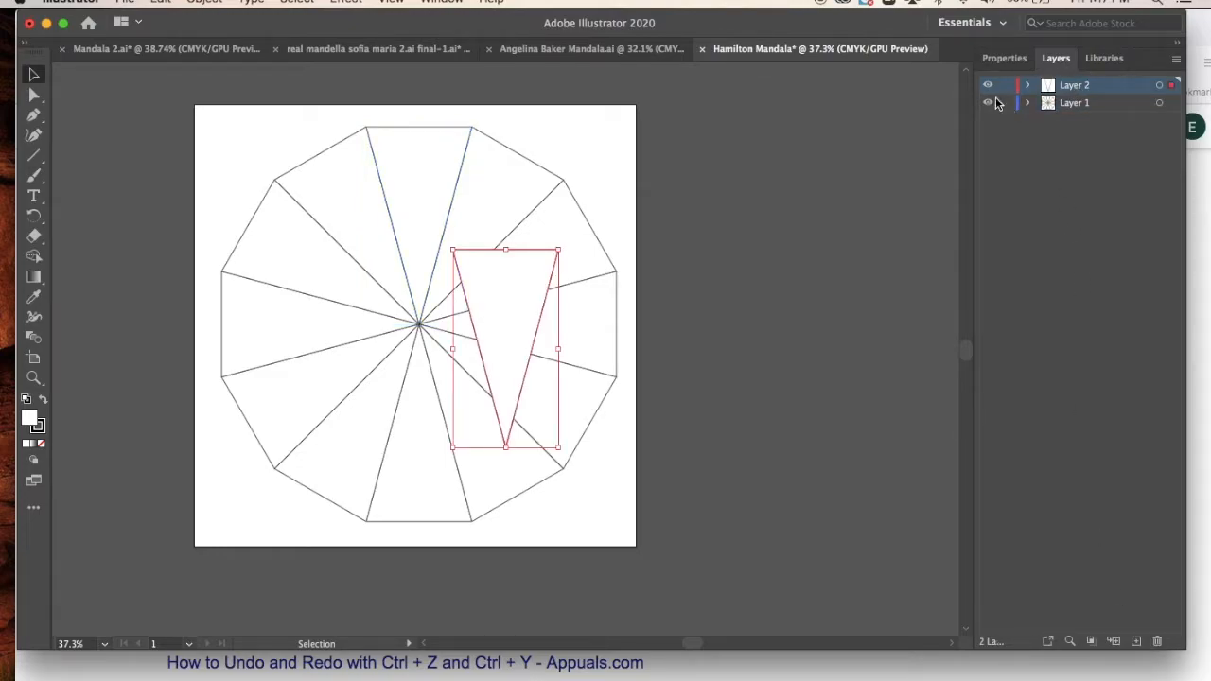
pyautogui.moveTo(1017, 103)
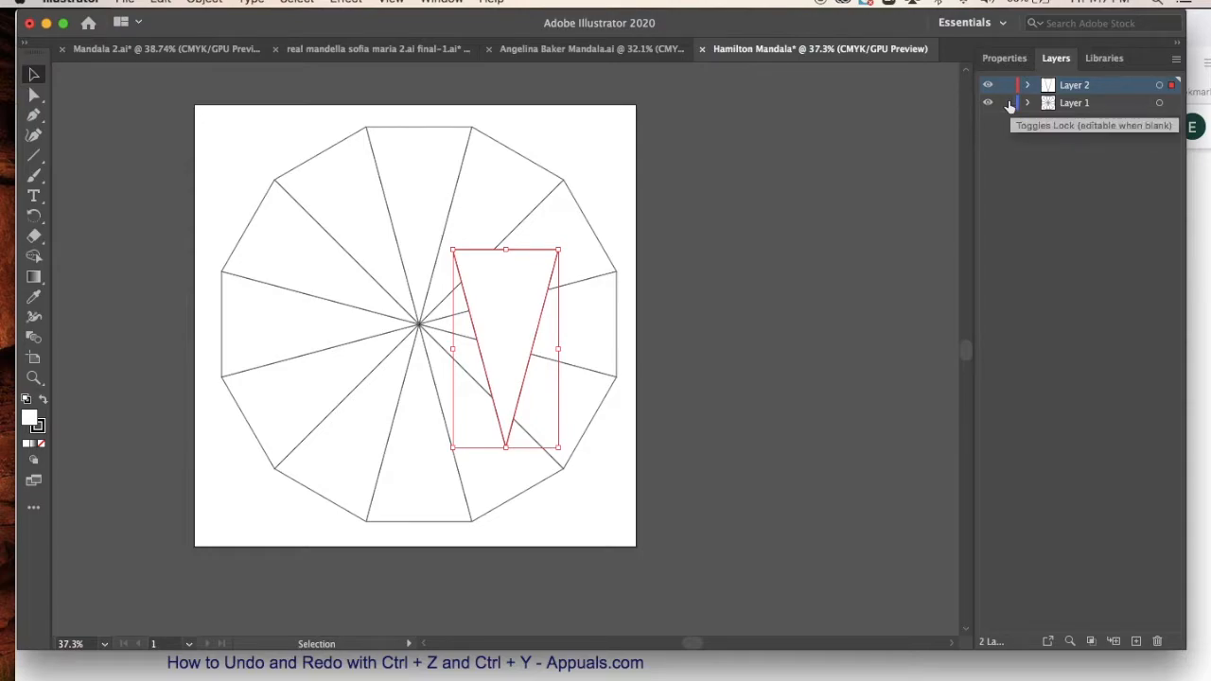
pyautogui.click(1007, 102)
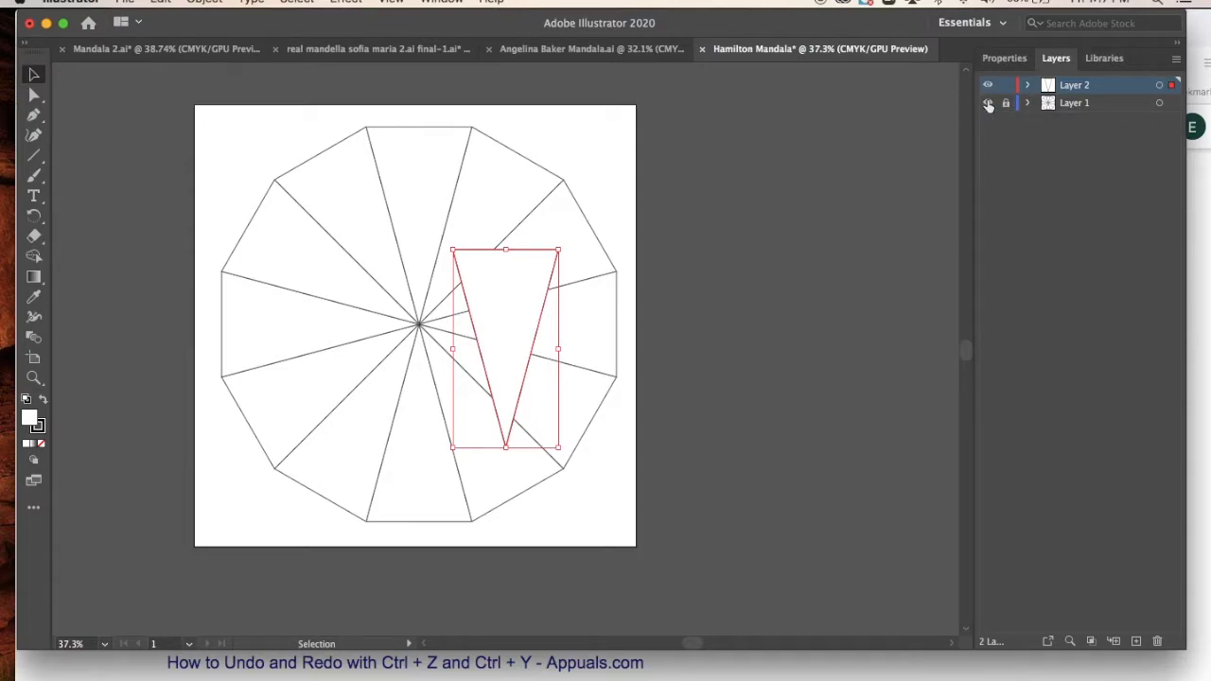
pyautogui.click(987, 103)
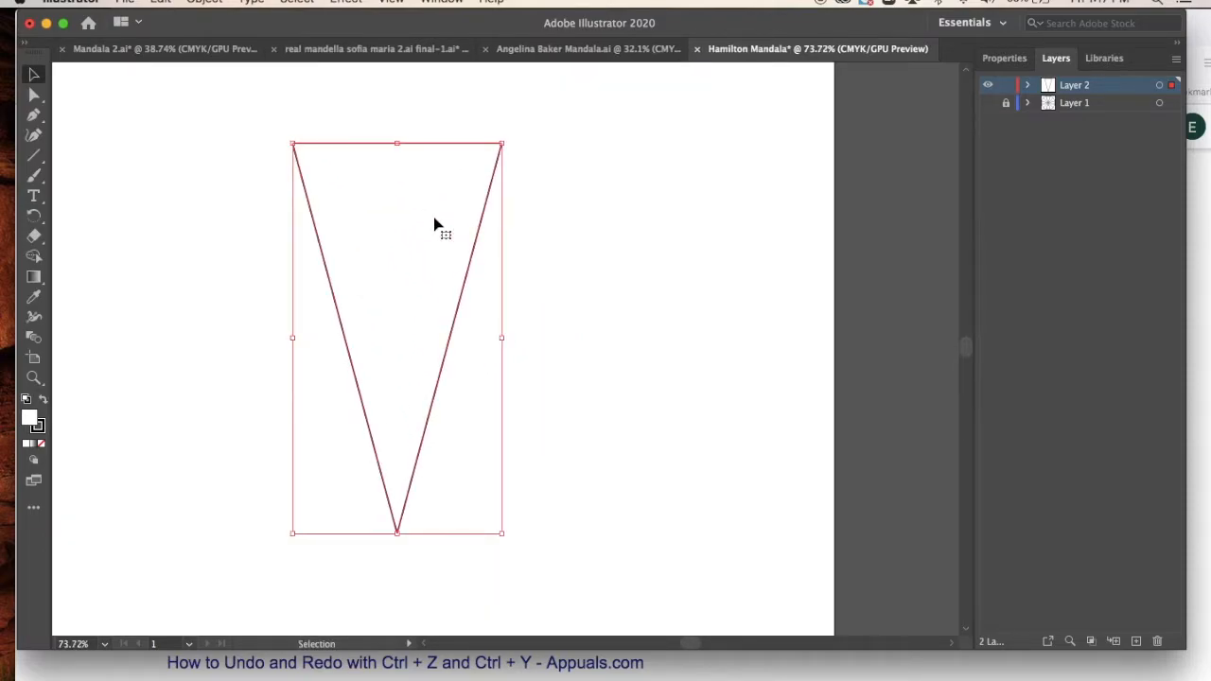
pyautogui.moveTo(396, 337); pyautogui.dragTo(459, 352)
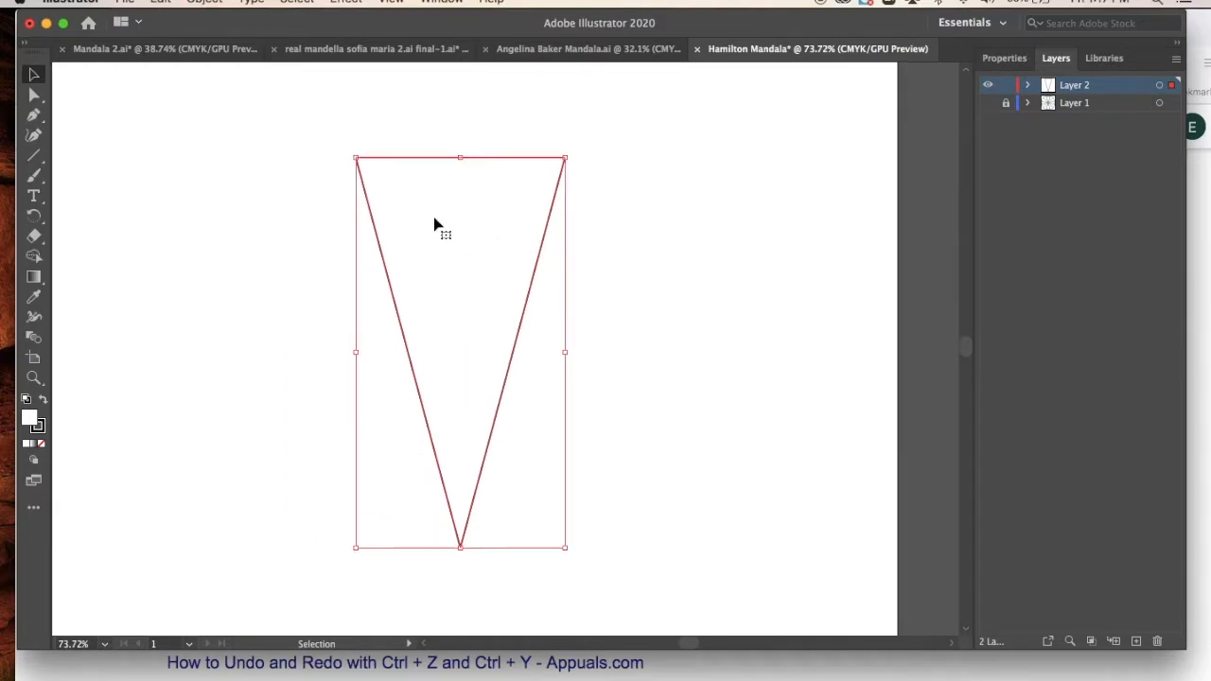
pyautogui.moveTo(426, 175)
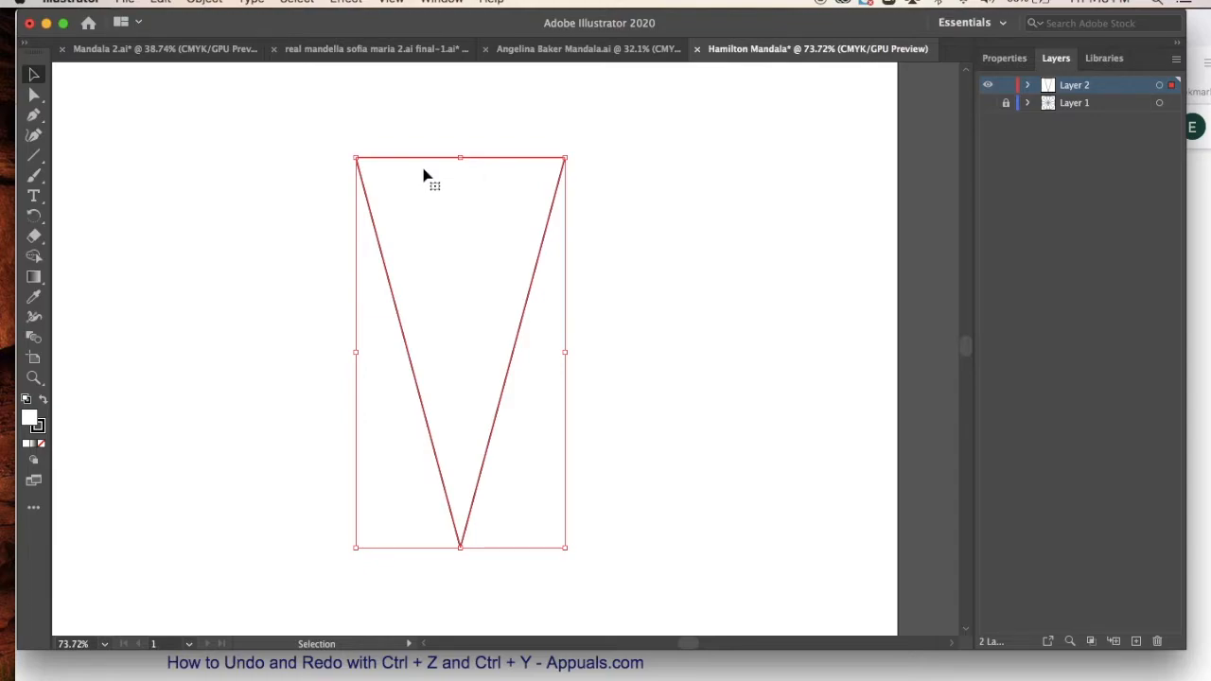
pyautogui.moveTo(409, 119)
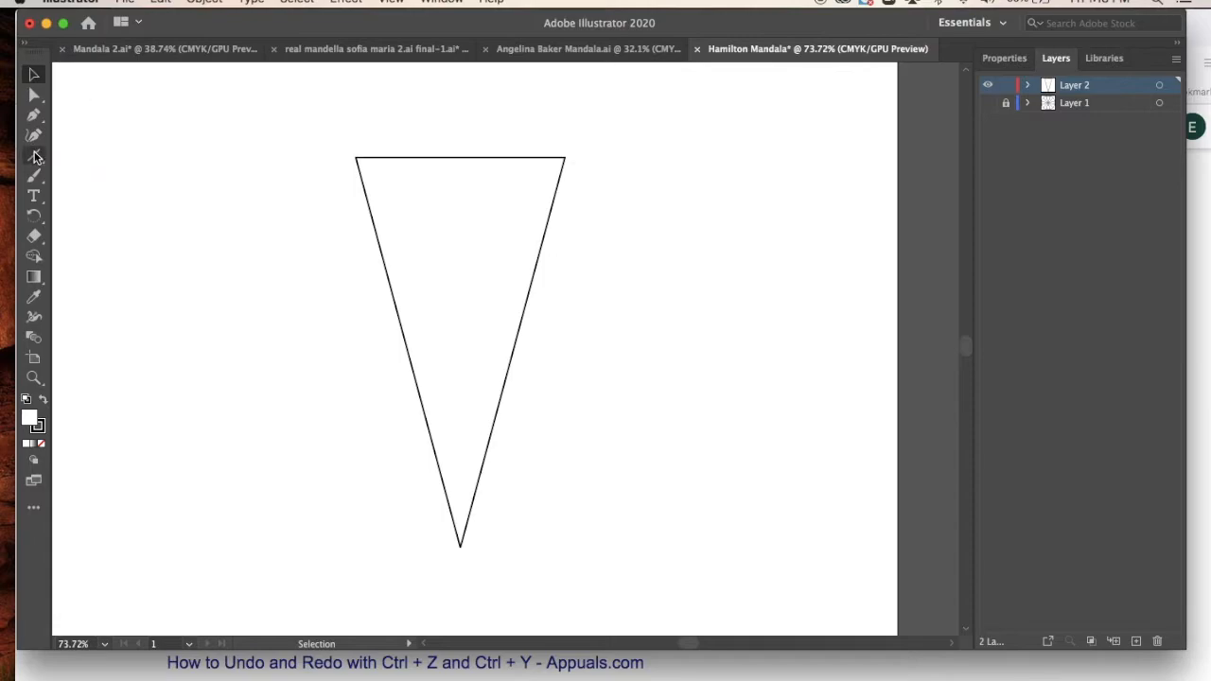
# With Smart Guides checked, draw a vertical line from the slice's top edge to its tip
pyautogui.moveTo(460, 156); pyautogui.dragTo(461, 352)
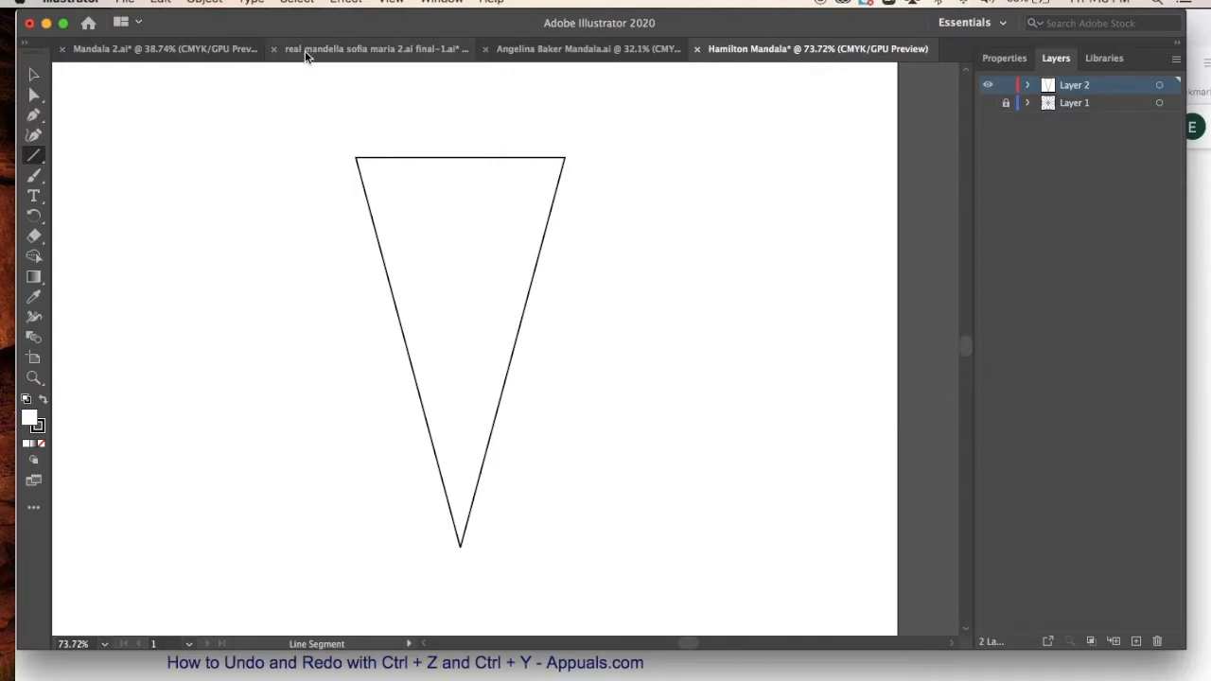
pyautogui.click(391, 2)
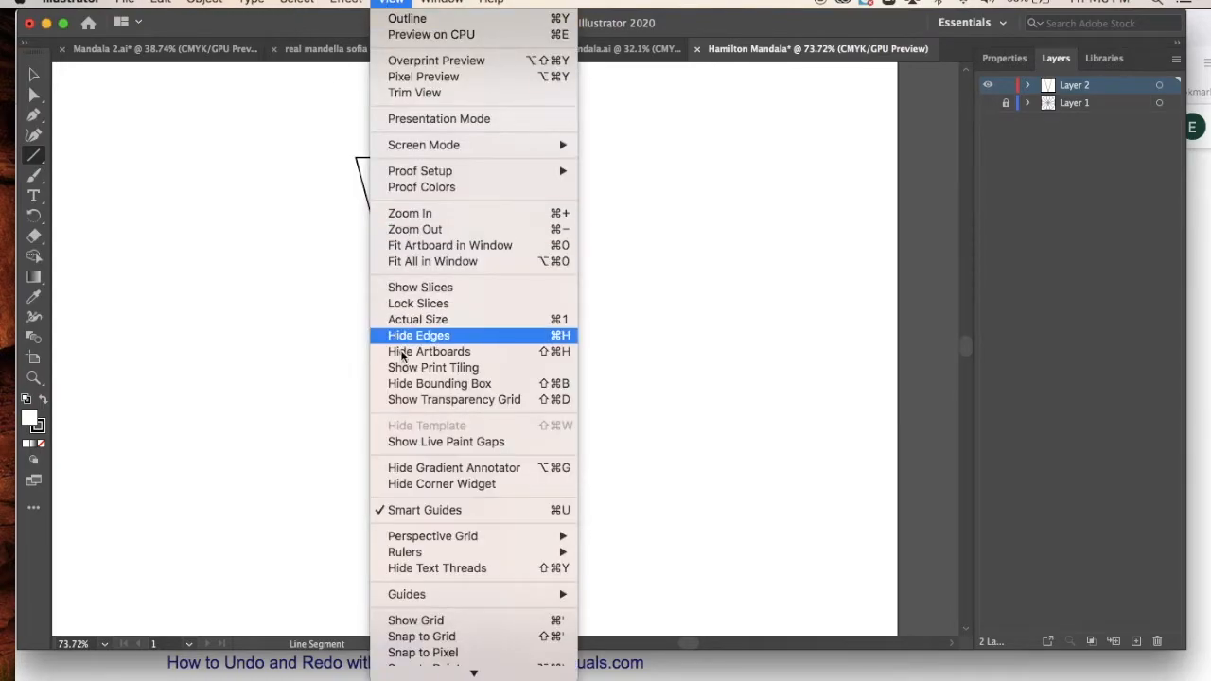
pyautogui.moveTo(425, 510)
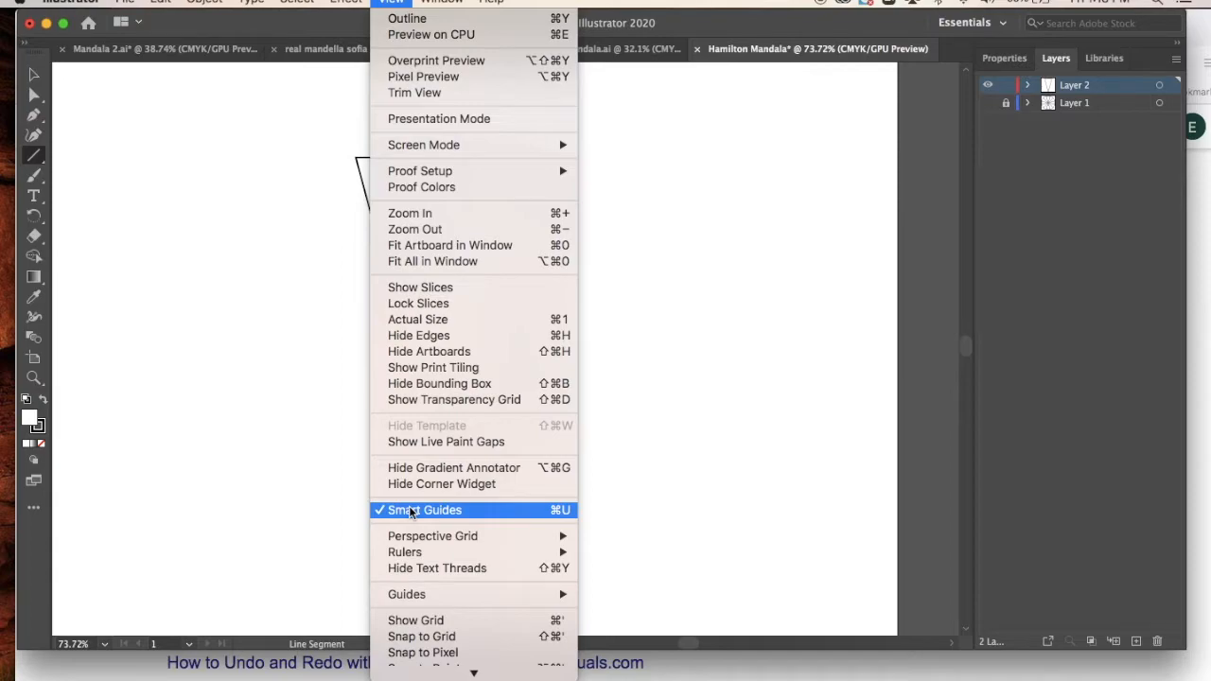
pyautogui.moveTo(340, 412)
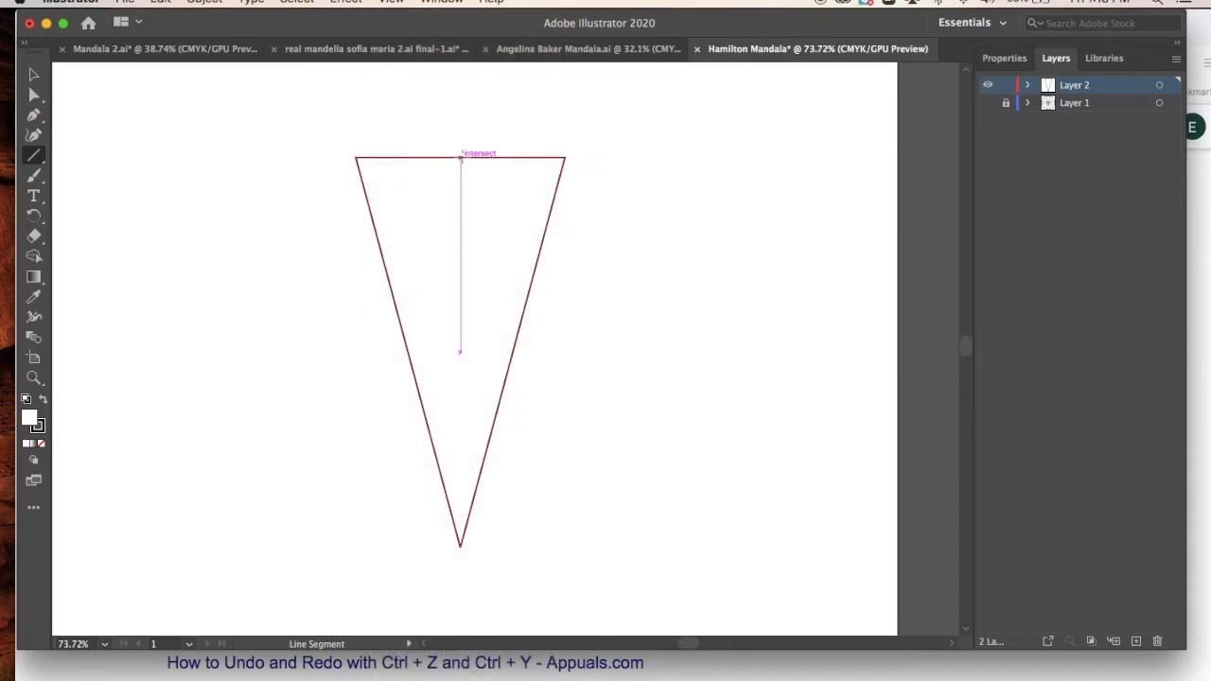
pyautogui.moveTo(461, 156); pyautogui.dragTo(468, 355)
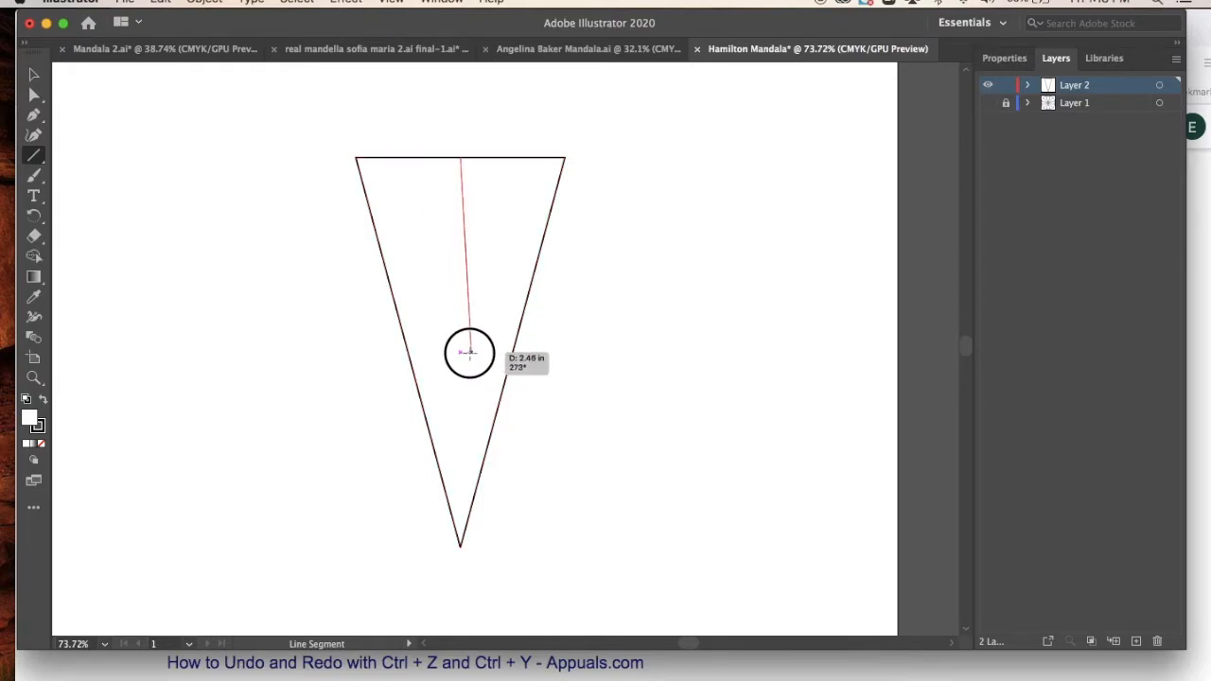
pyautogui.moveTo(468, 353); pyautogui.dragTo(461, 556)
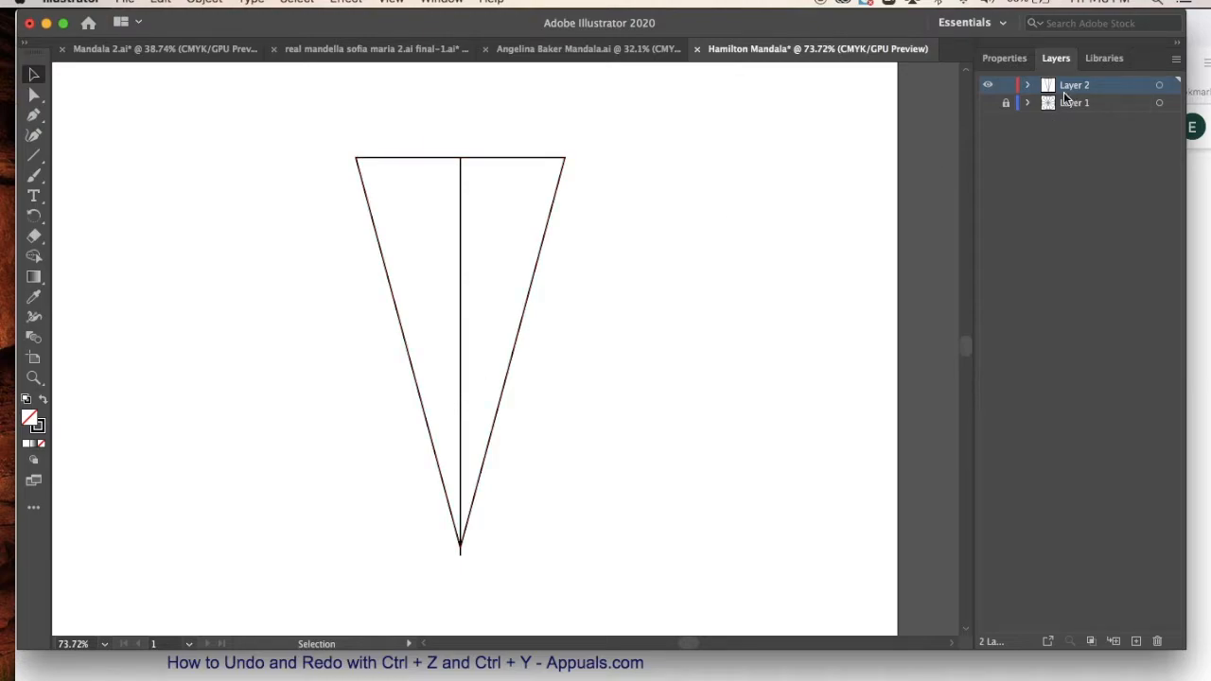
pyautogui.moveTo(1137, 641)
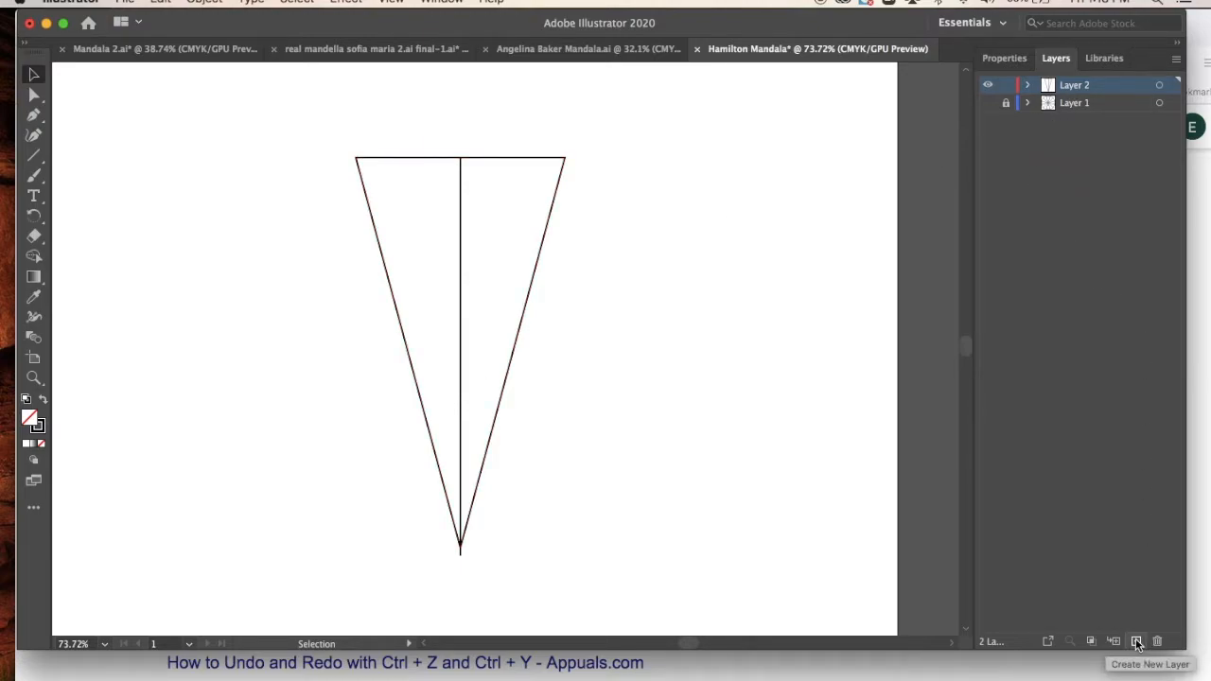
# Add Layer 3, lock Layer 2, and brush a curve from the top edge down the left half
pyautogui.click(1136, 641)
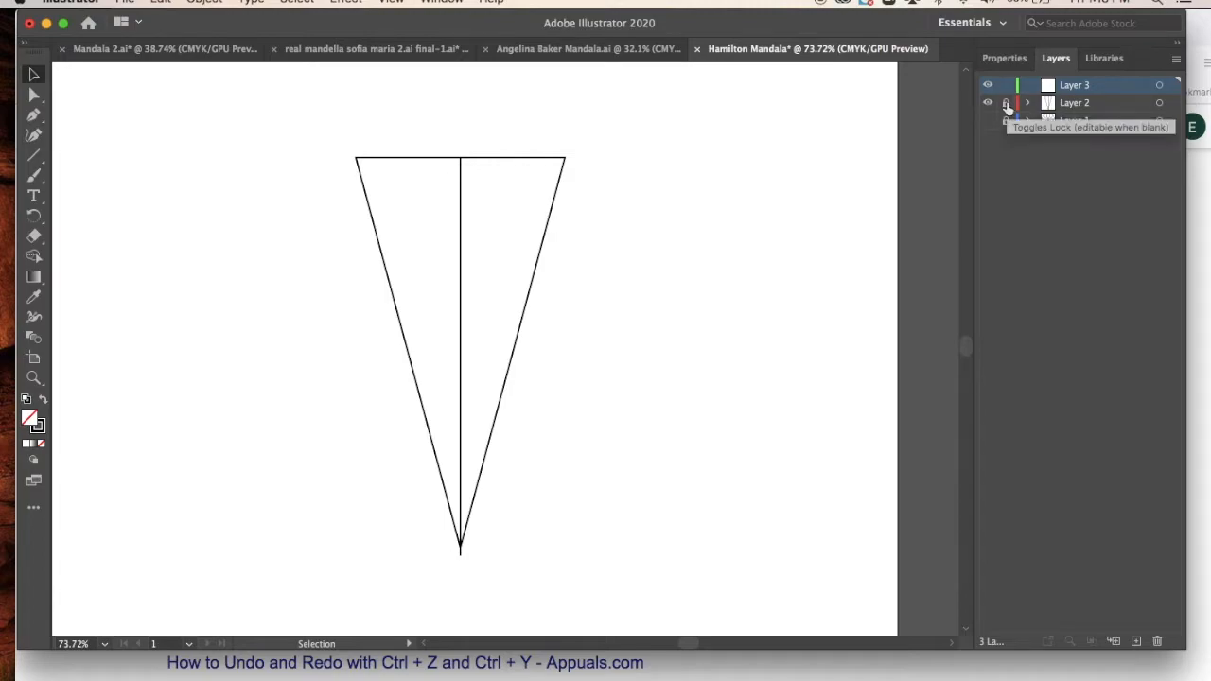
pyautogui.click(1006, 102)
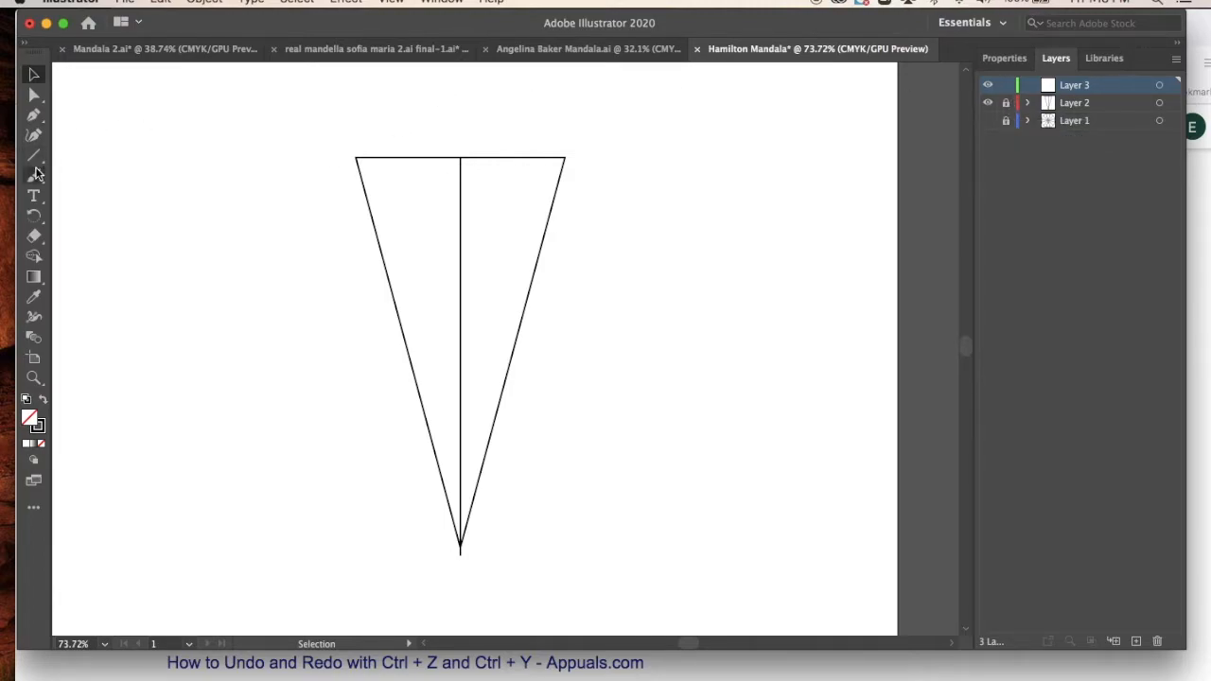
pyautogui.click(33, 175)
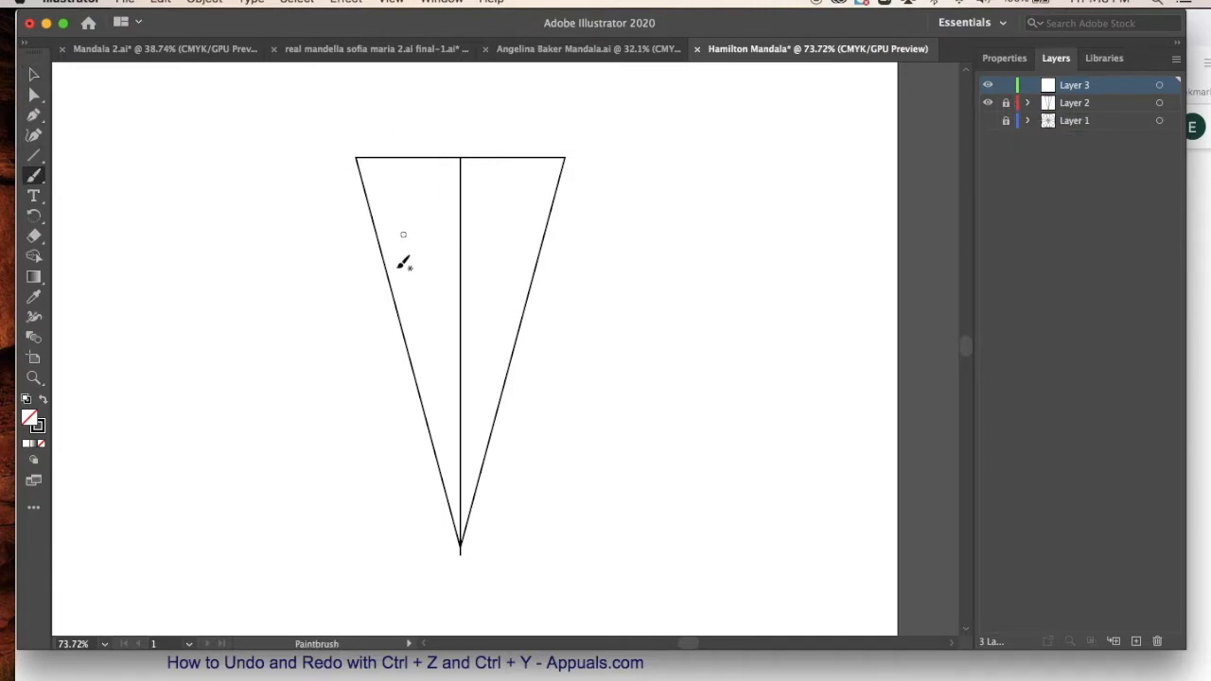
pyautogui.moveTo(439, 255)
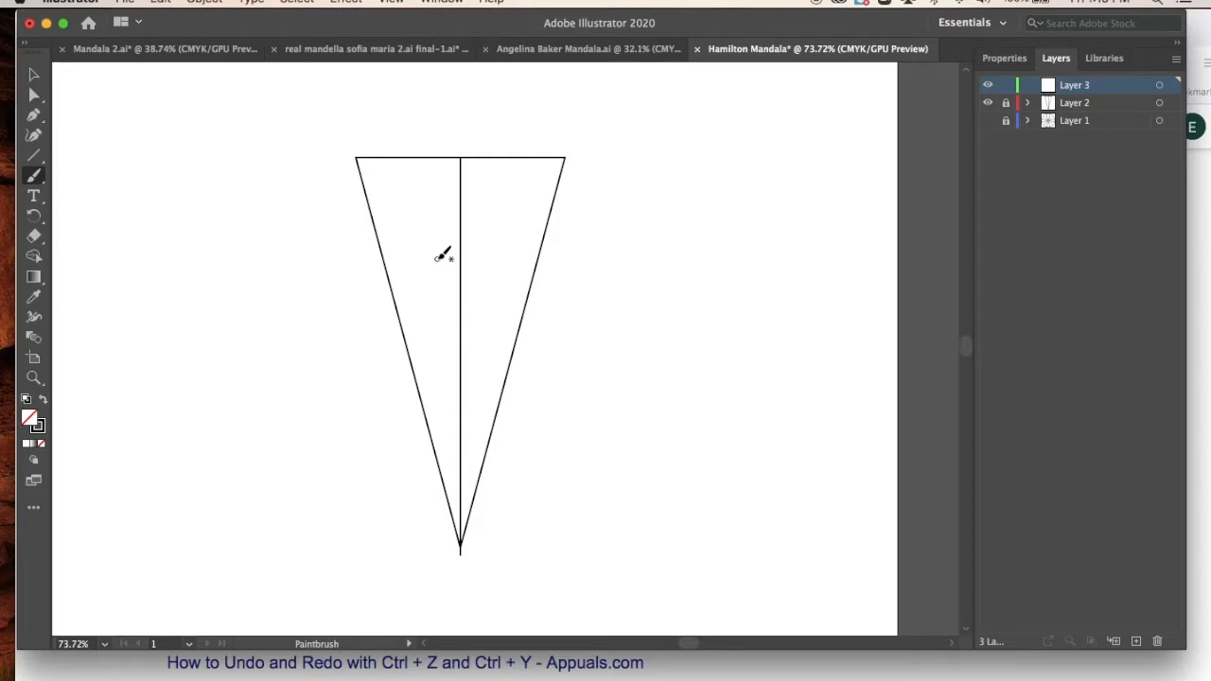
pyautogui.moveTo(464, 158)
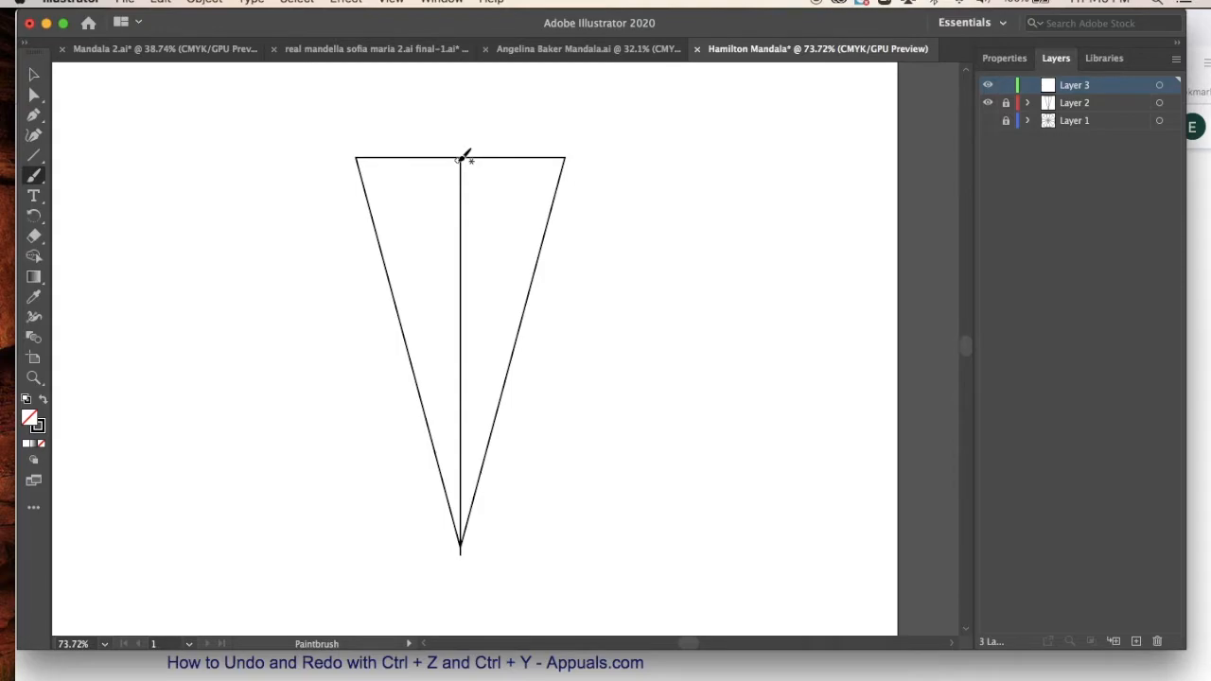
pyautogui.moveTo(454, 317)
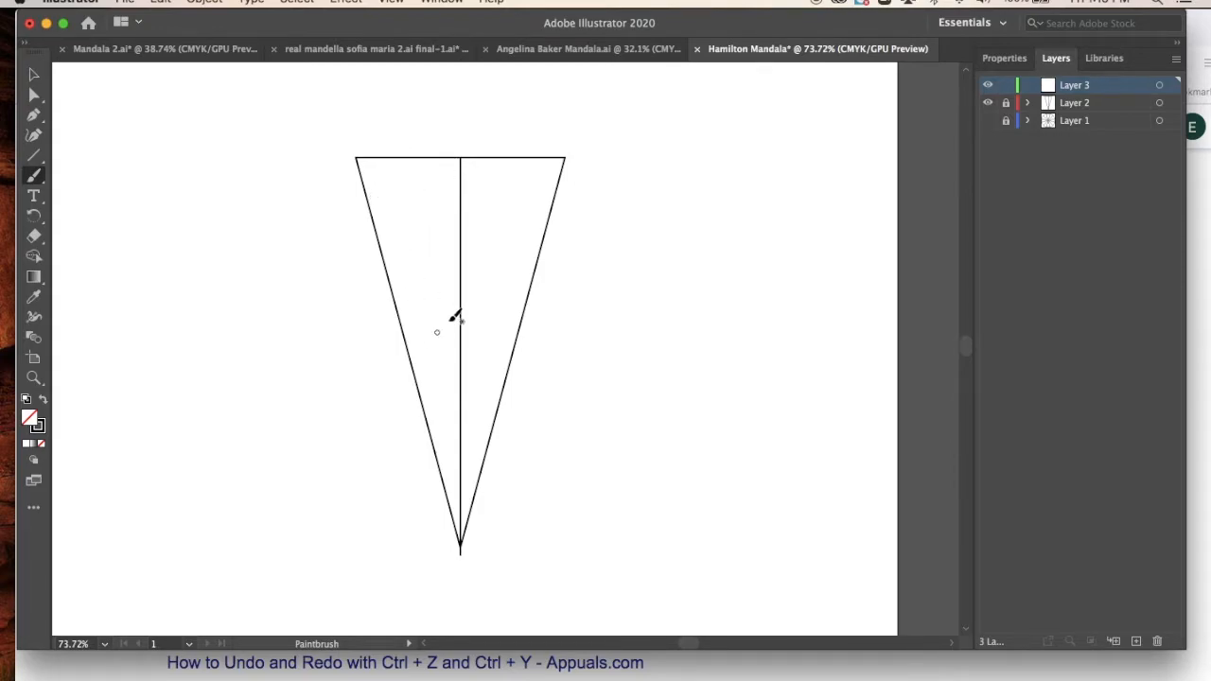
pyautogui.moveTo(436, 231)
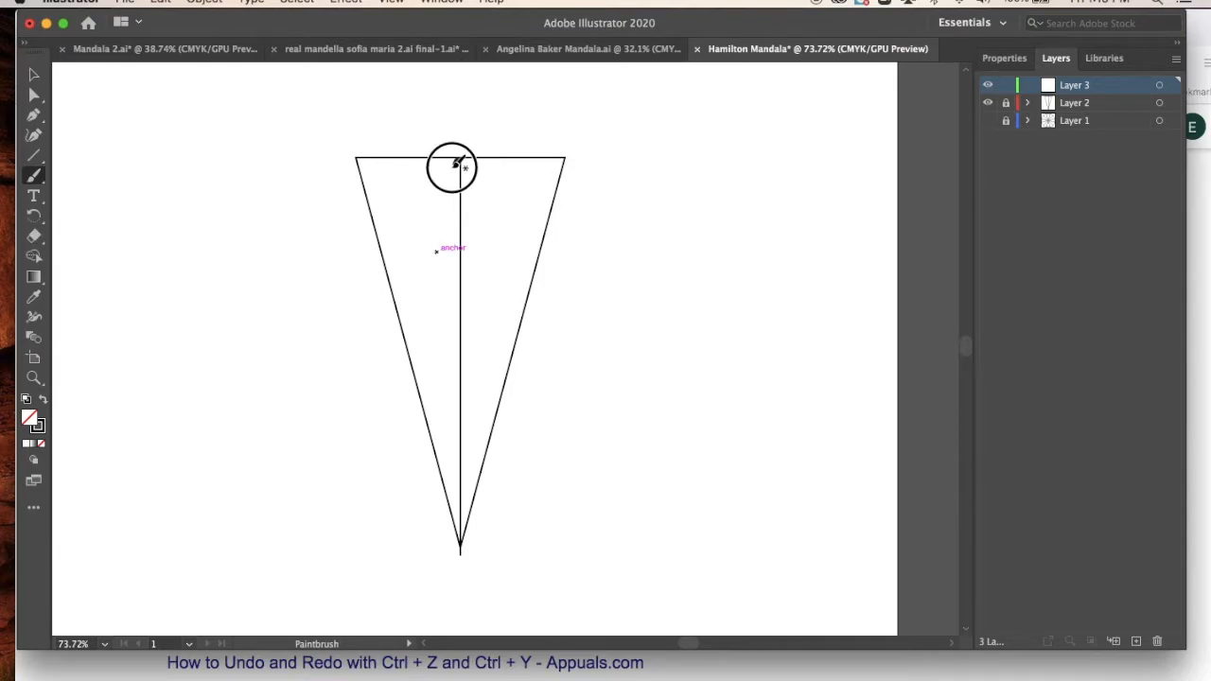
pyautogui.moveTo(459, 165); pyautogui.dragTo(431, 265)
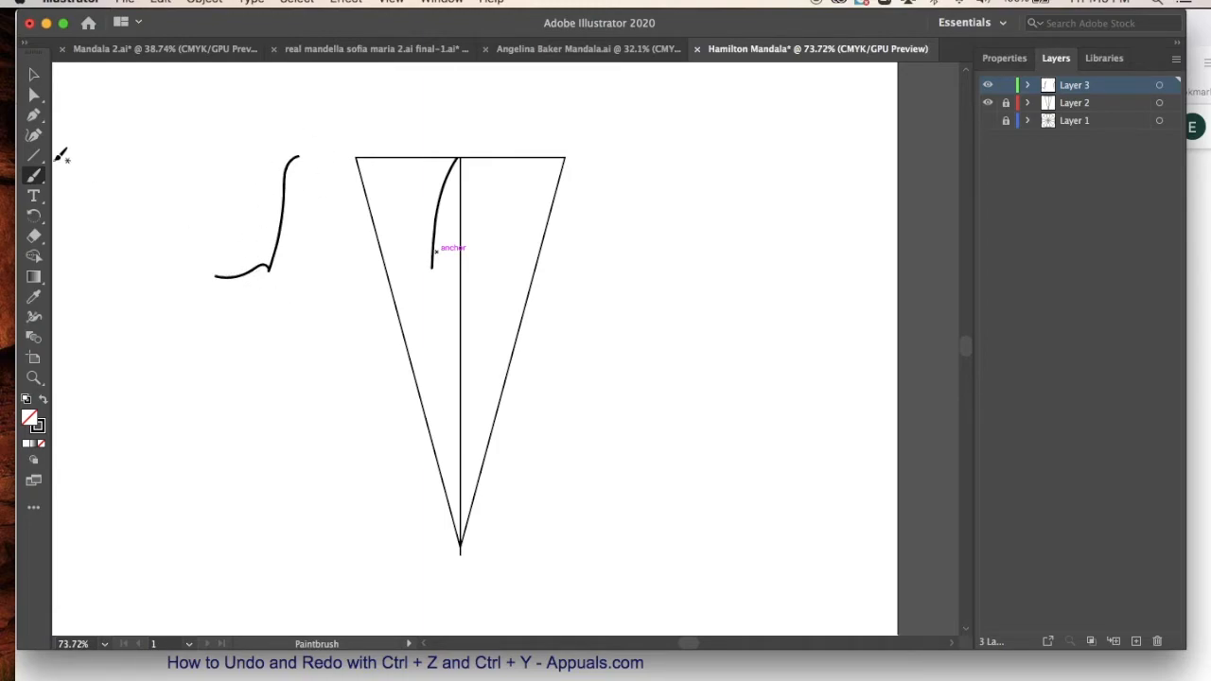
# Set the Paintbrush fidelity to Accurate, then reopen and close the brush options
pyautogui.doubleClick(33, 177)
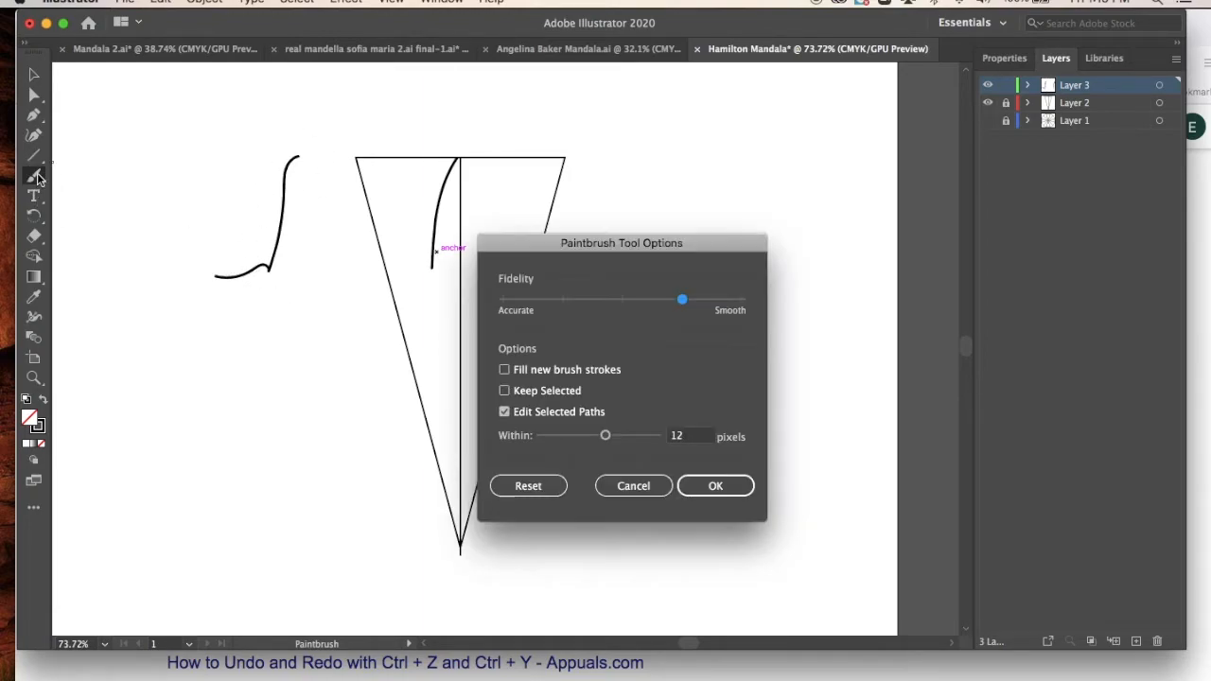
pyautogui.moveTo(568, 319)
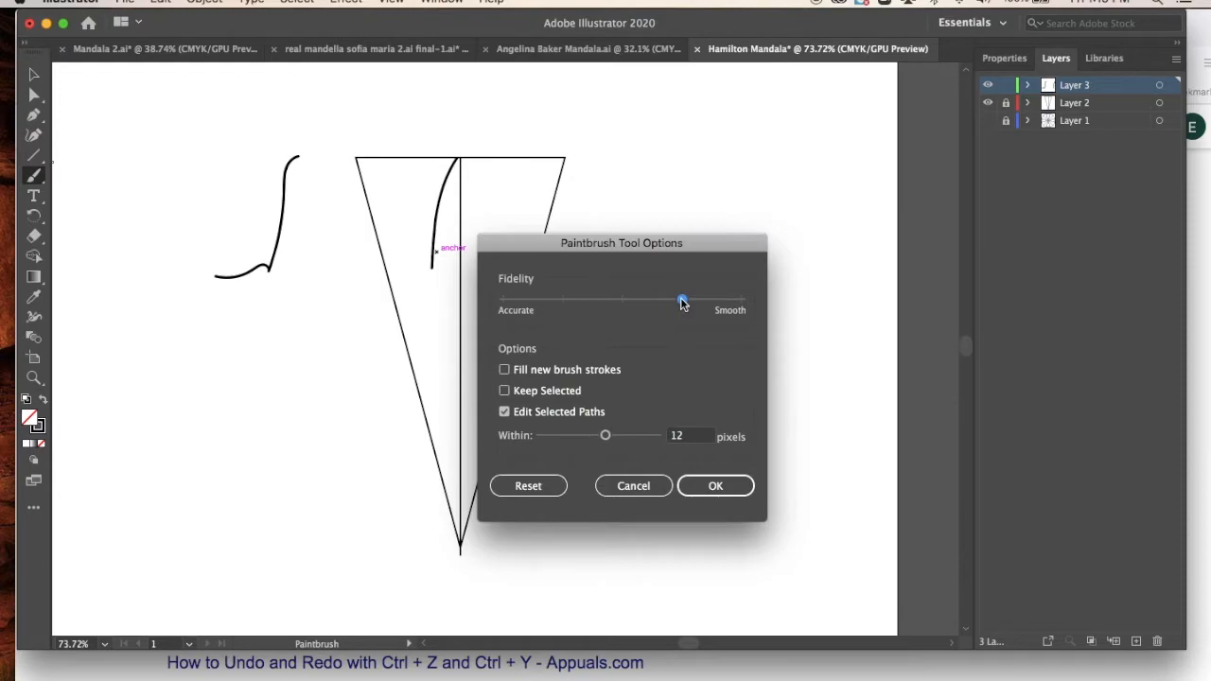
pyautogui.moveTo(681, 301); pyautogui.dragTo(502, 299)
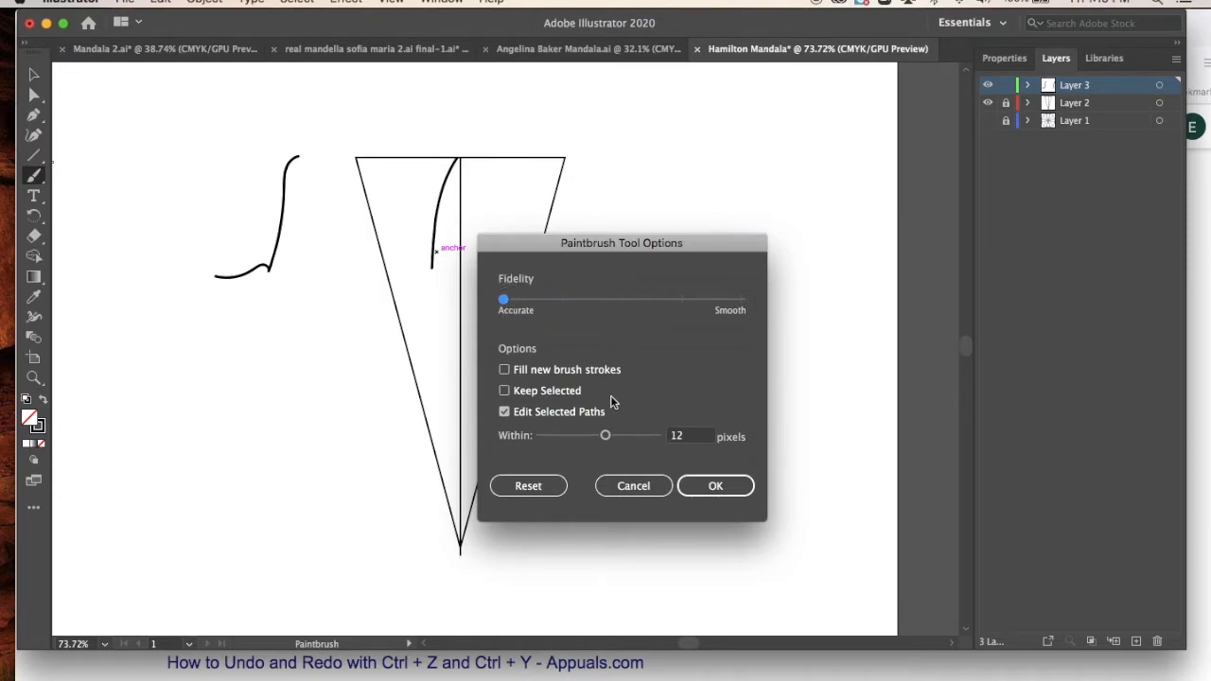
pyautogui.click(715, 485)
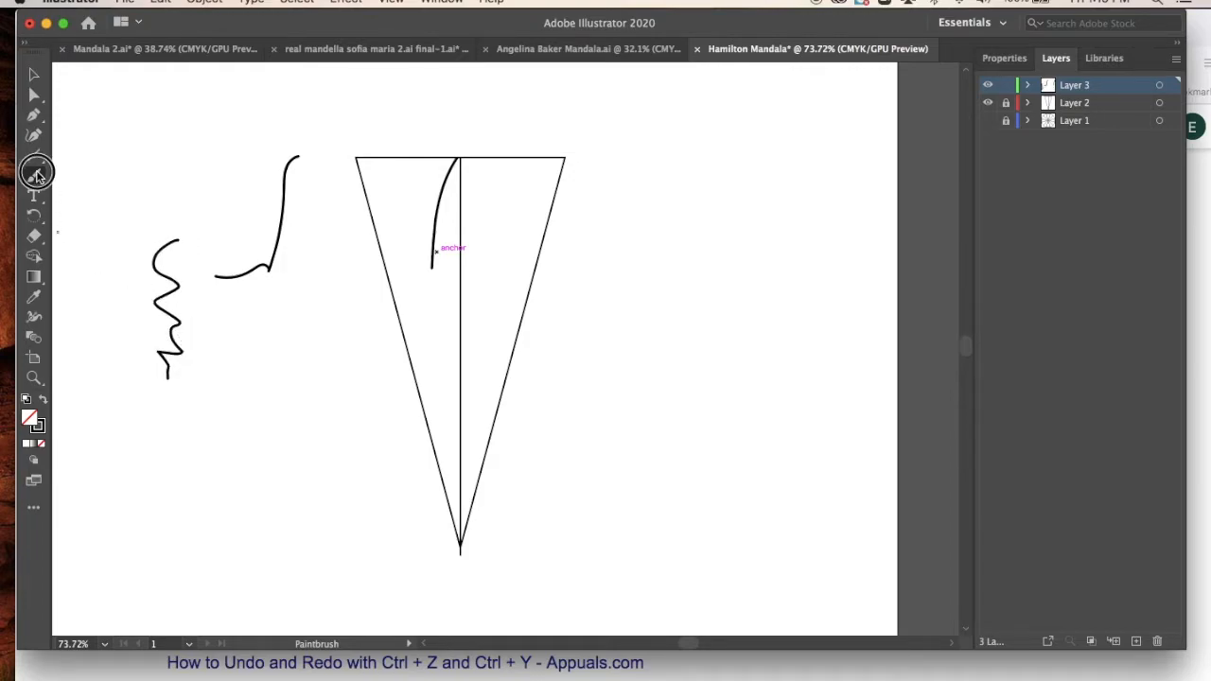
pyautogui.doubleClick(33, 173)
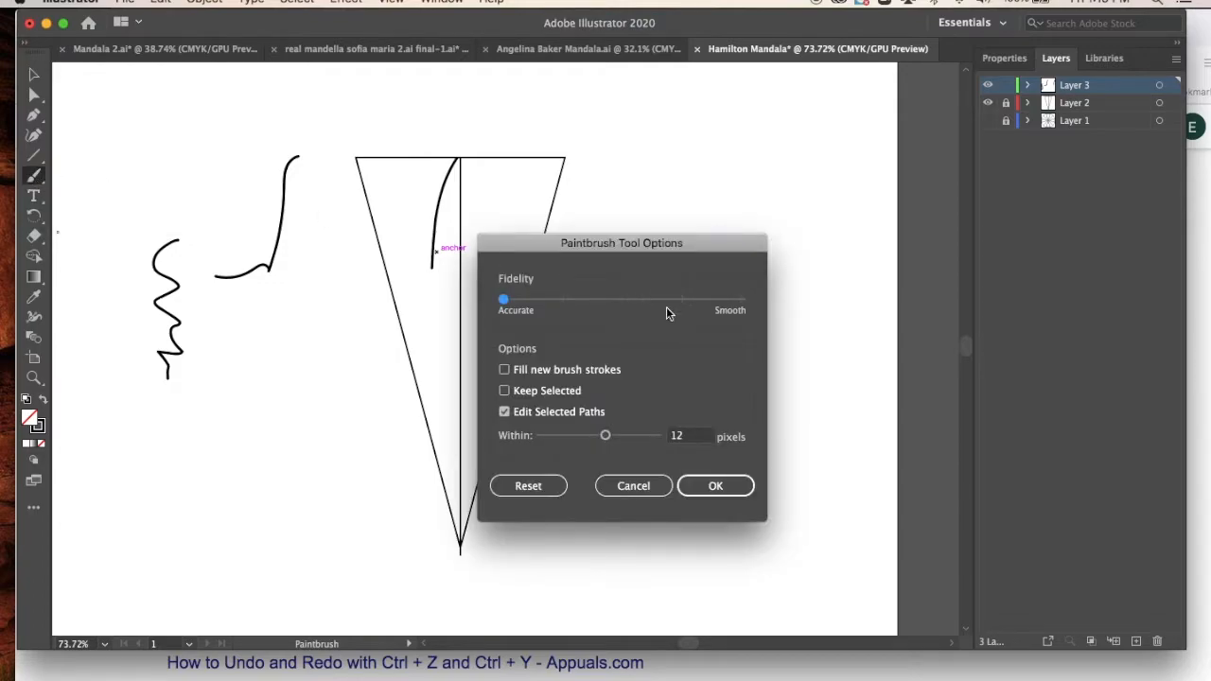
pyautogui.click(716, 486)
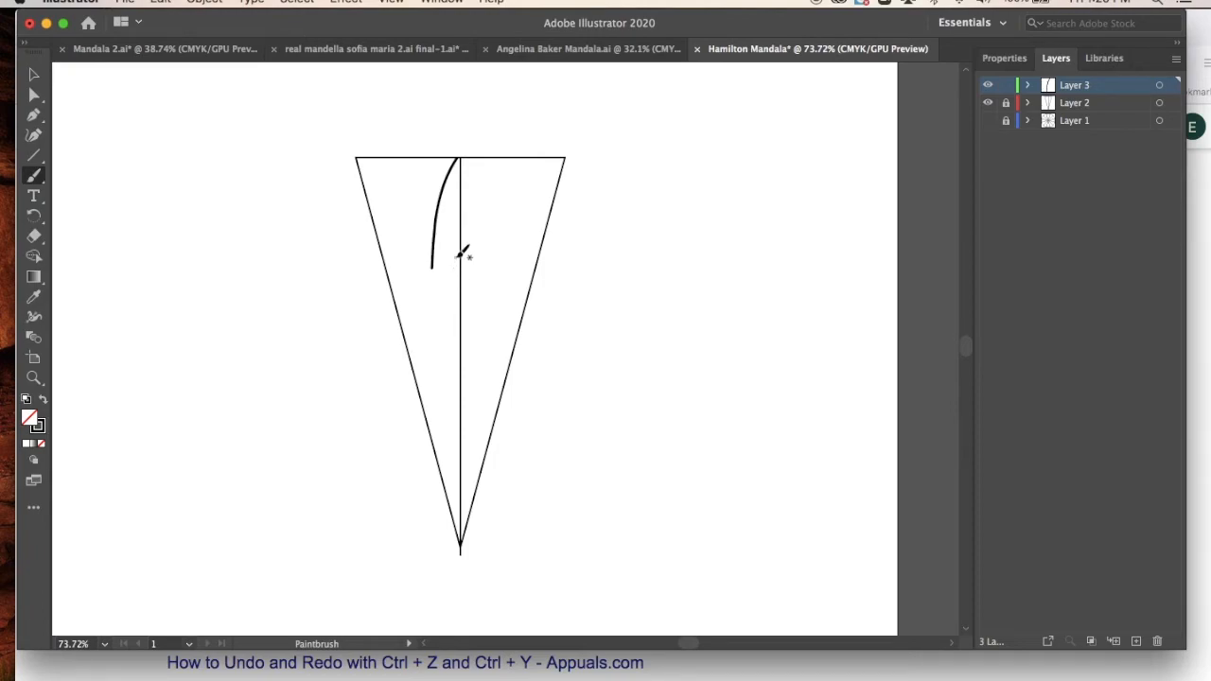
pyautogui.moveTo(463, 233)
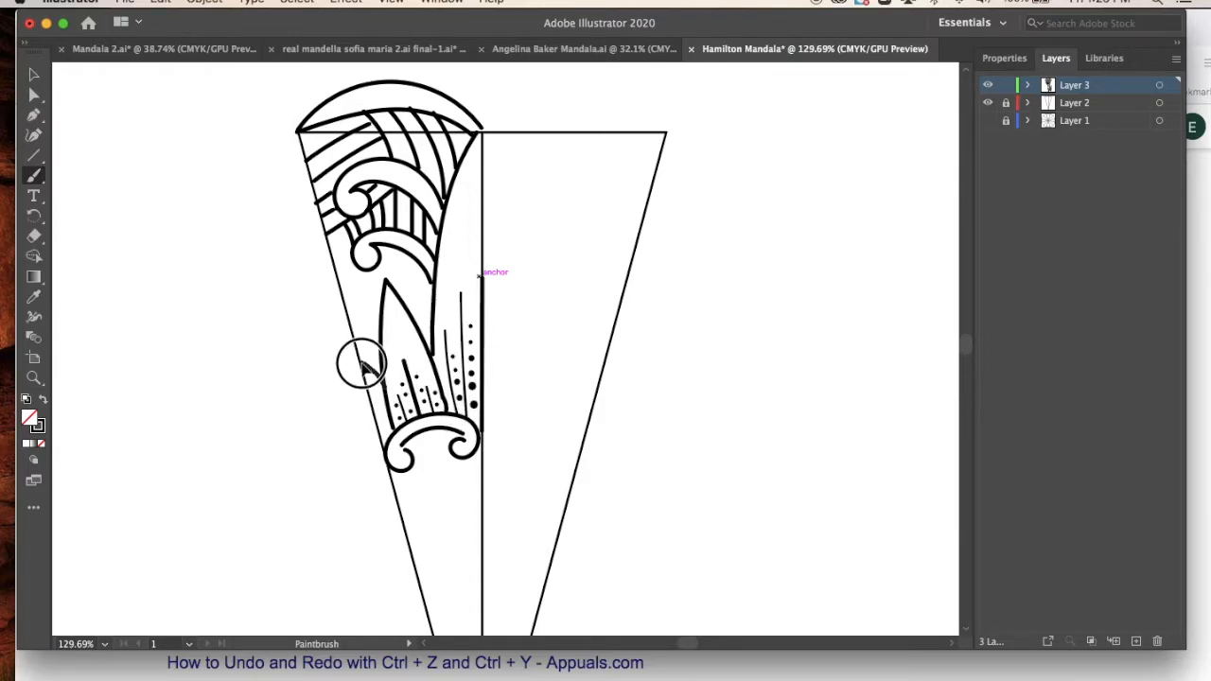
# Scroll the view to frame the slice's left half for detailed wave, petal and dot drawing
pyautogui.scroll(-3)
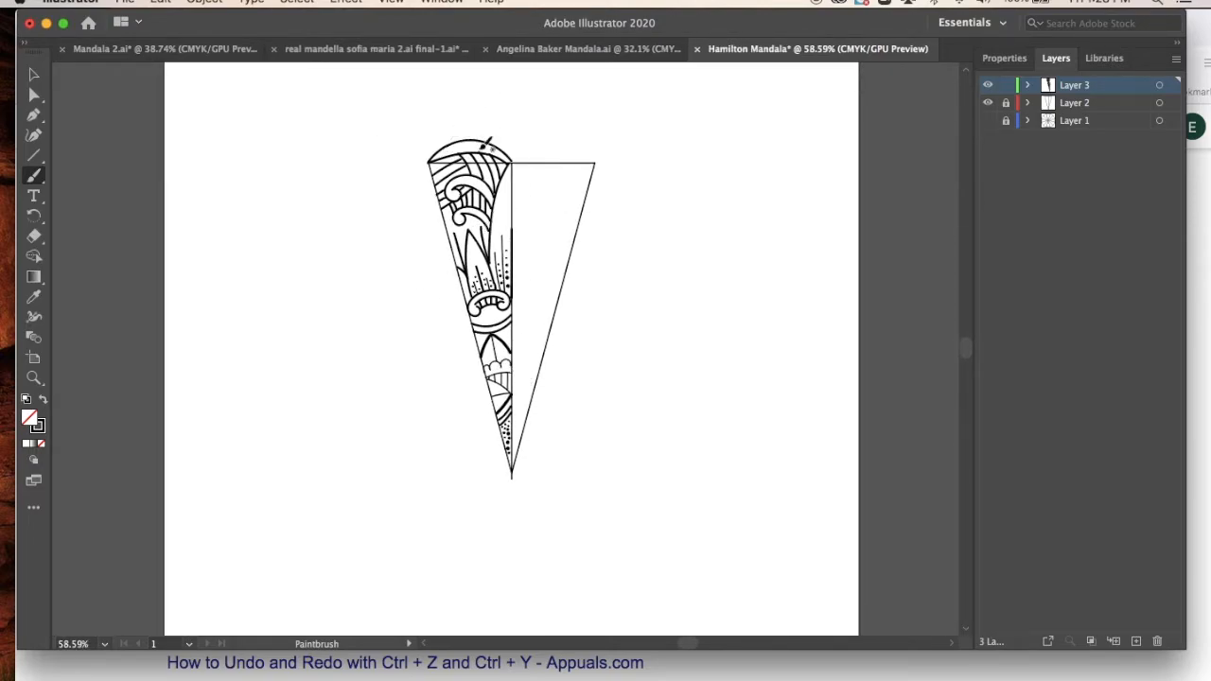
pyautogui.moveTo(409, 139)
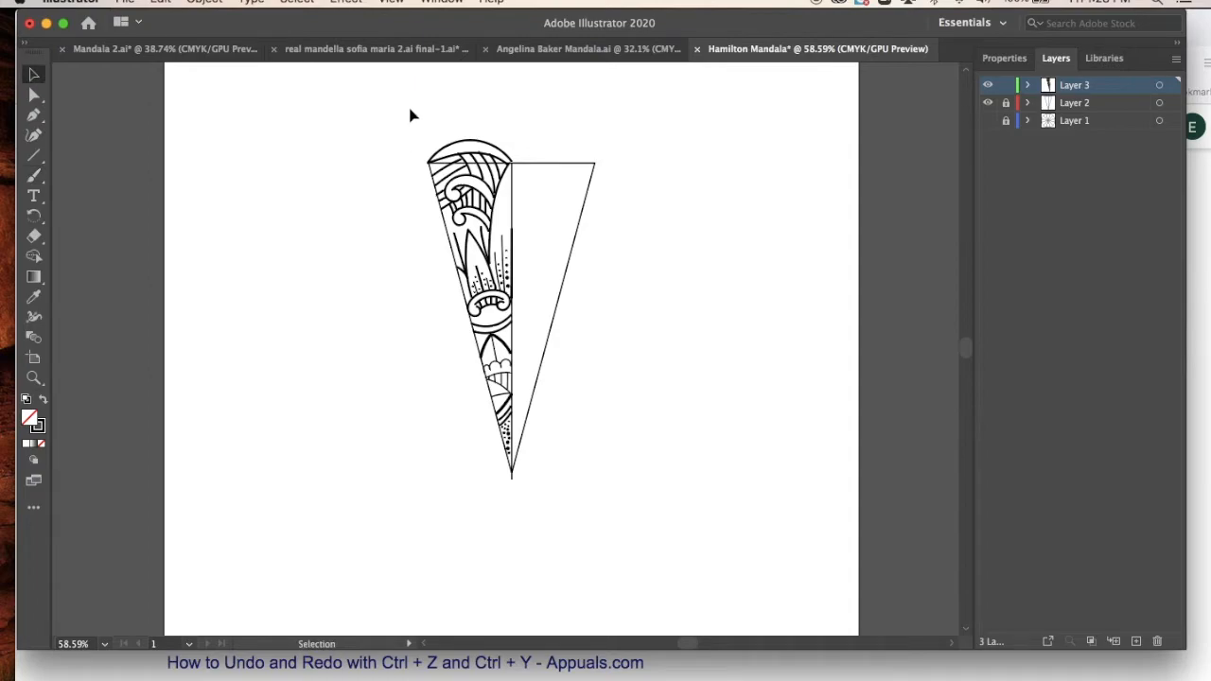
# Select the left-half line art and Option-drag a copy to the right of the slice
pyautogui.click(472, 284)
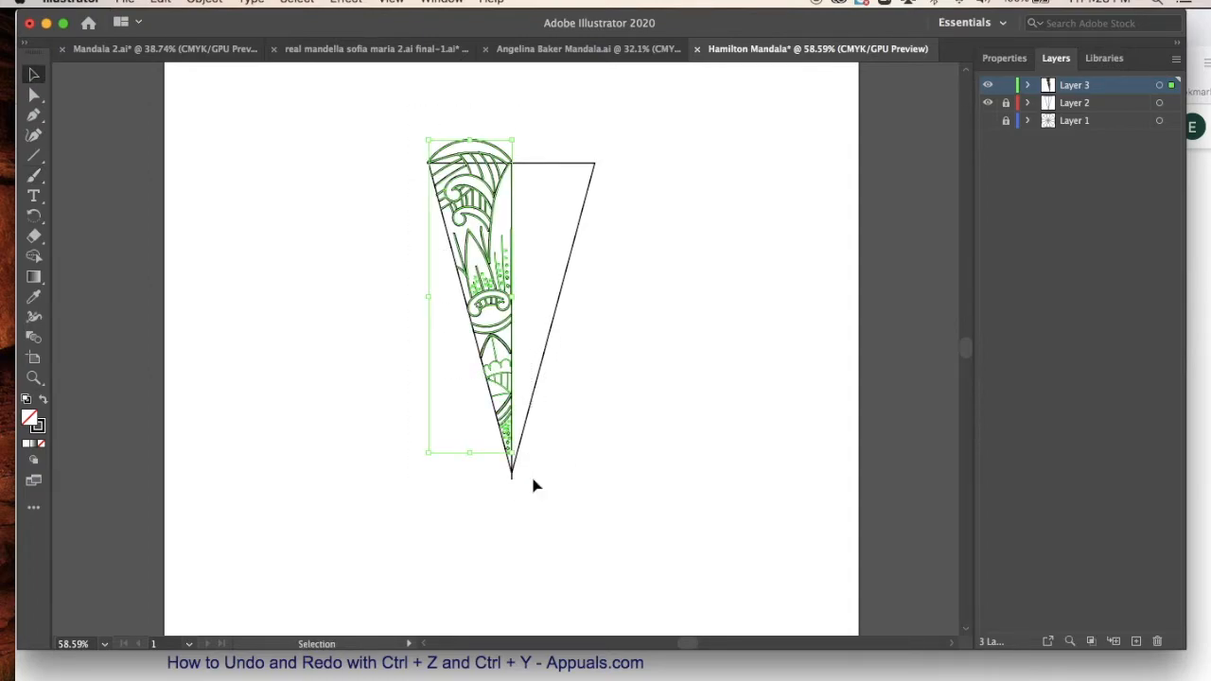
pyautogui.moveTo(518, 173)
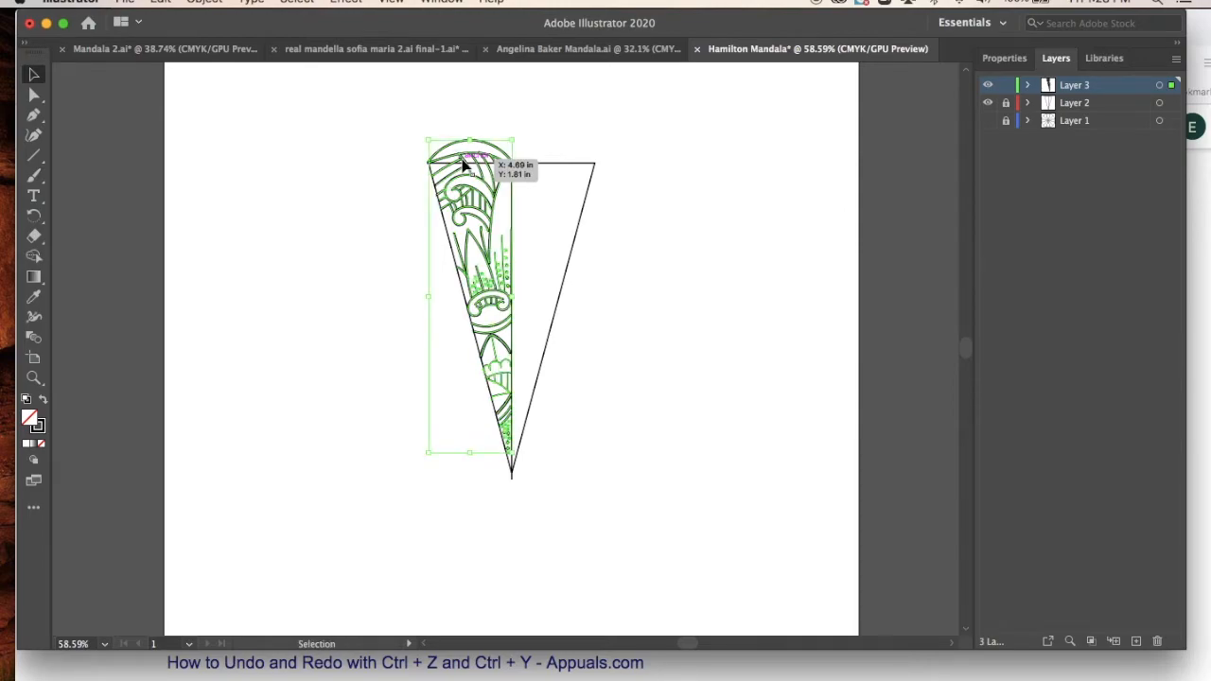
pyautogui.click(204, 2)
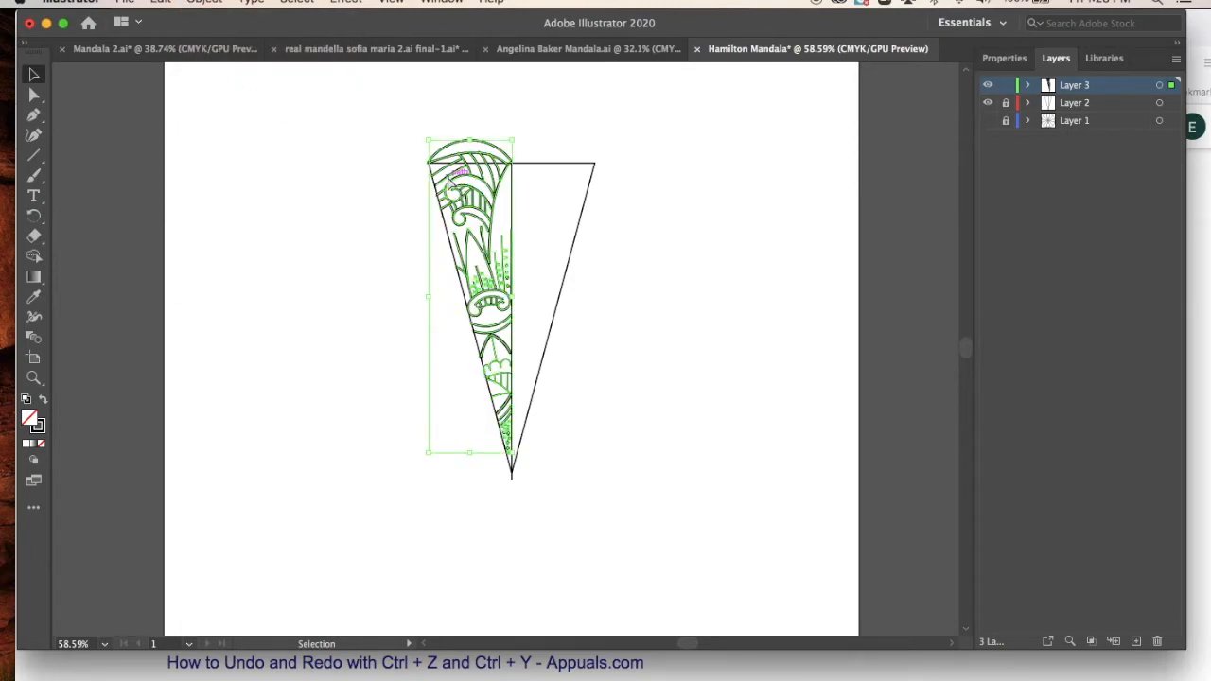
pyautogui.moveTo(553, 170)
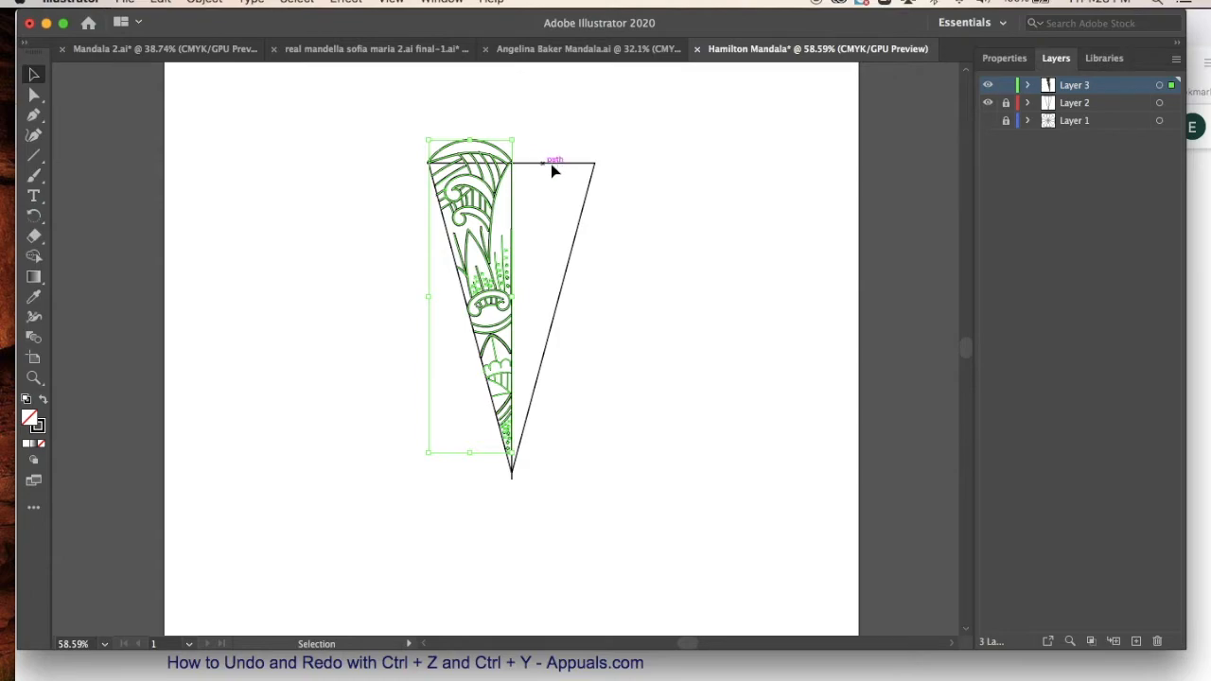
pyautogui.click(33, 93)
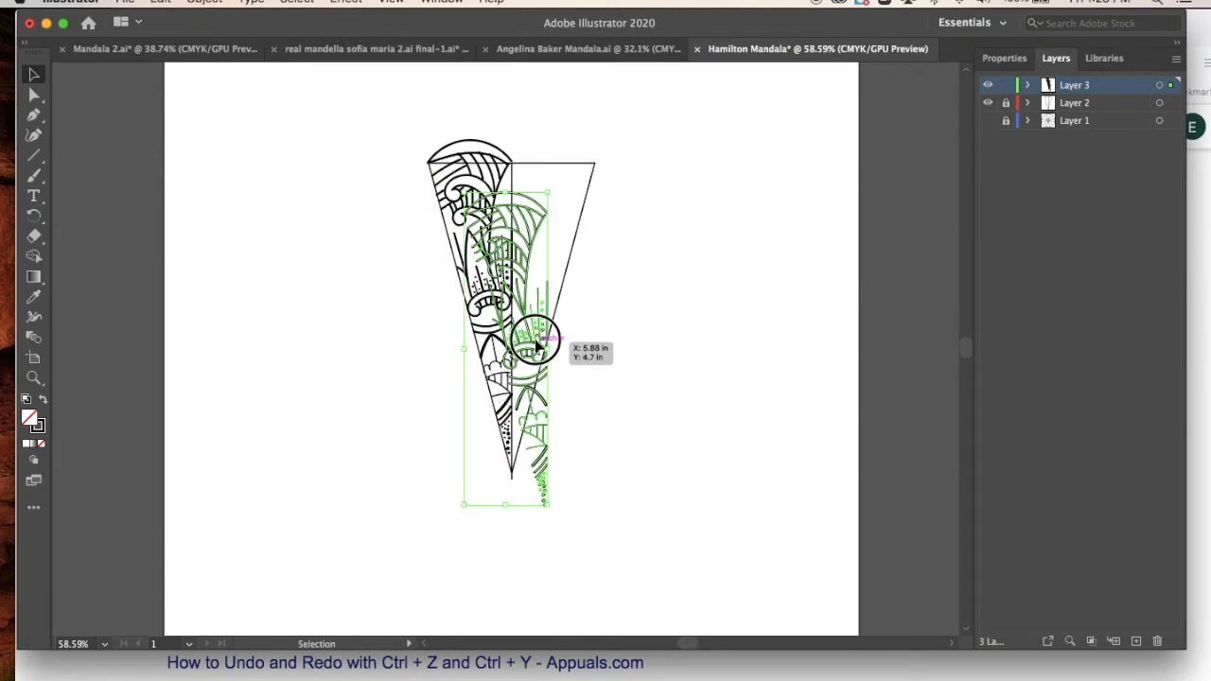
pyautogui.moveTo(534, 340); pyautogui.dragTo(671, 312)
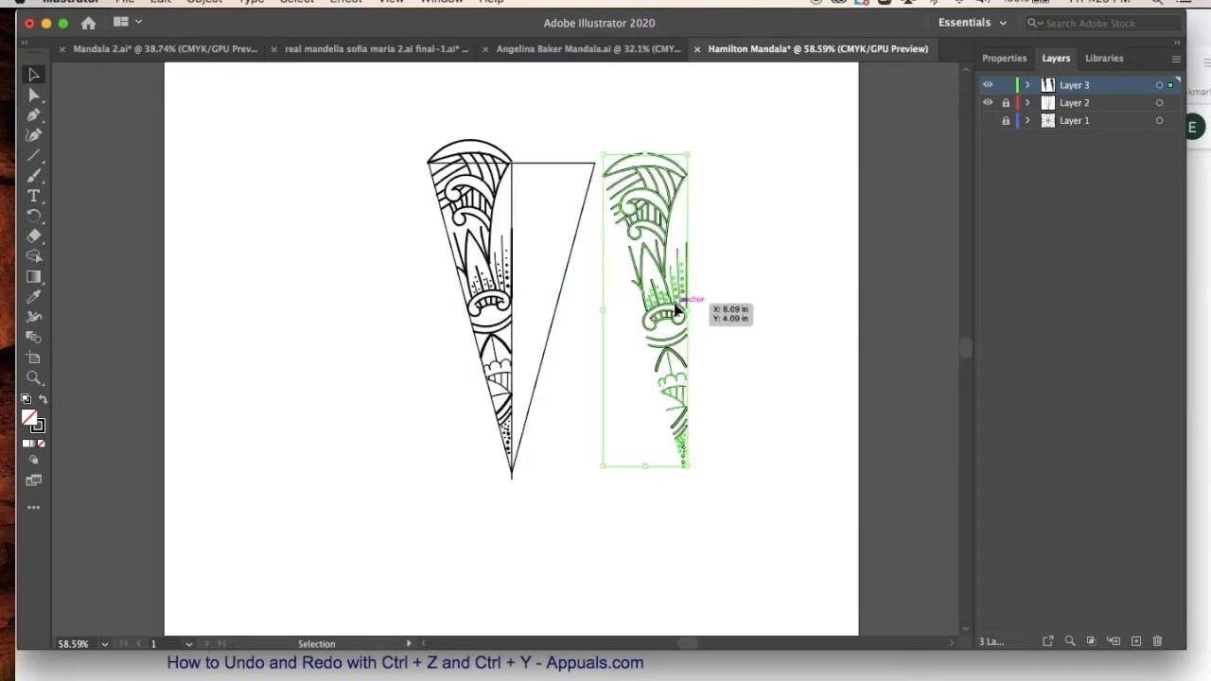
# Reflect the copied half across the vertical axis with Object > Transform > Reflect
pyautogui.click(204, 2)
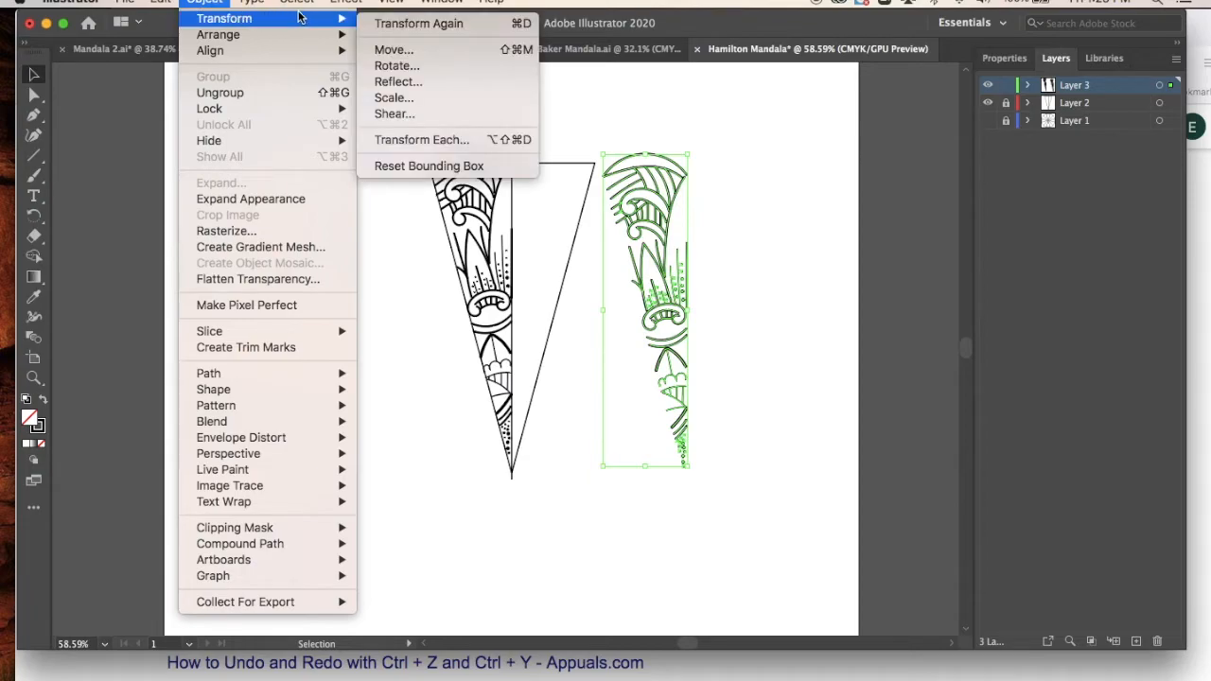
pyautogui.moveTo(398, 82)
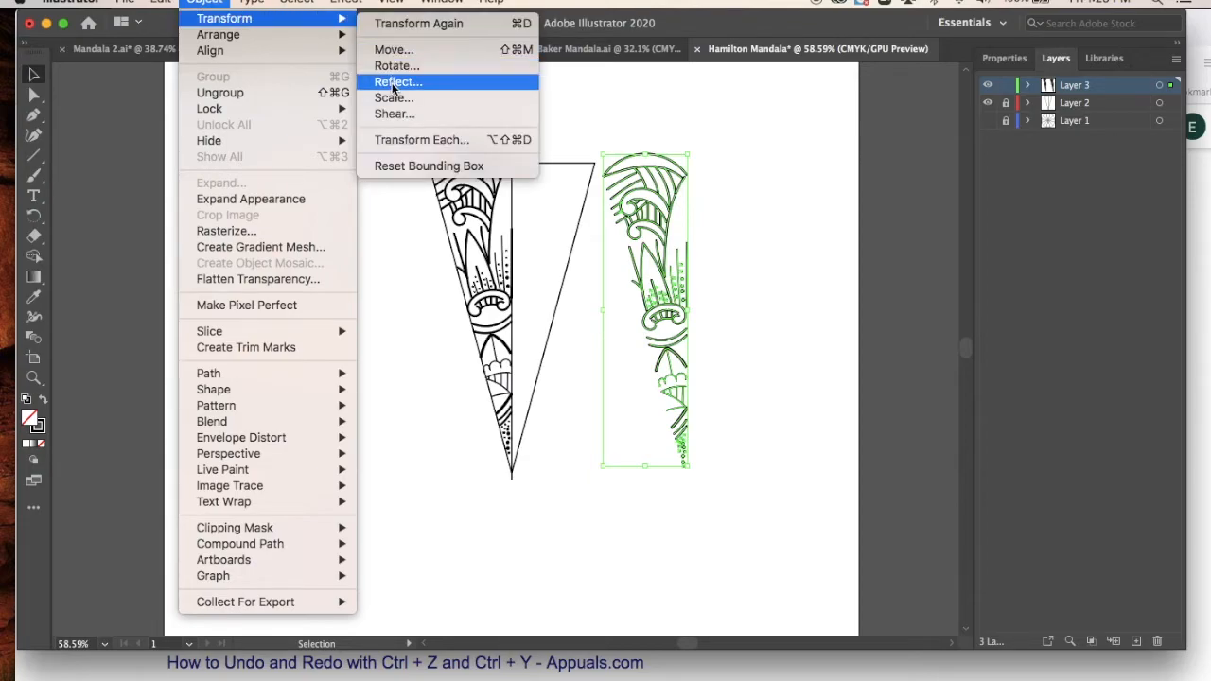
pyautogui.click(398, 81)
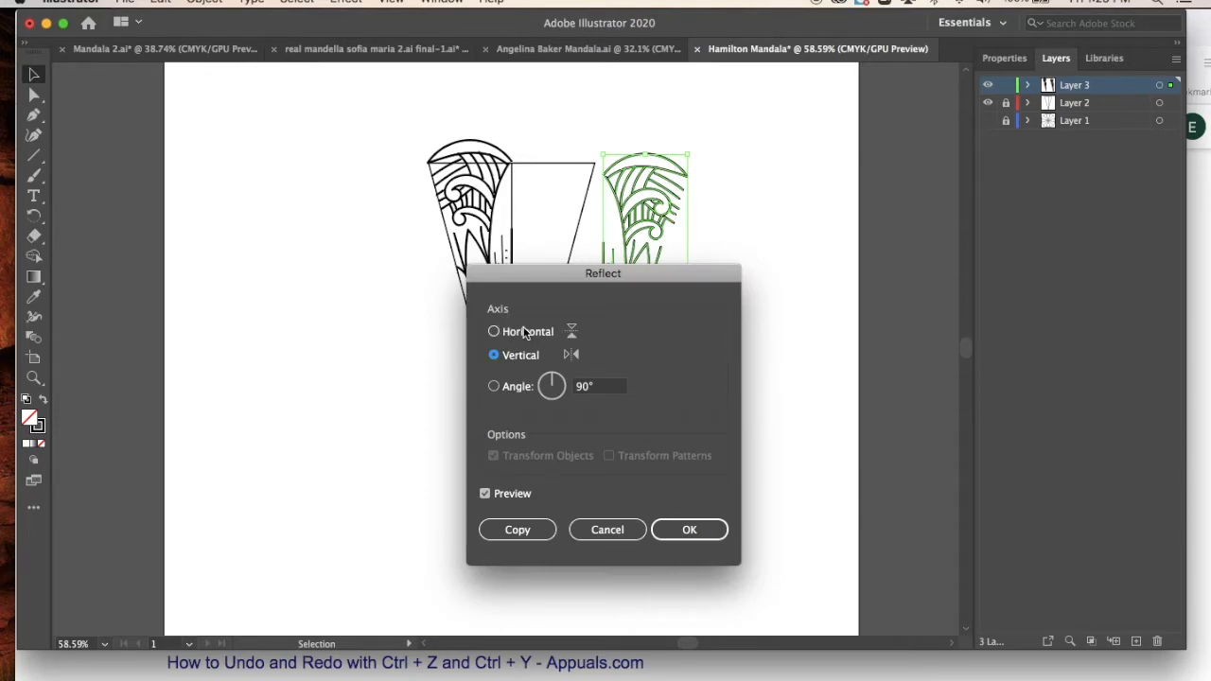
pyautogui.moveTo(648, 509)
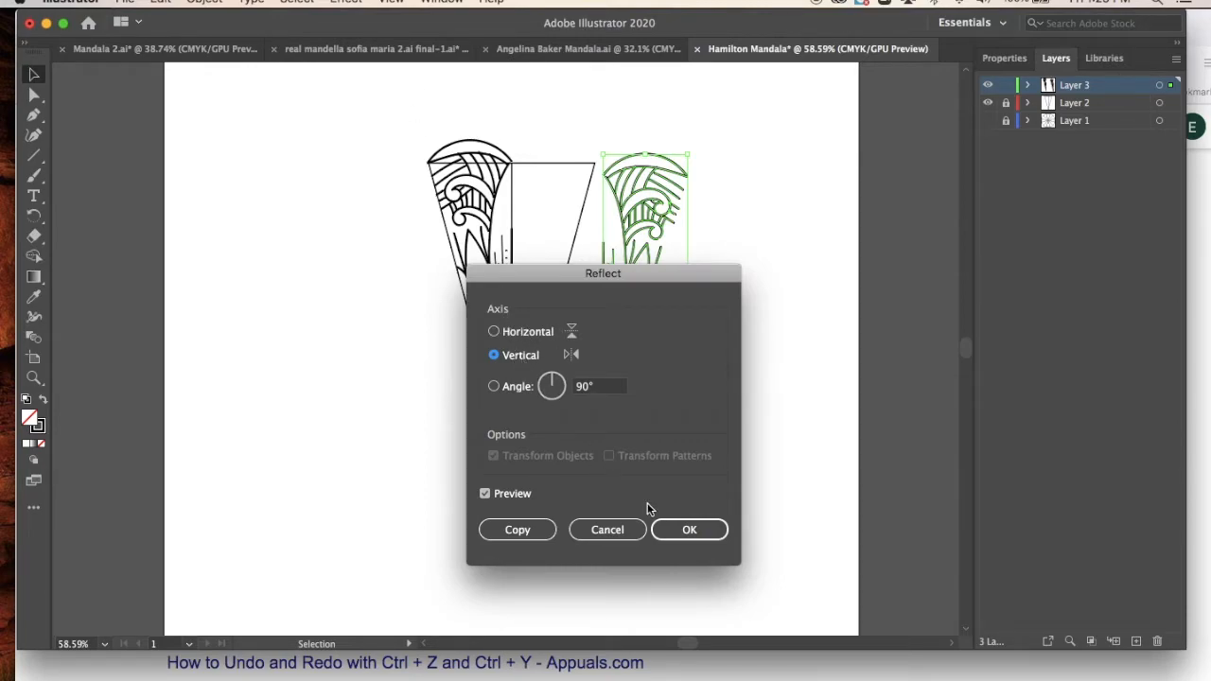
pyautogui.click(688, 529)
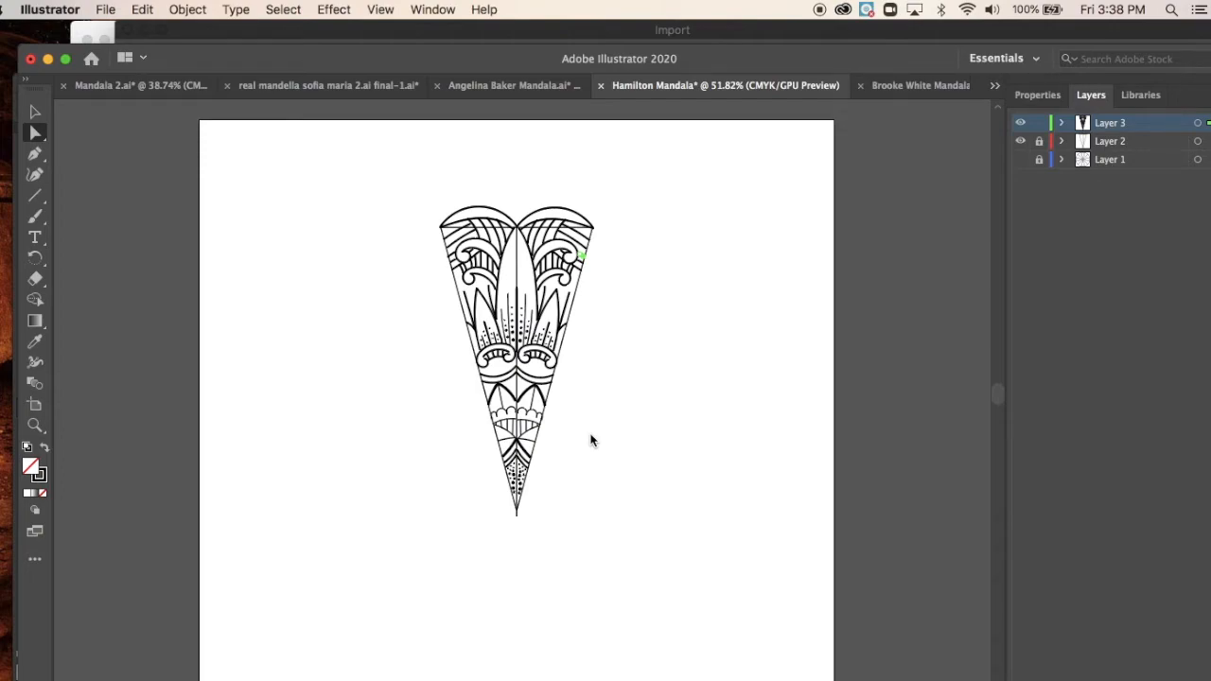
pyautogui.moveTo(621, 449)
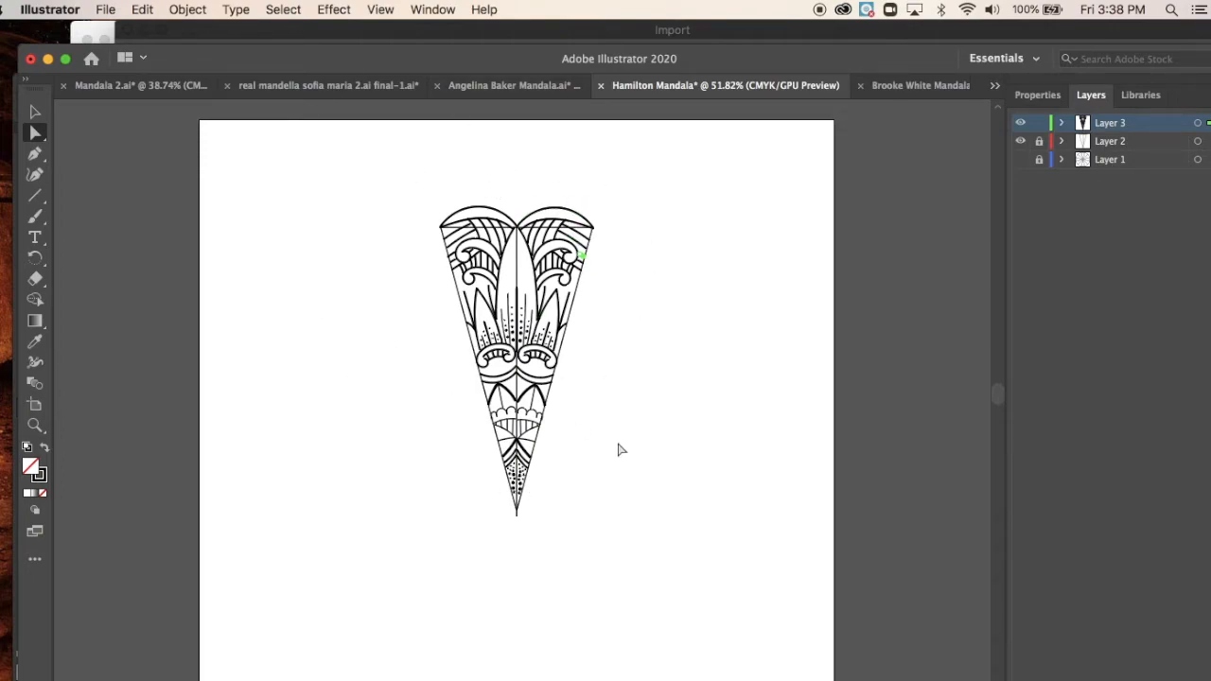
pyautogui.moveTo(976, 289)
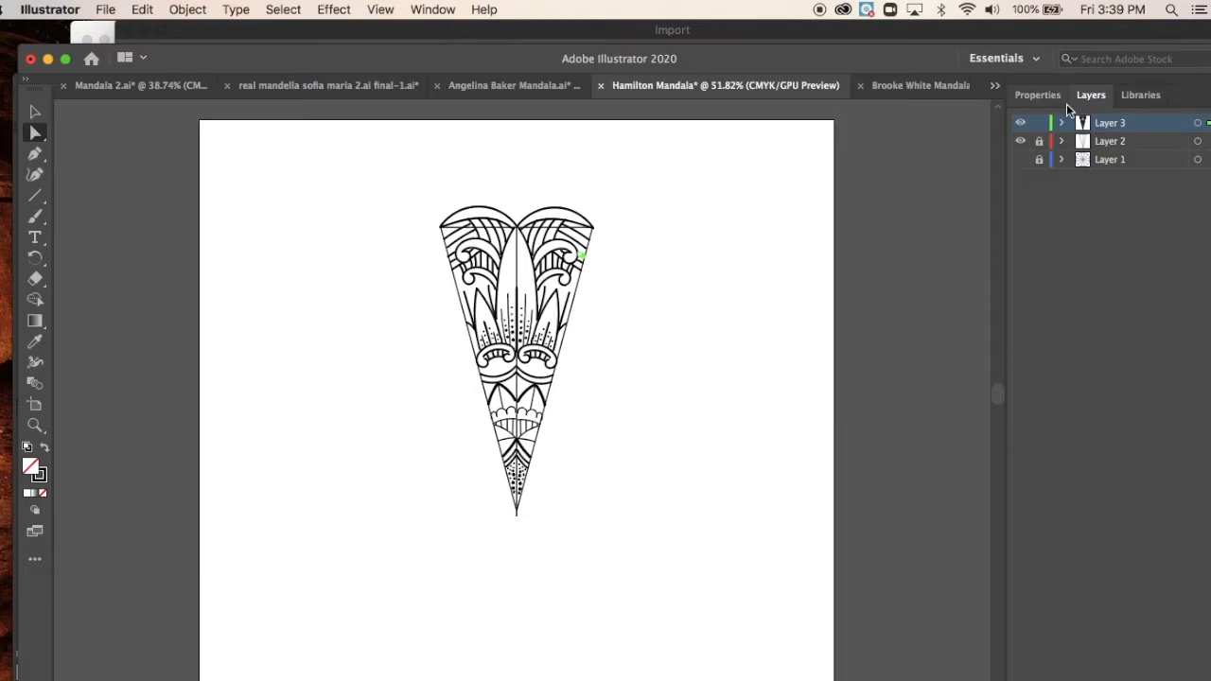
pyautogui.click(1020, 141)
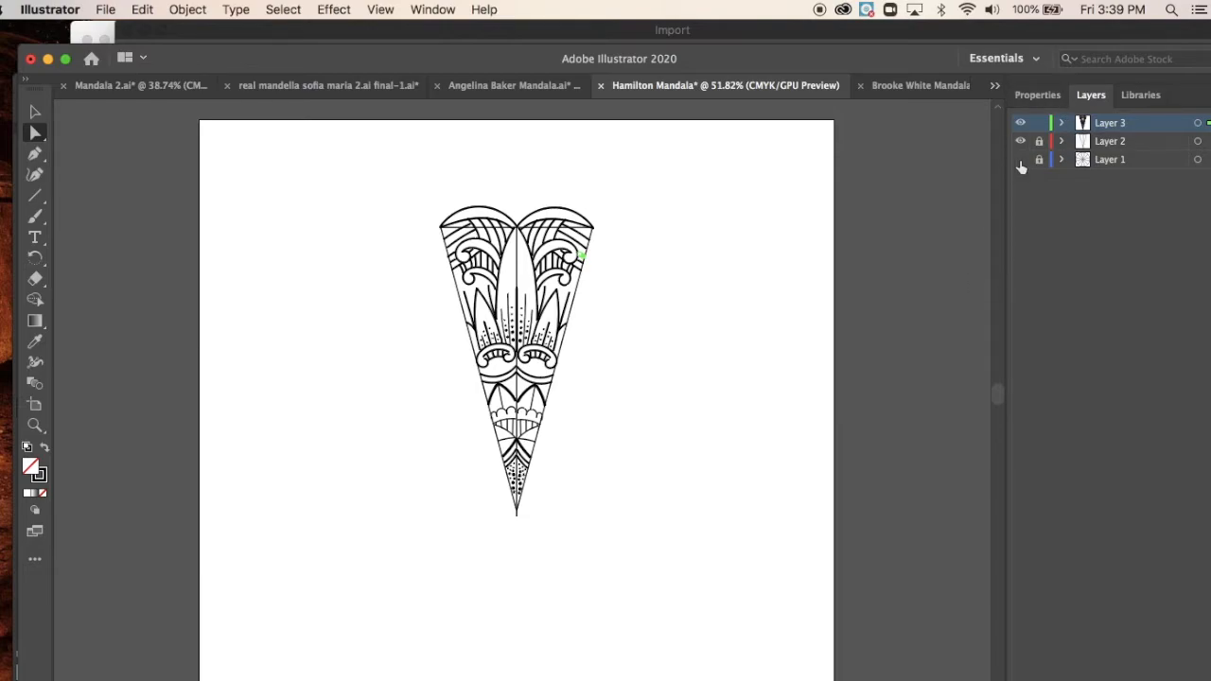
# Show the twelve-slice template layer and move the slice art down into its top wedge
pyautogui.click(1019, 159)
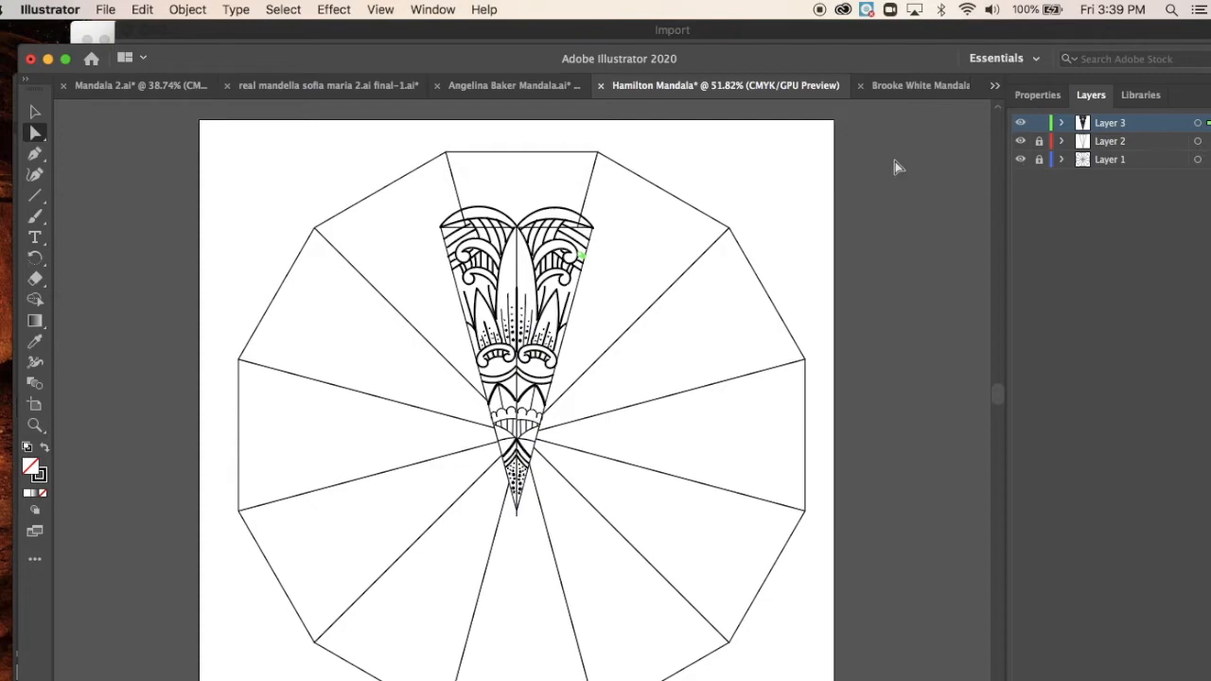
pyautogui.moveTo(464, 200)
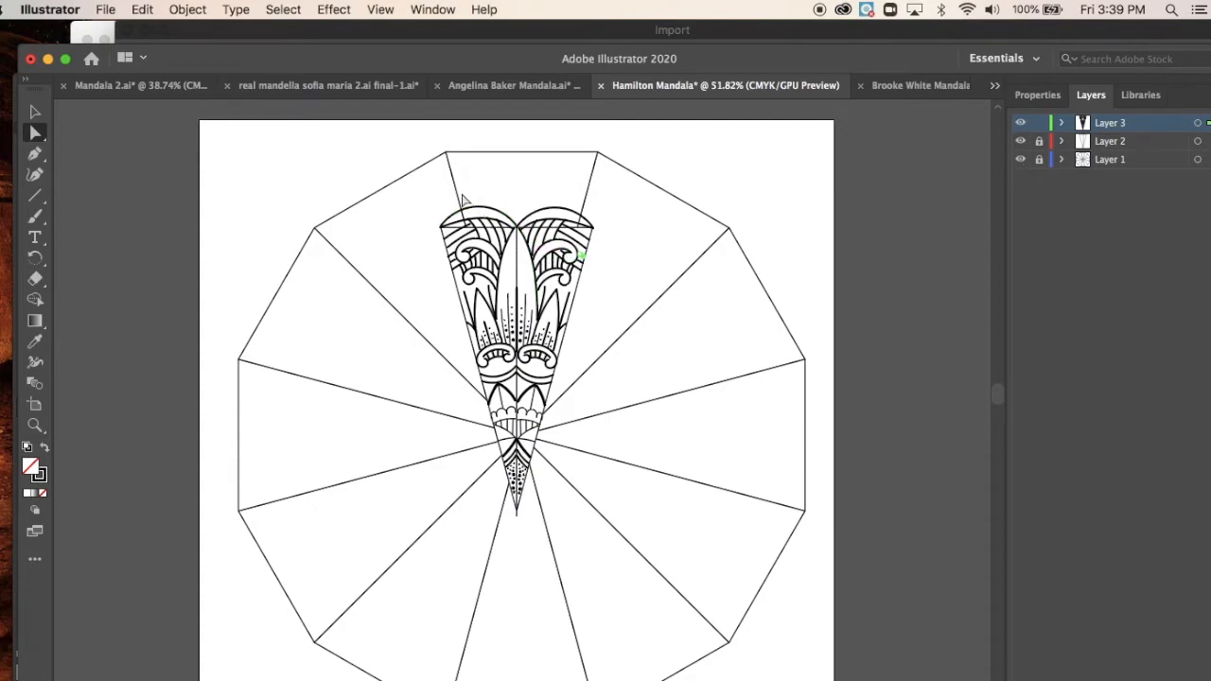
pyautogui.moveTo(435, 202)
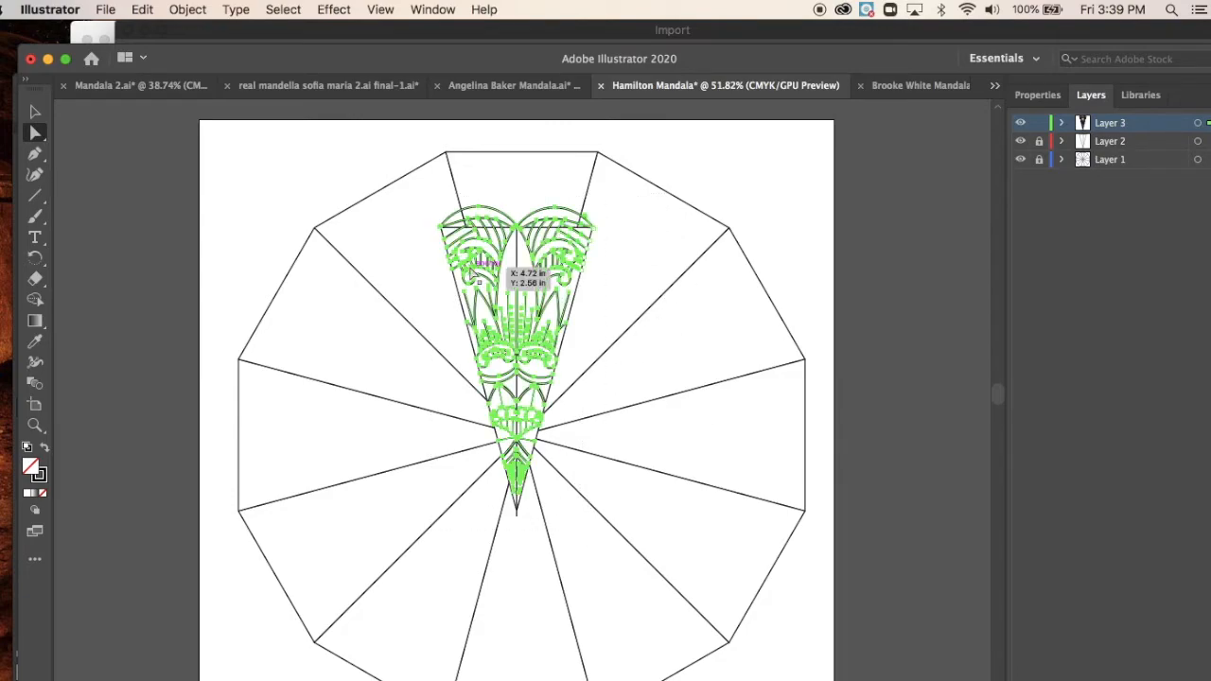
pyautogui.click(187, 9)
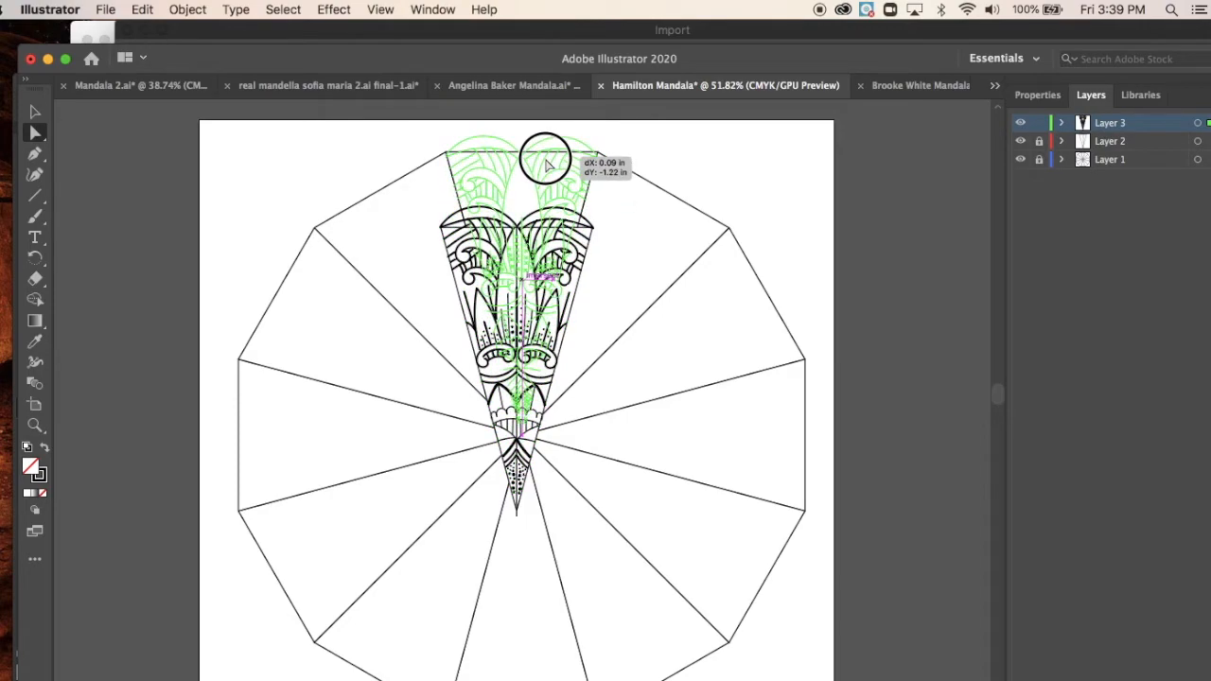
pyautogui.moveTo(543, 166); pyautogui.dragTo(544, 208)
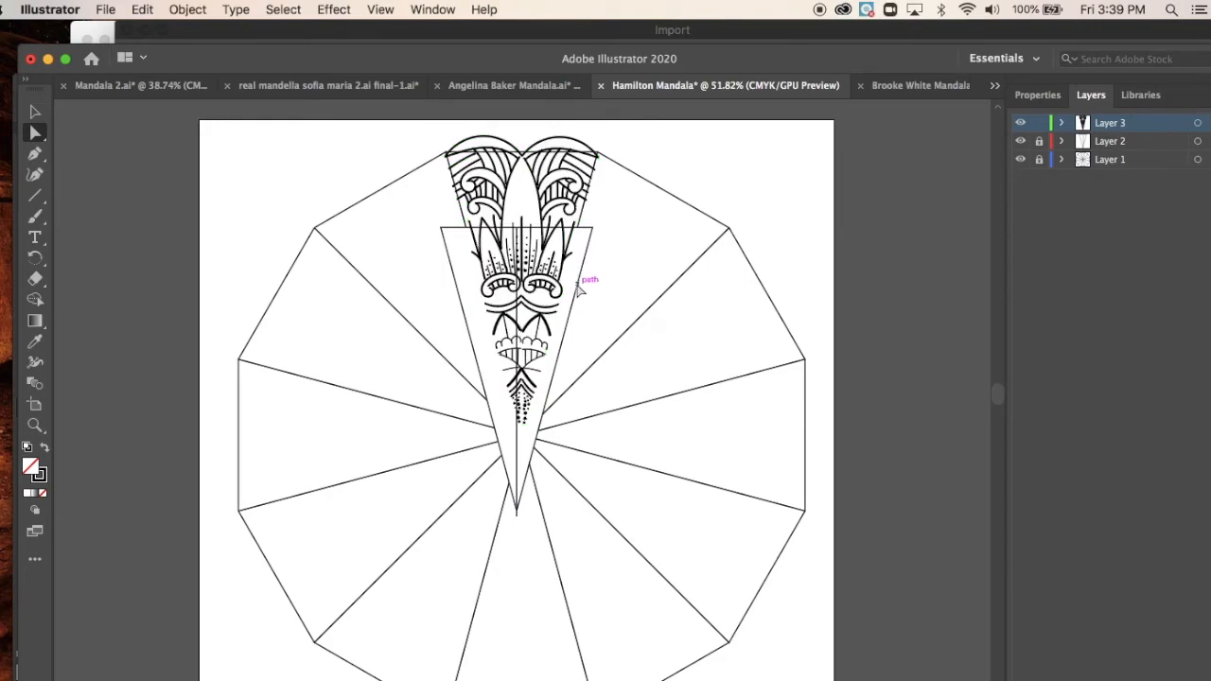
# Unlock the template layer and hide the template triangle layer
pyautogui.click(1039, 159)
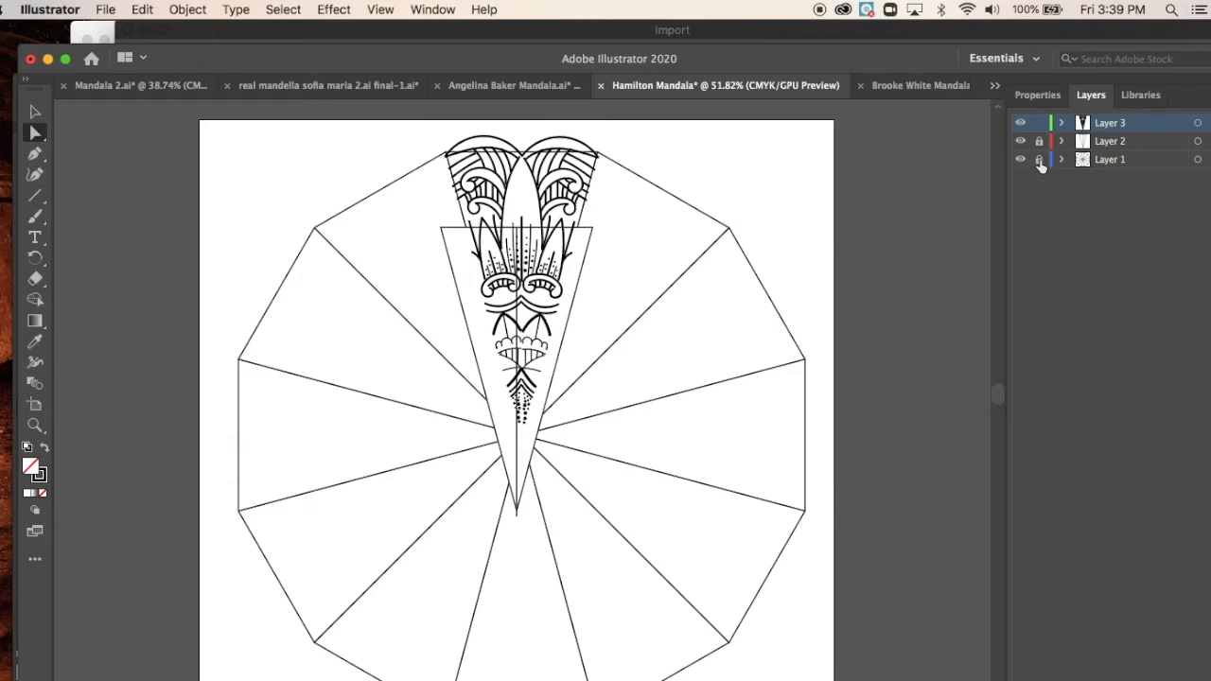
pyautogui.click(1039, 159)
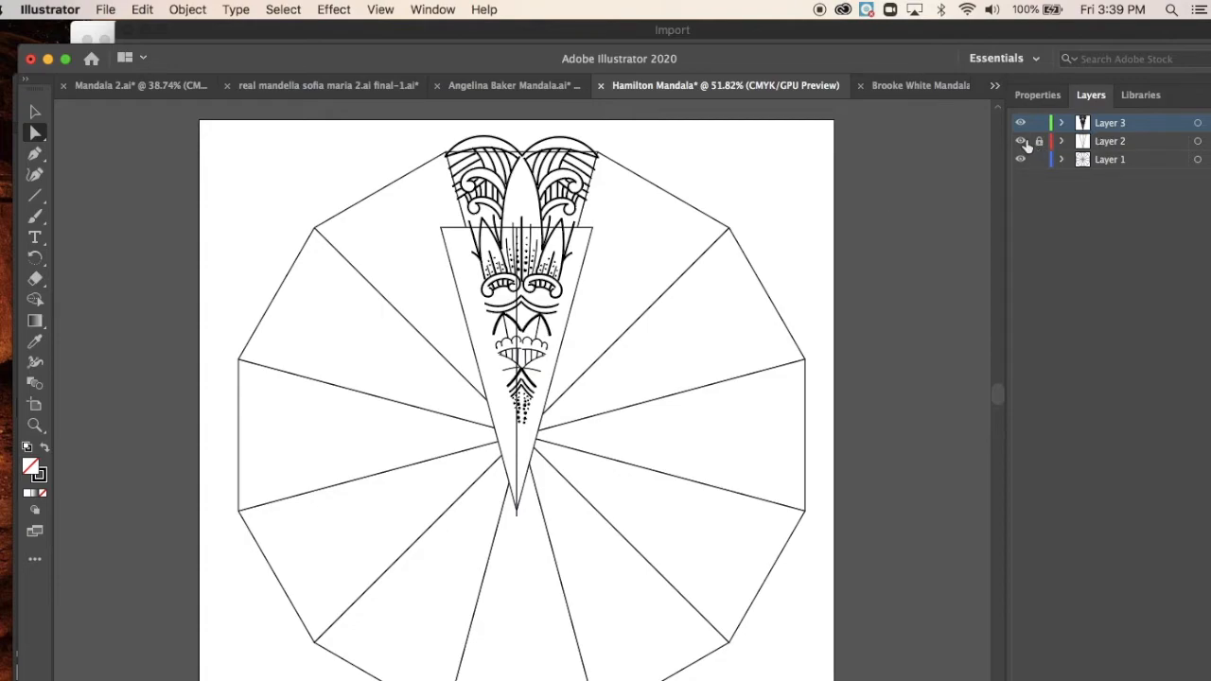
pyautogui.click(1019, 141)
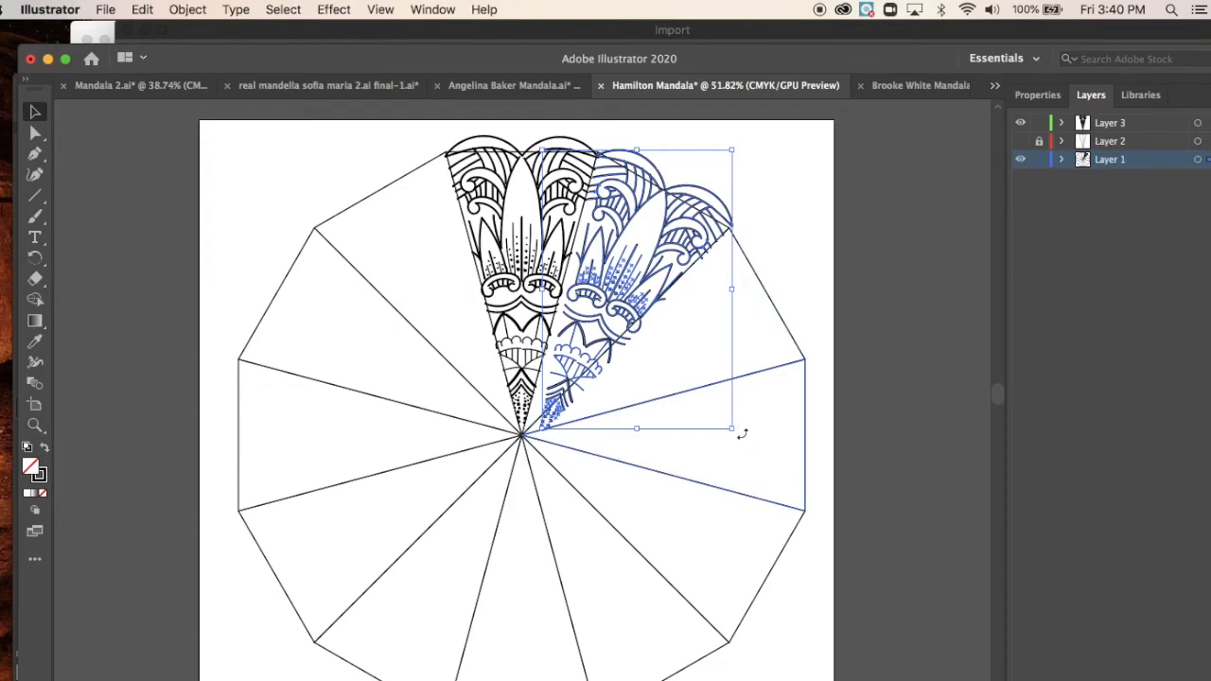
# Rotate copies of the slice into the neighbouring wedges and align them with the wedge edges
pyautogui.moveTo(731, 429); pyautogui.dragTo(724, 440)
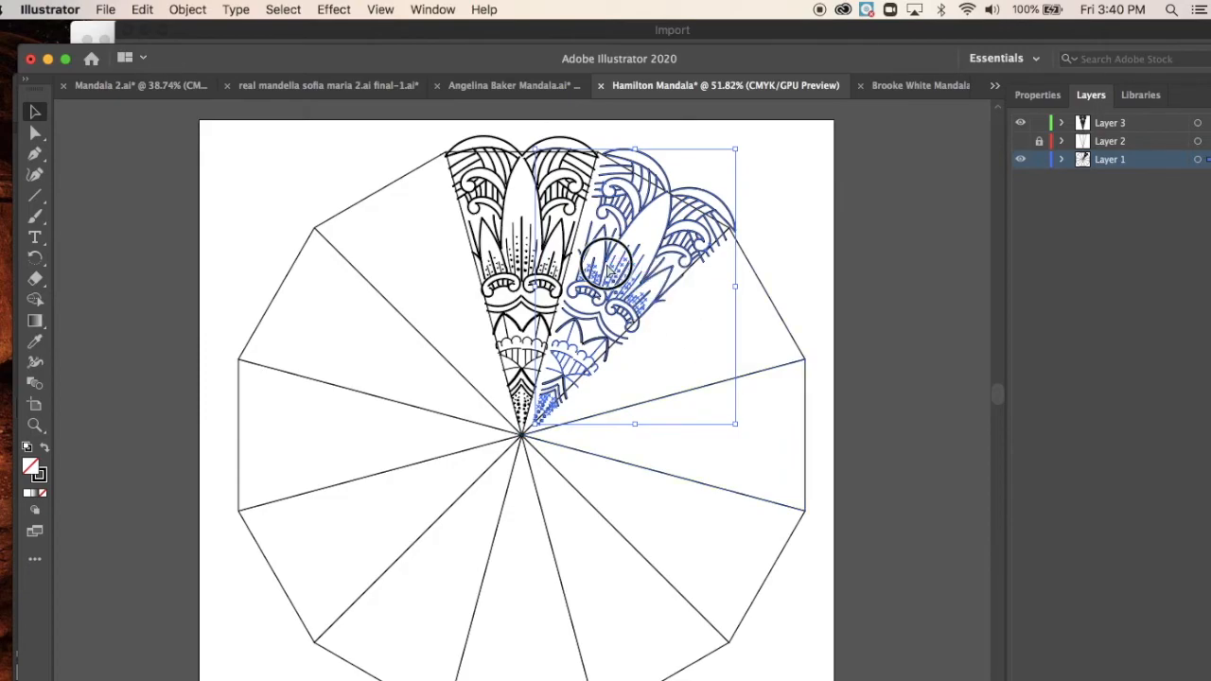
pyautogui.moveTo(614, 274); pyautogui.dragTo(605, 279)
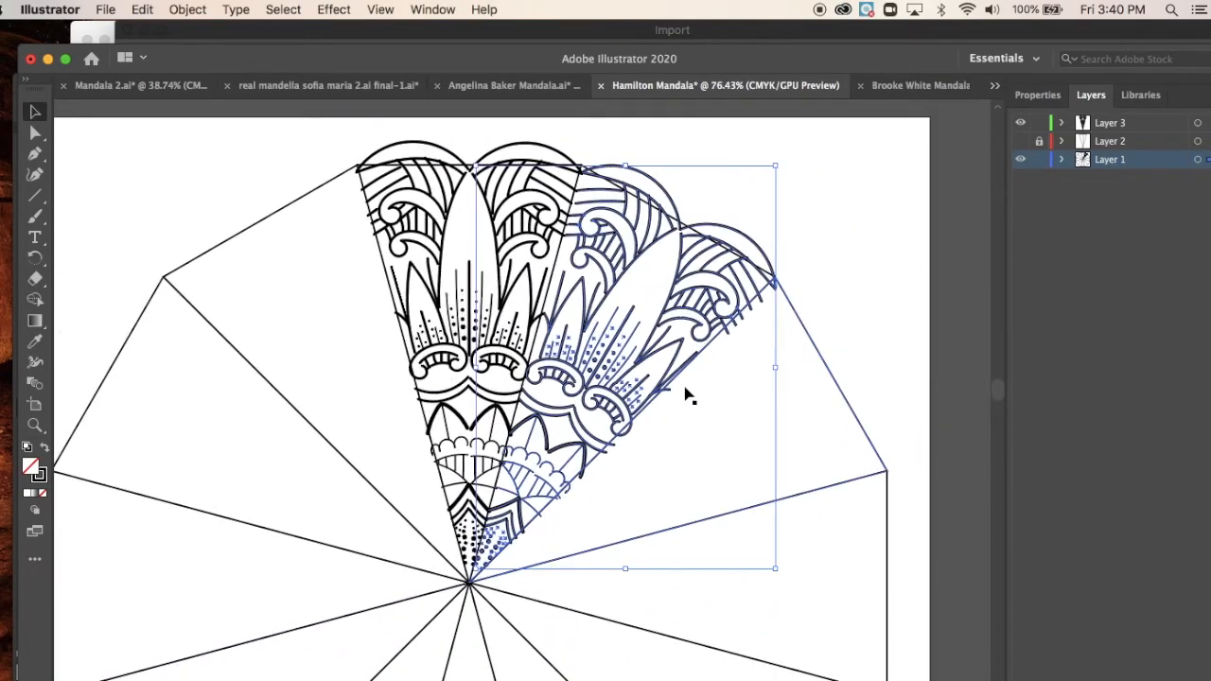
pyautogui.moveTo(686, 397); pyautogui.dragTo(644, 241)
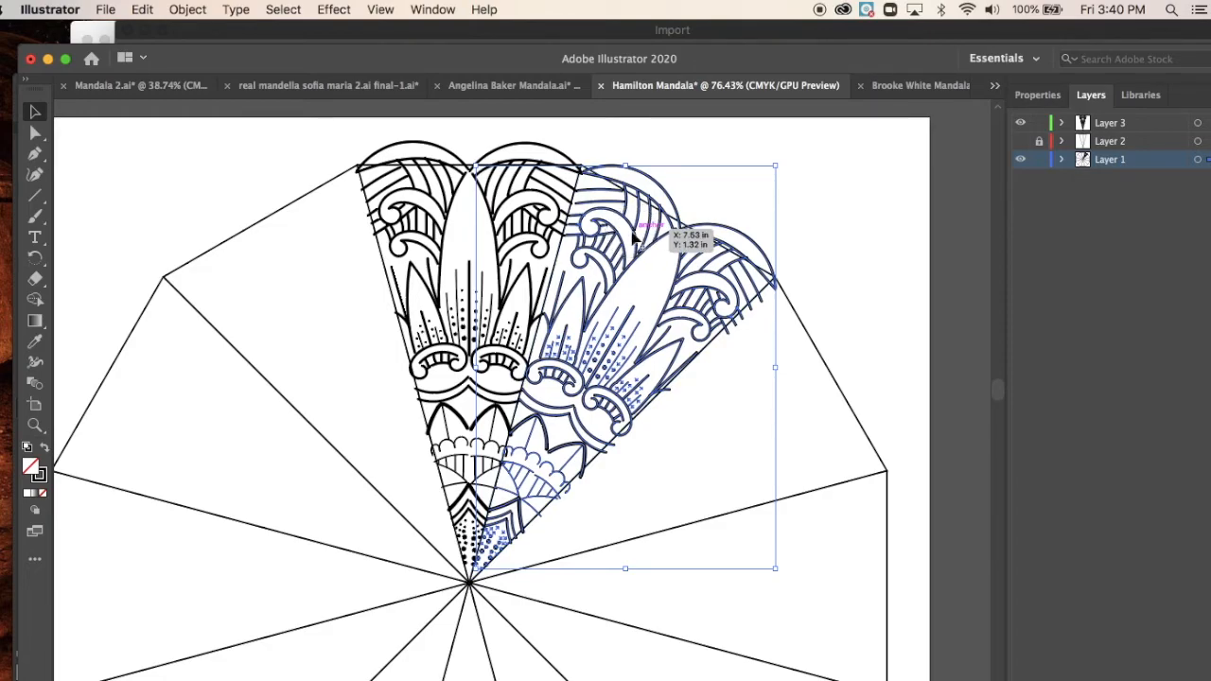
pyautogui.scroll(3)
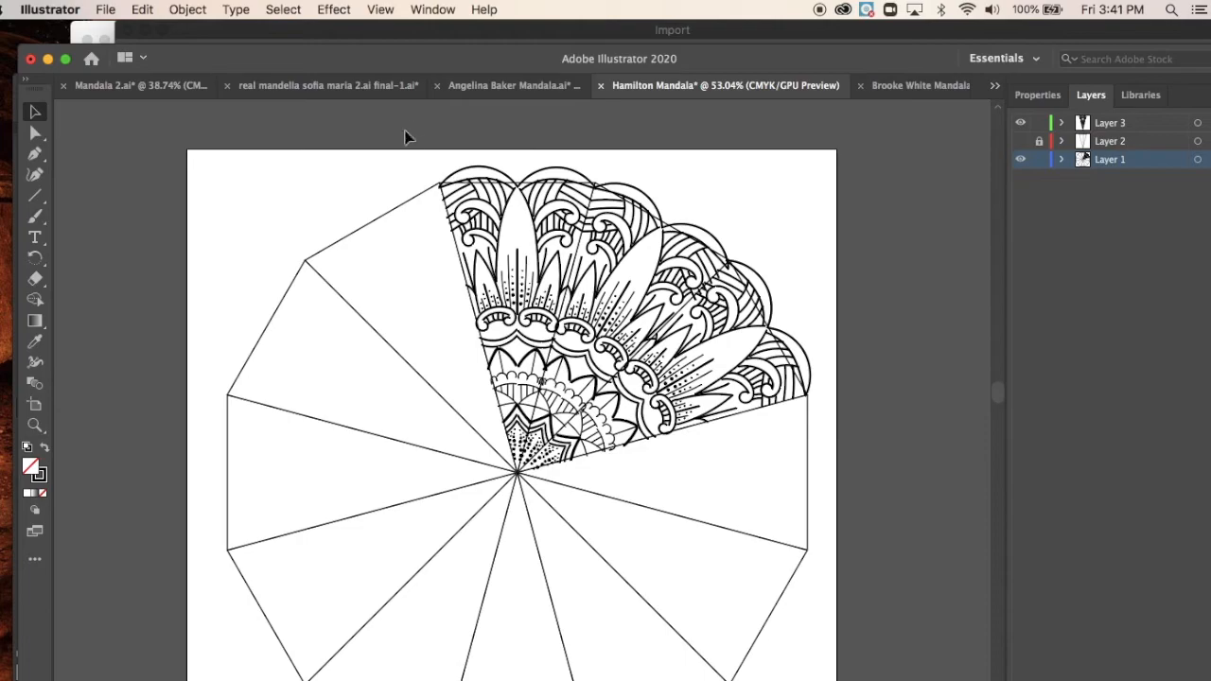
# Select the original Layer 3 slice plus its rotated copies and bring up the Object menu
pyautogui.moveTo(419, 156); pyautogui.dragTo(823, 468)
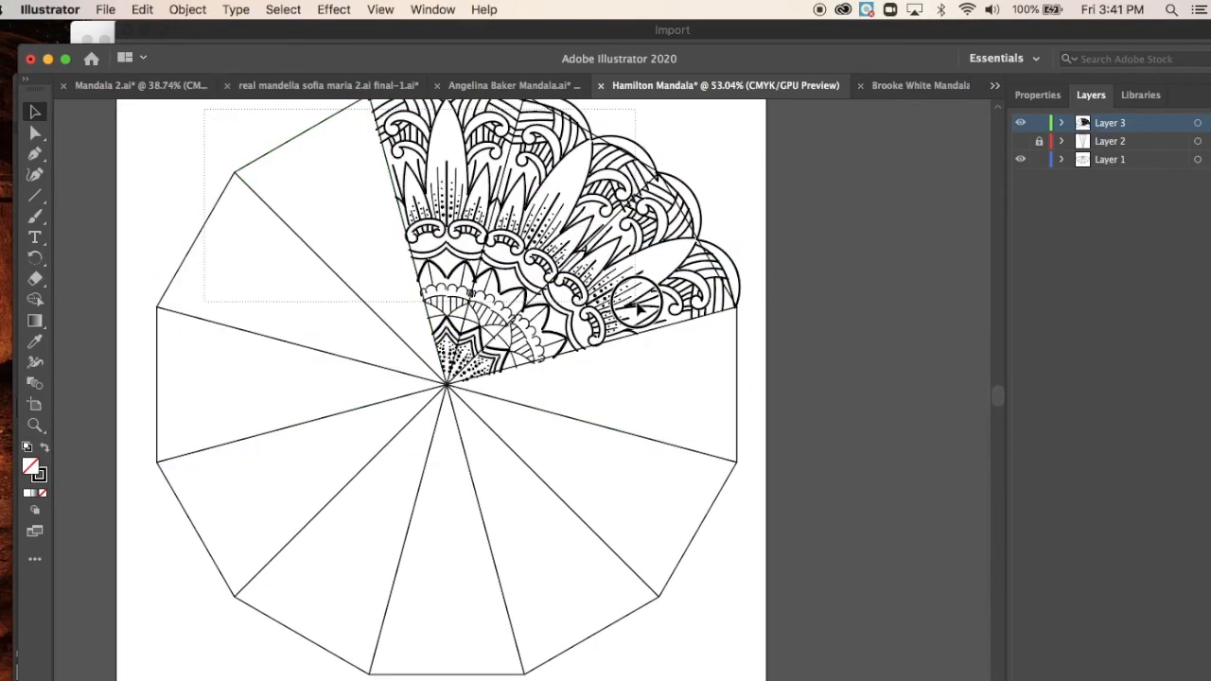
pyautogui.click(187, 10)
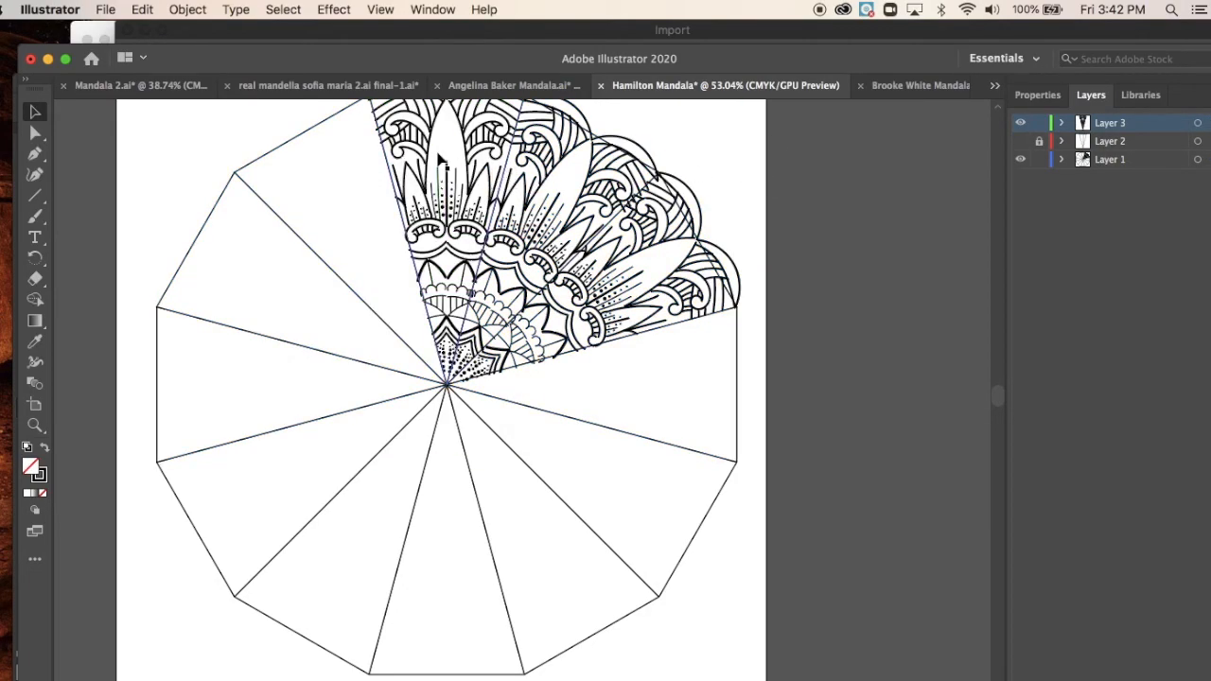
pyautogui.click(431, 147)
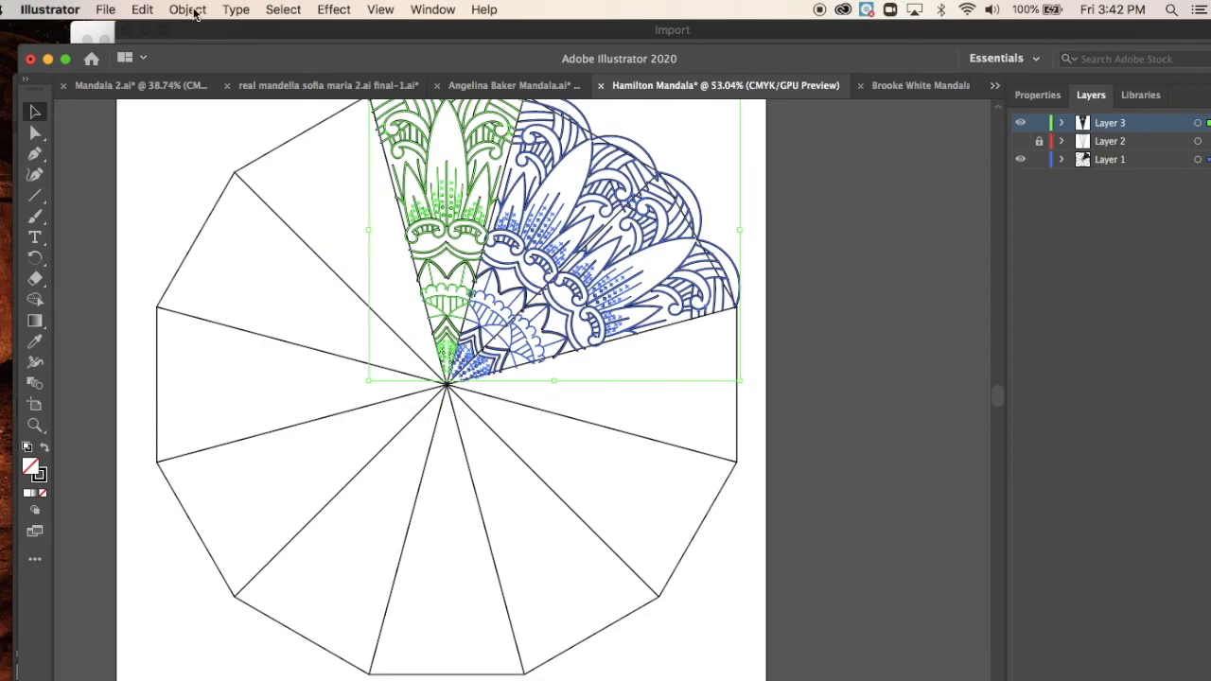
pyautogui.click(188, 9)
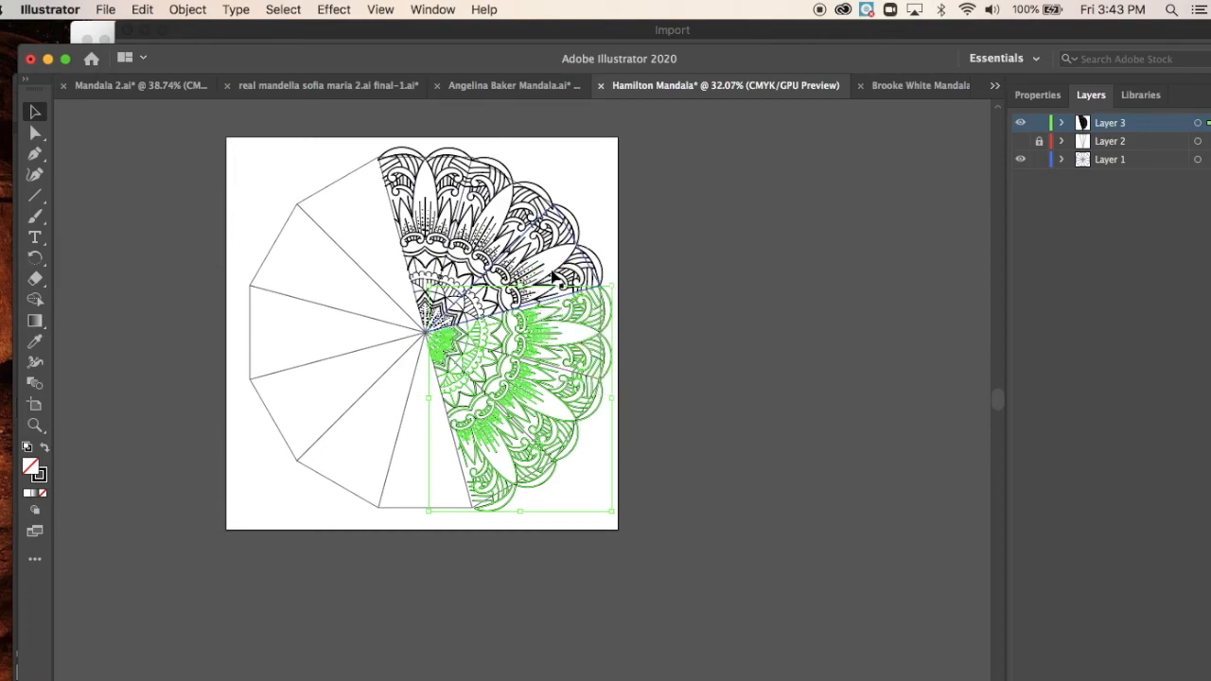
# Select both halves of the design and rotate-copy them around the centre into all twelve wedges
pyautogui.moveTo(520, 379); pyautogui.dragTo(487, 232)
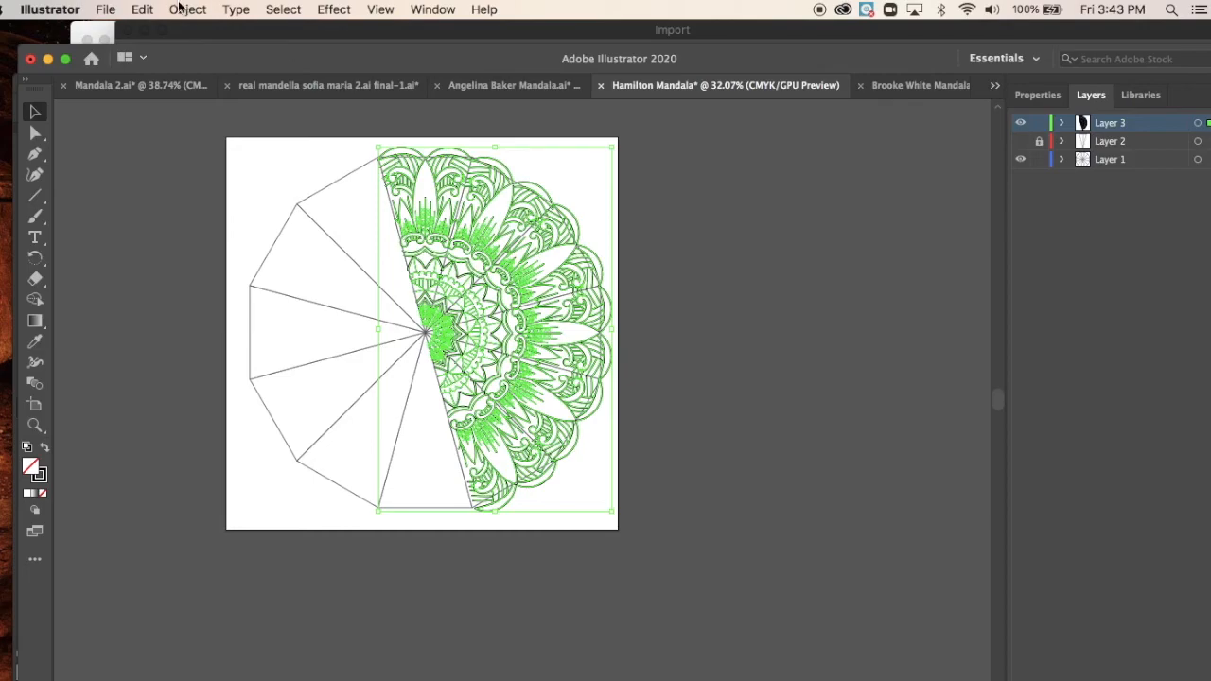
pyautogui.moveTo(636, 247)
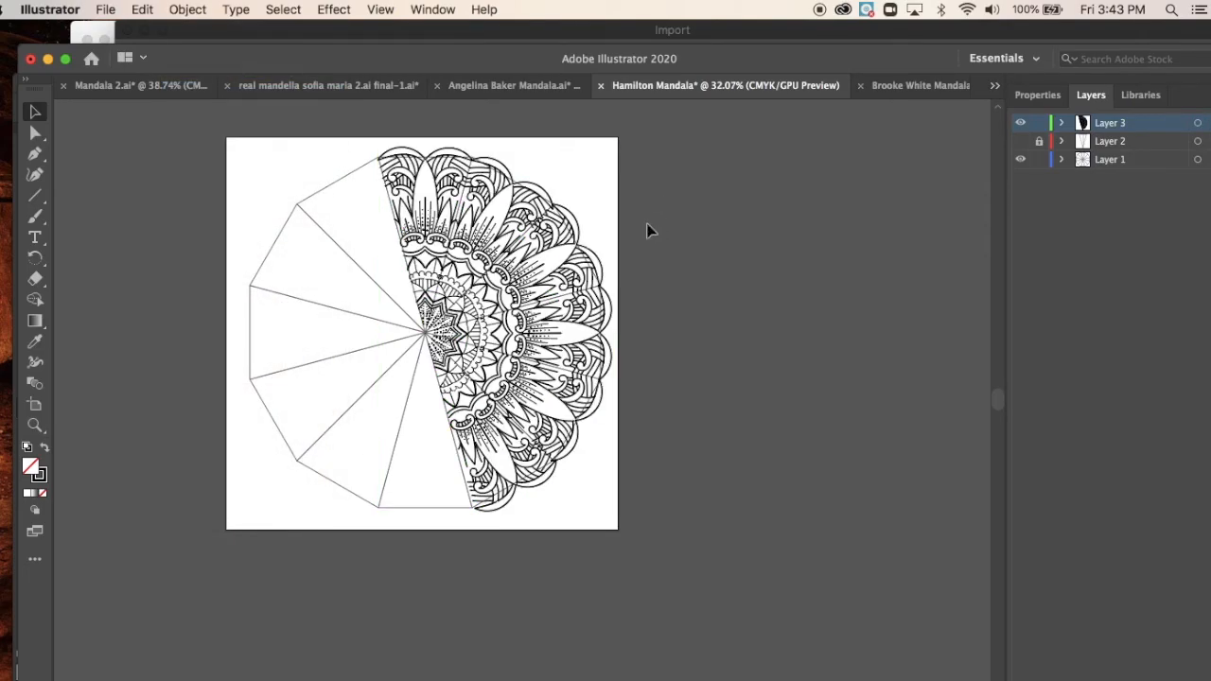
pyautogui.click(492, 331)
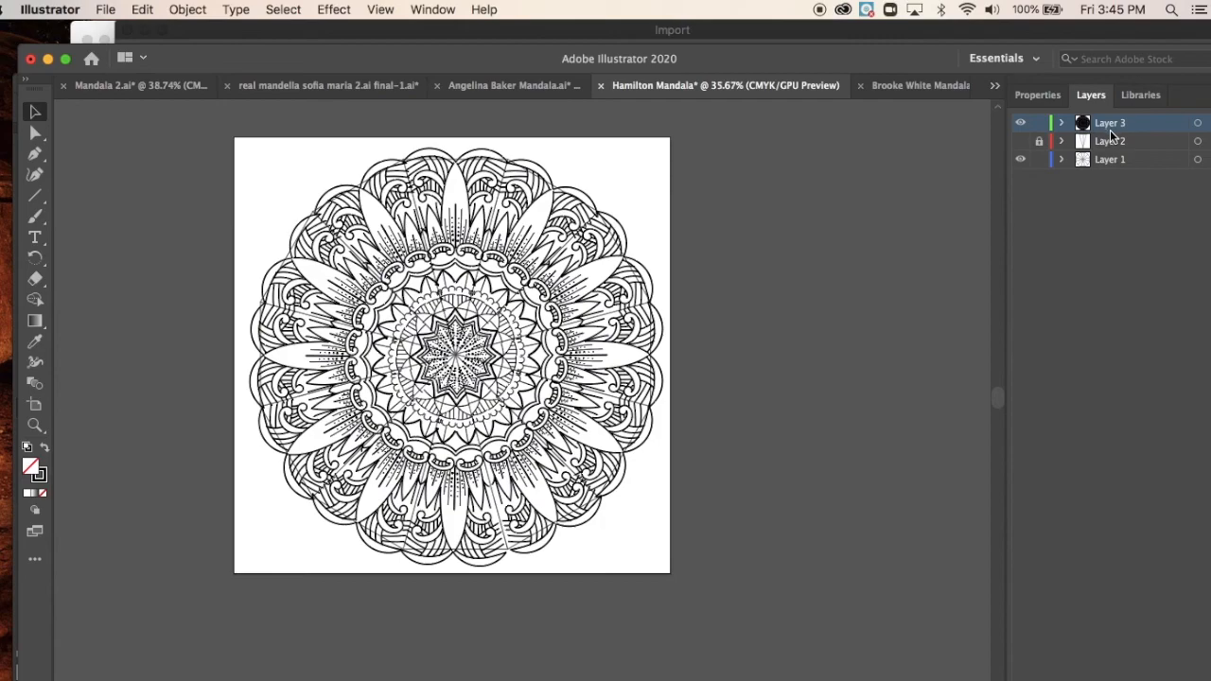
# Unlock and delete Layer 2, confirming removal of its artwork
pyautogui.click(1110, 141)
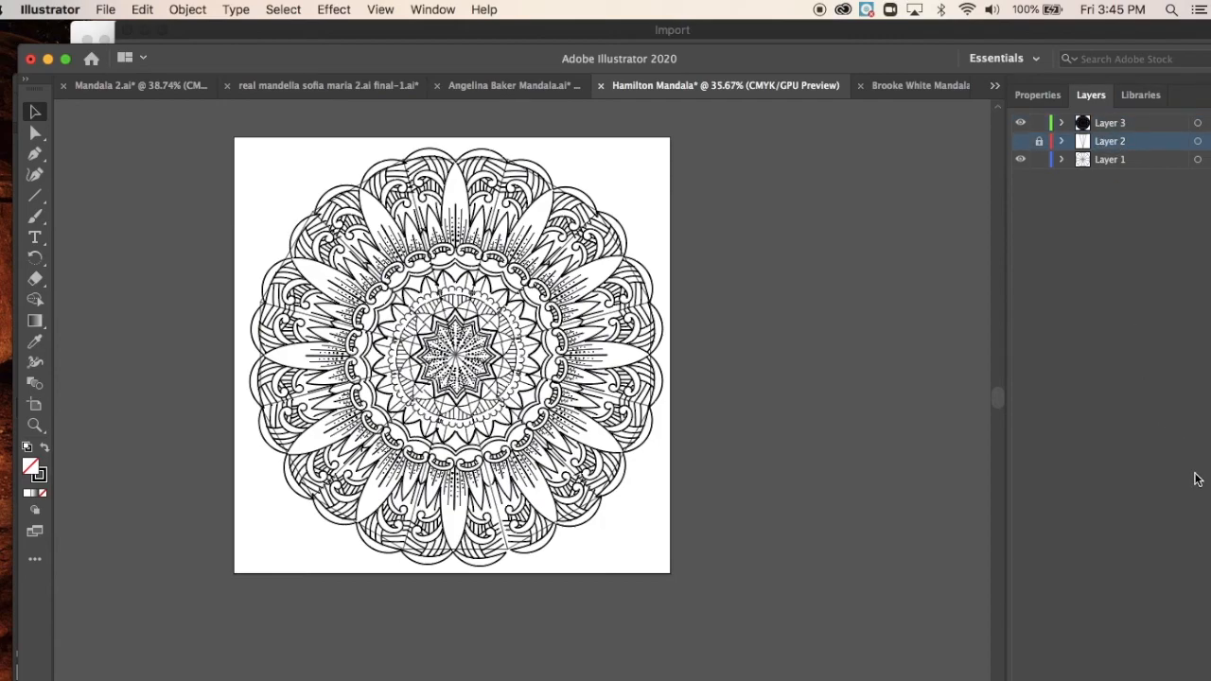
pyautogui.click(1038, 141)
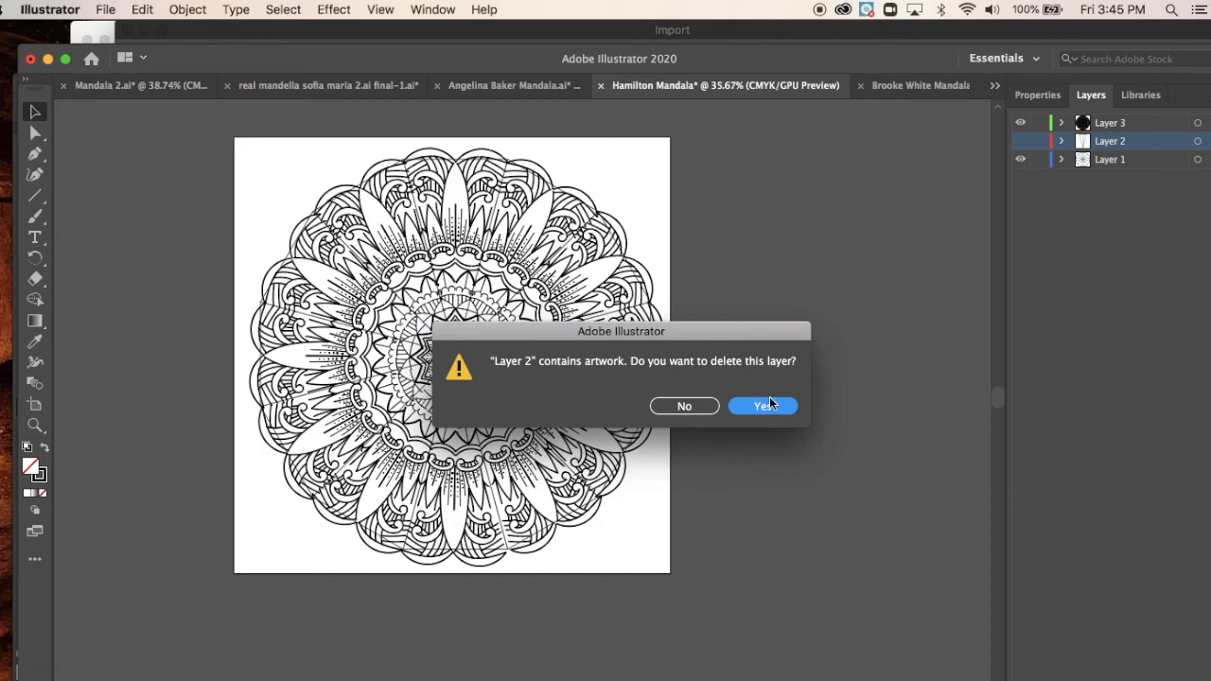
pyautogui.click(762, 406)
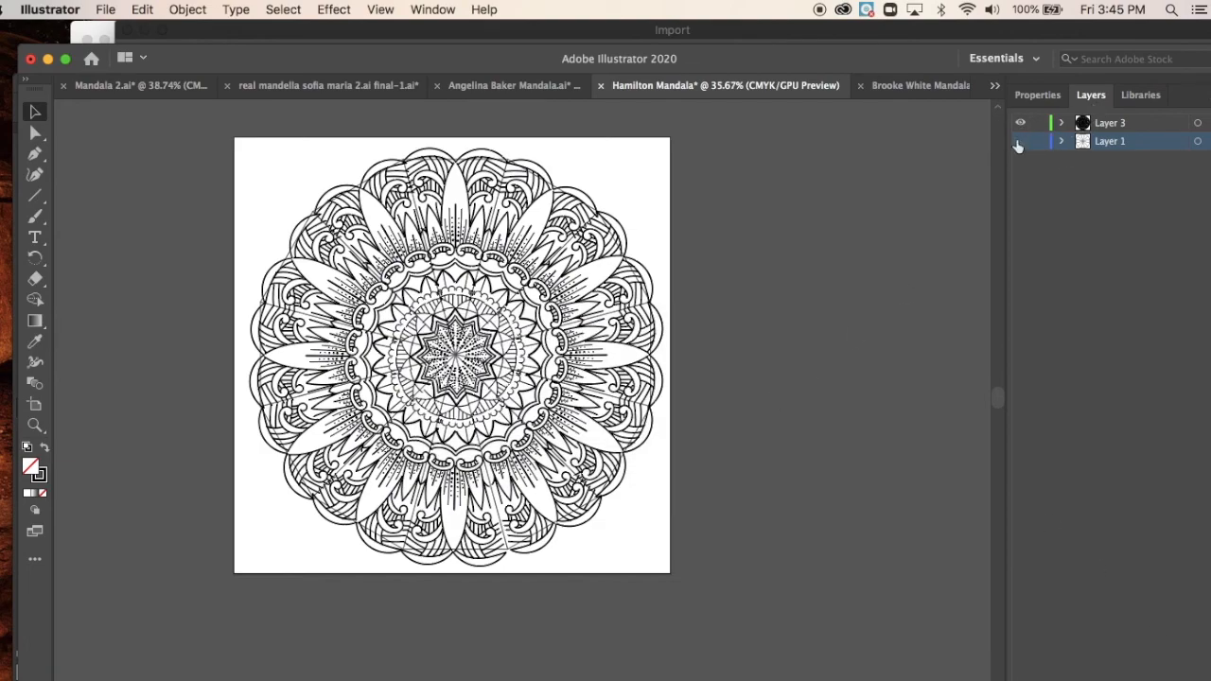
pyautogui.moveTo(1020, 141)
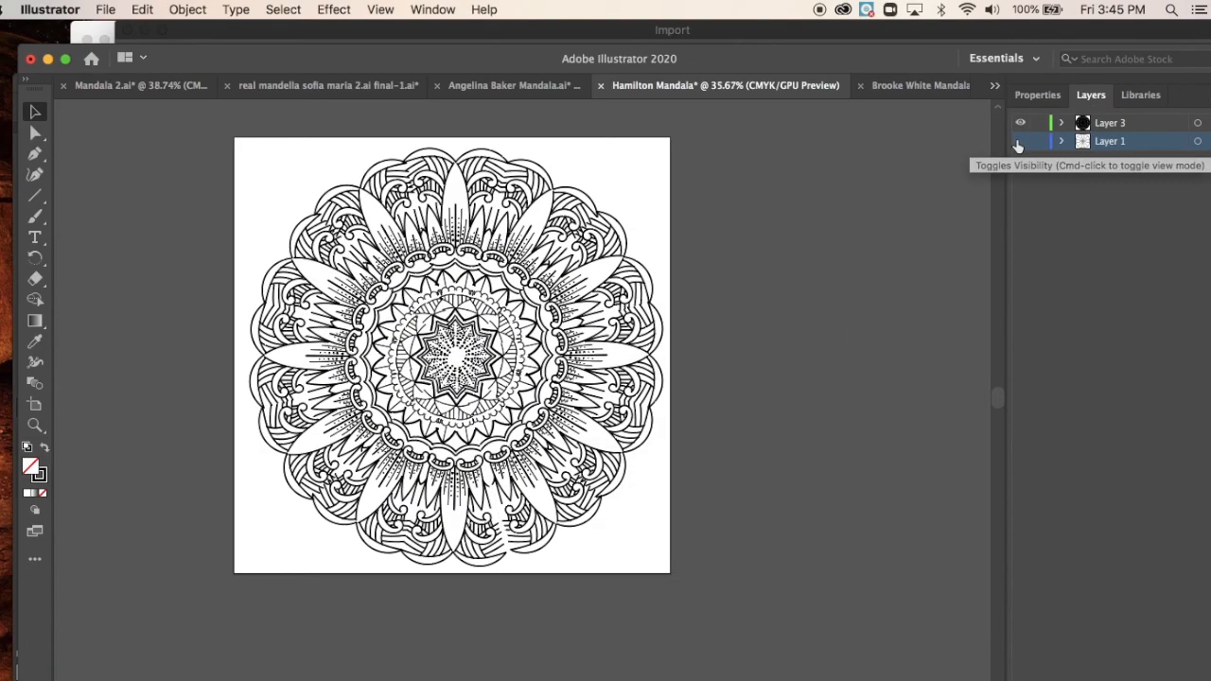
# Inspect and delete Layer 1 so only the mandala's line-art layer remains
pyautogui.click(1021, 141)
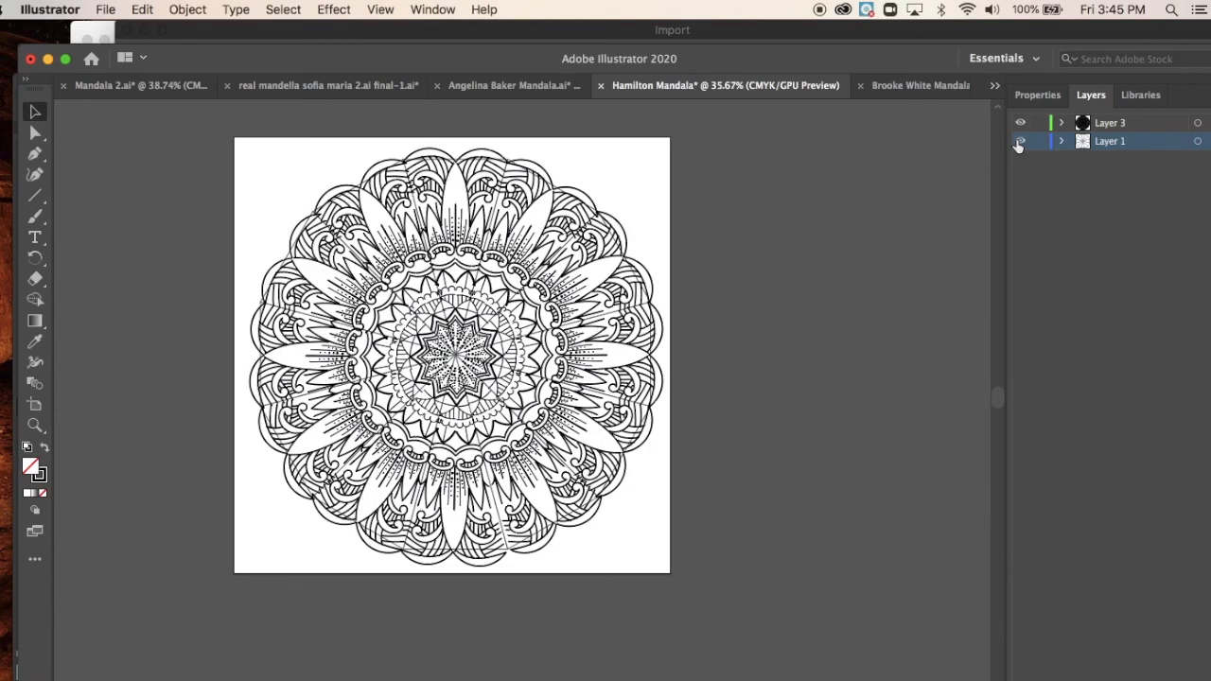
pyautogui.click(1108, 141)
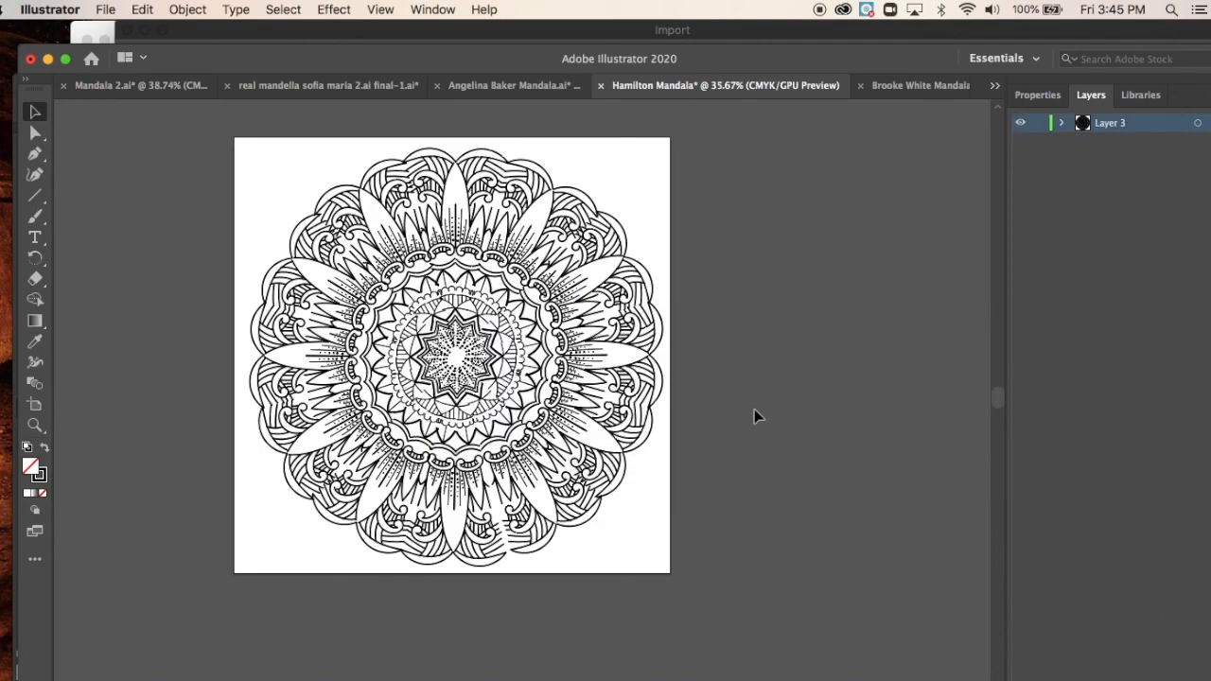
pyautogui.click(105, 9)
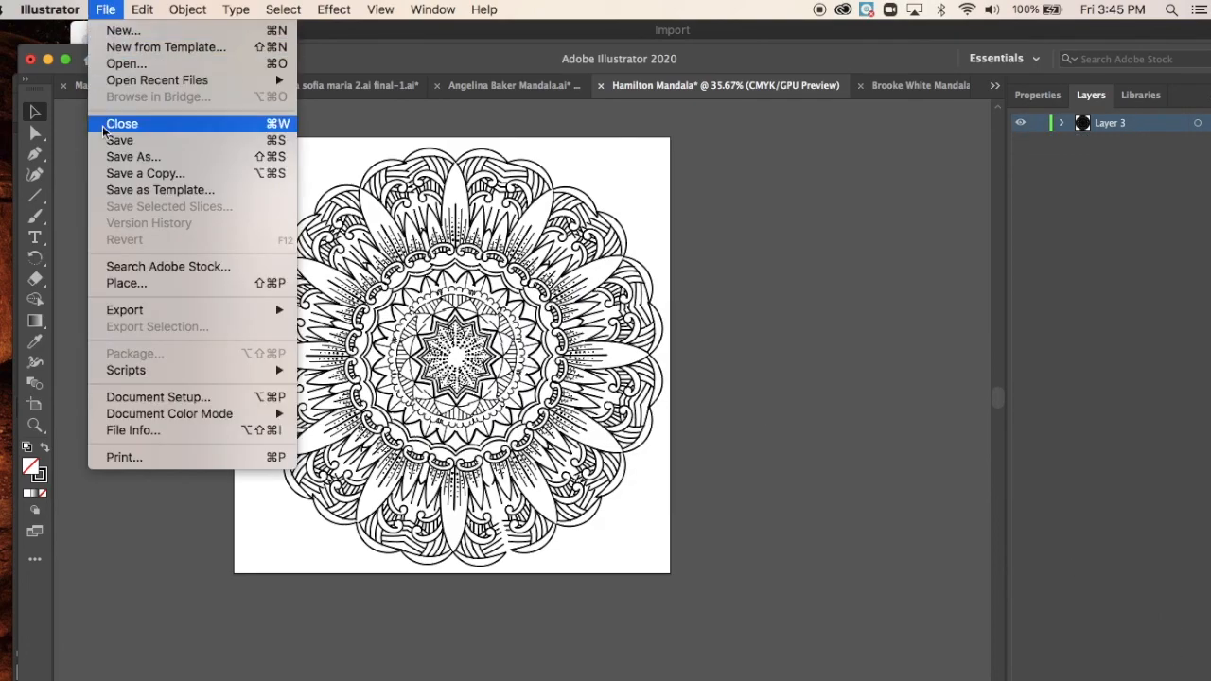
# Save the mandala to the Desktop as Hamilton Mandala.ai with default Illustrator options
pyautogui.click(133, 156)
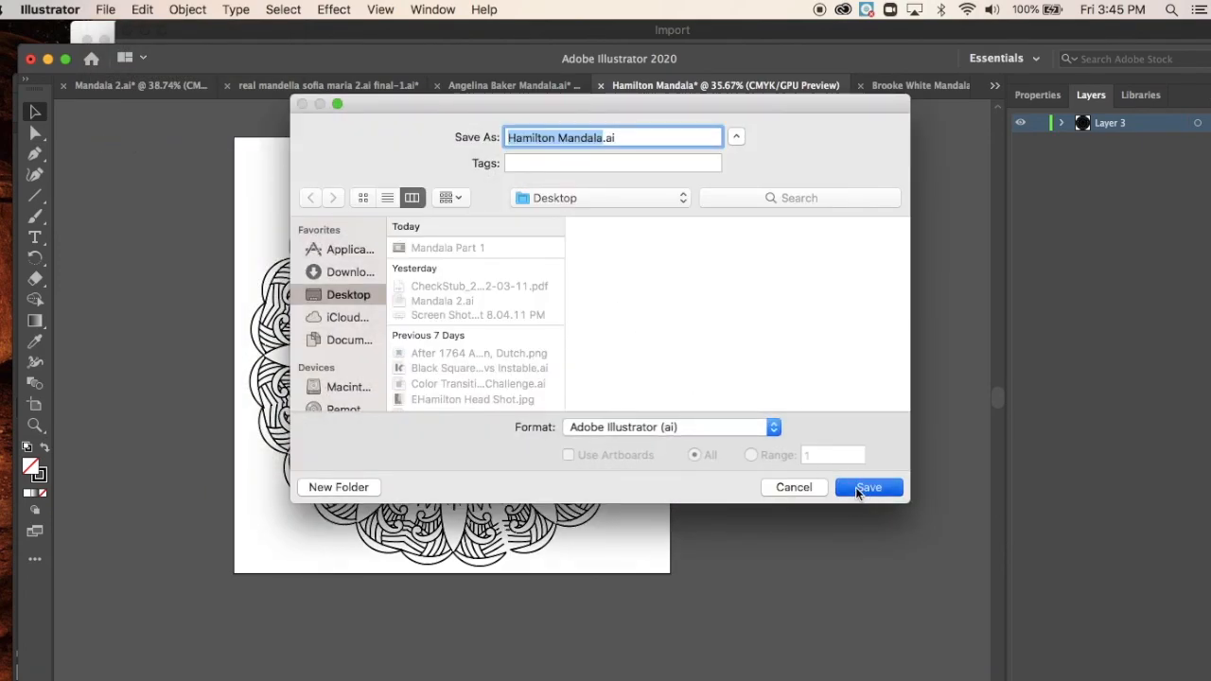
pyautogui.click(867, 486)
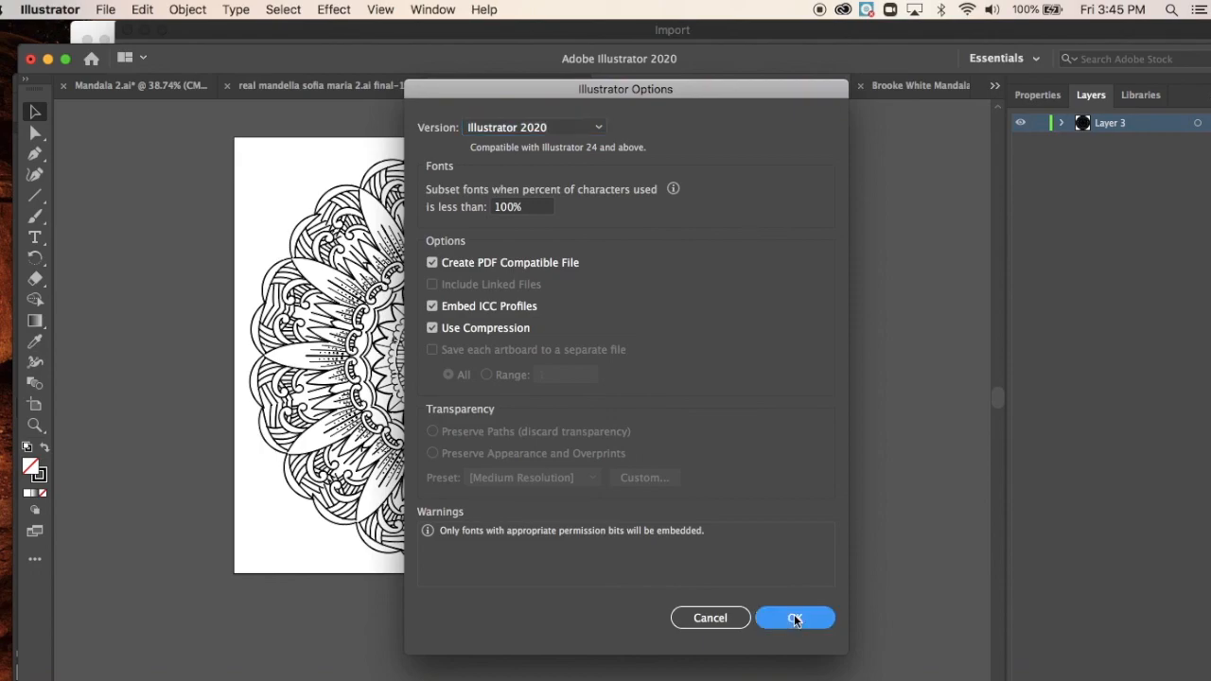
pyautogui.click(794, 618)
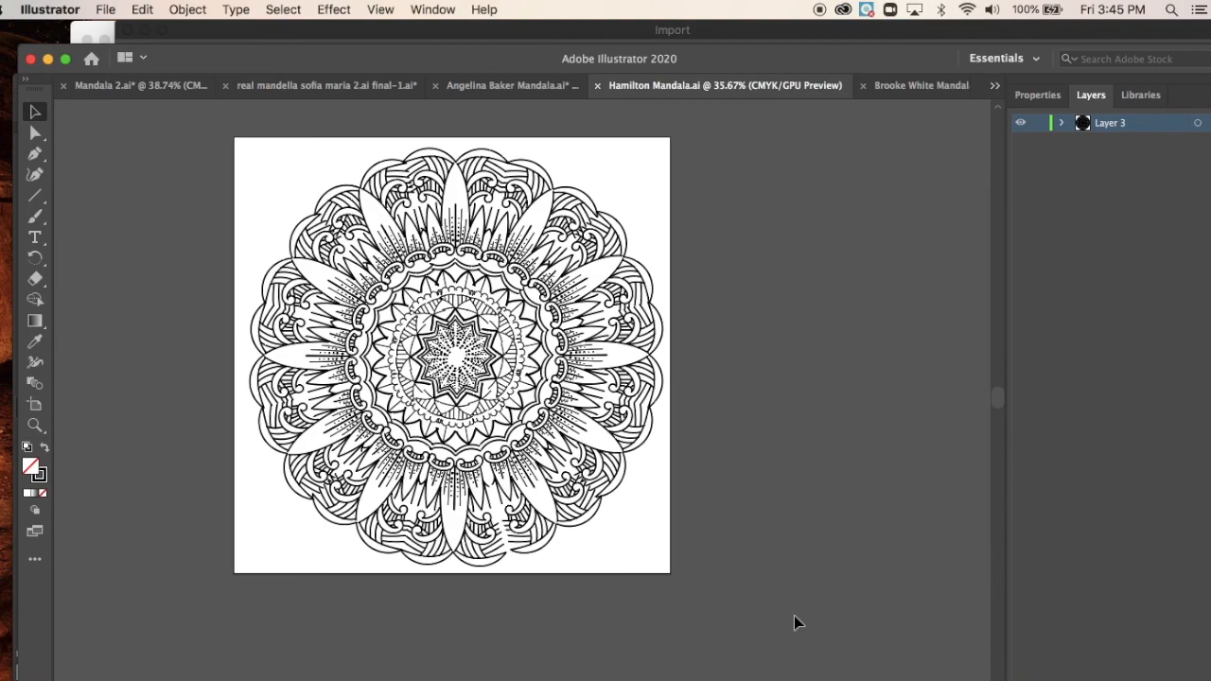
pyautogui.moveTo(606, 324)
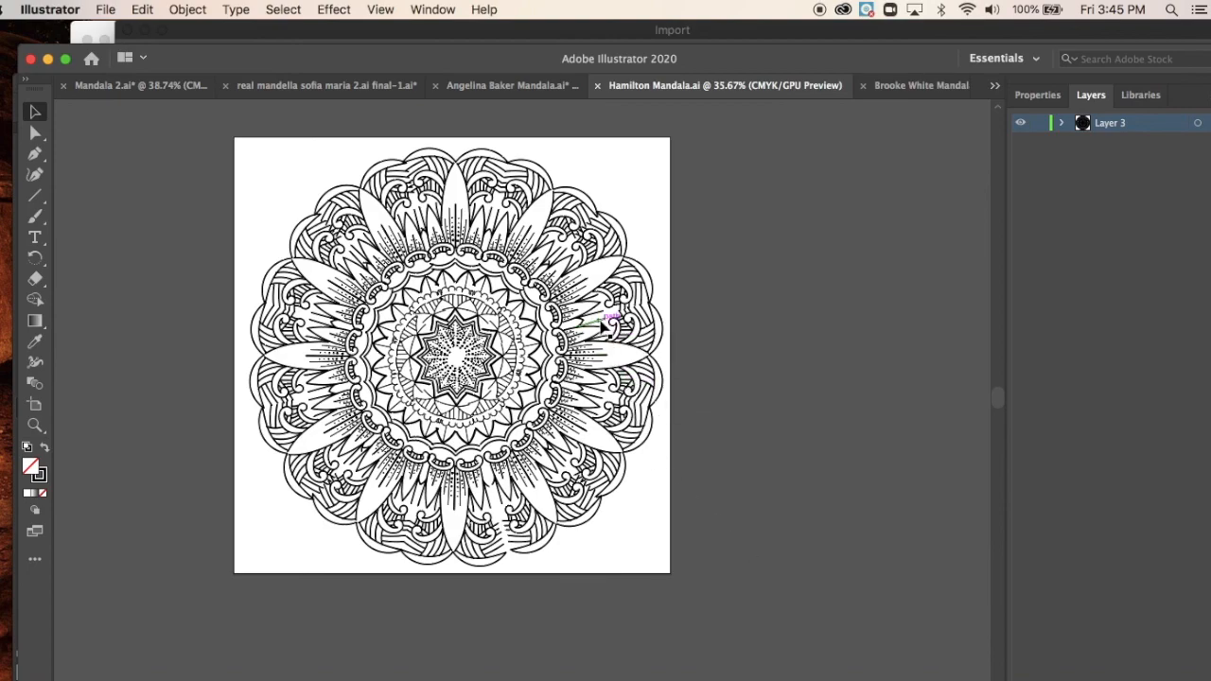
pyautogui.moveTo(587, 326)
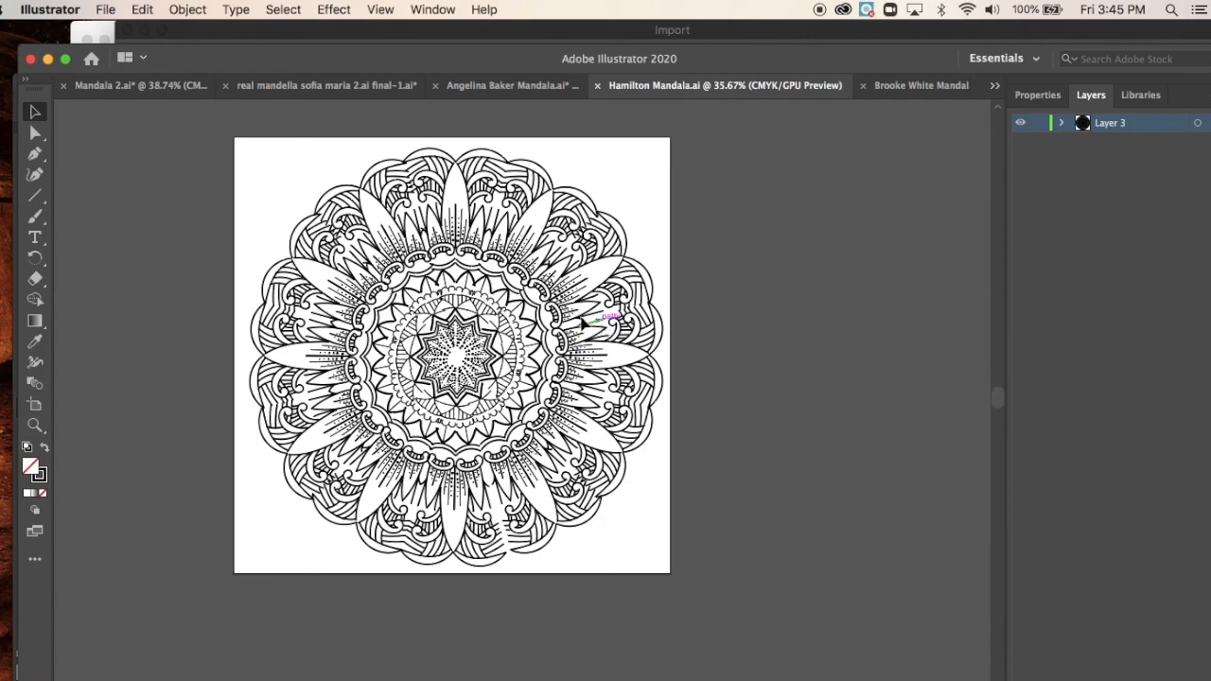